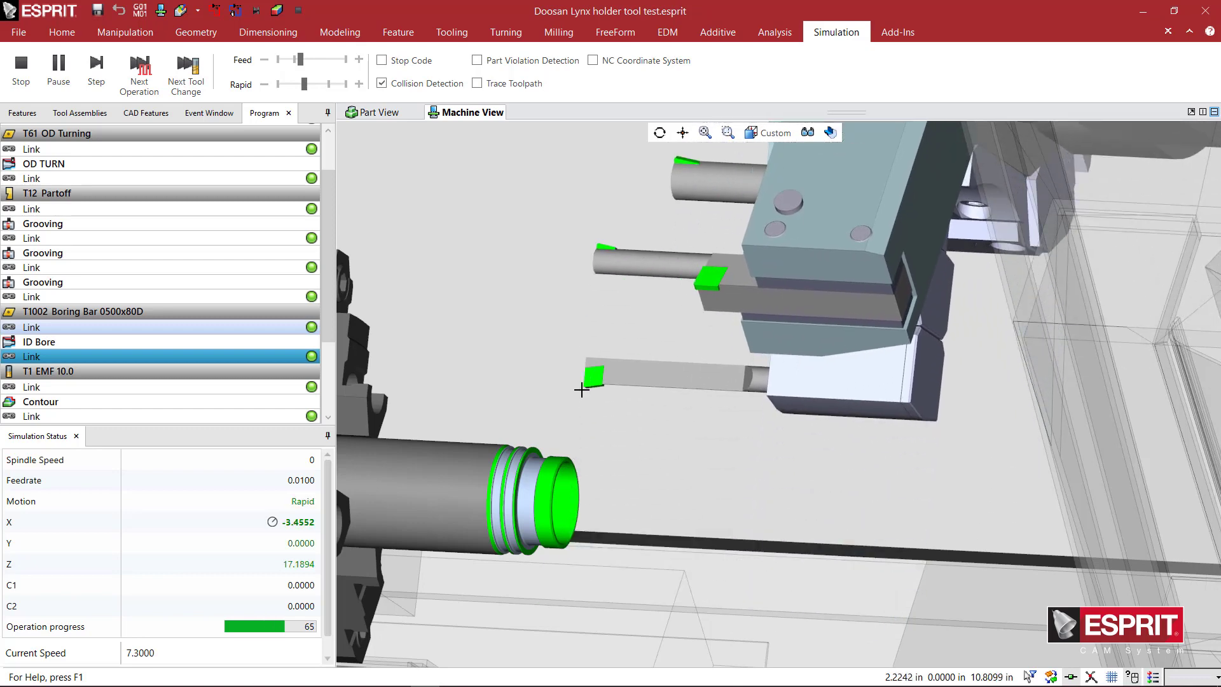
- Stop the running machining simulation of the Doosan Lynx holder test program
click(96, 70)
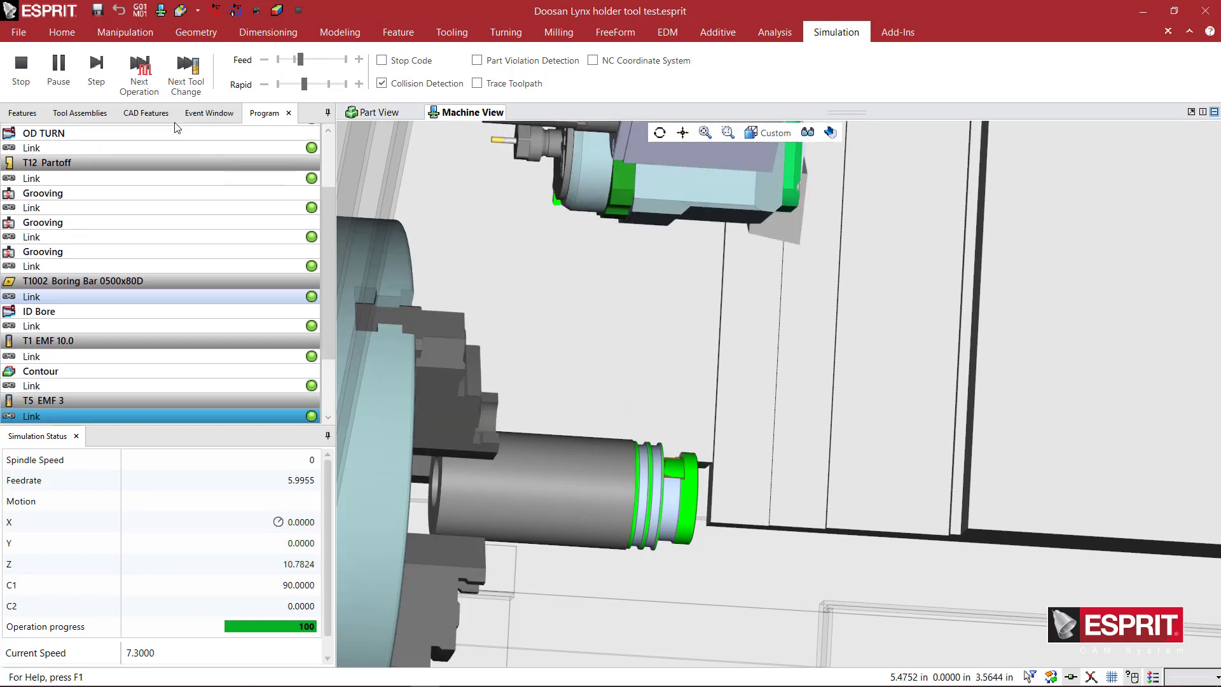
click(58, 70)
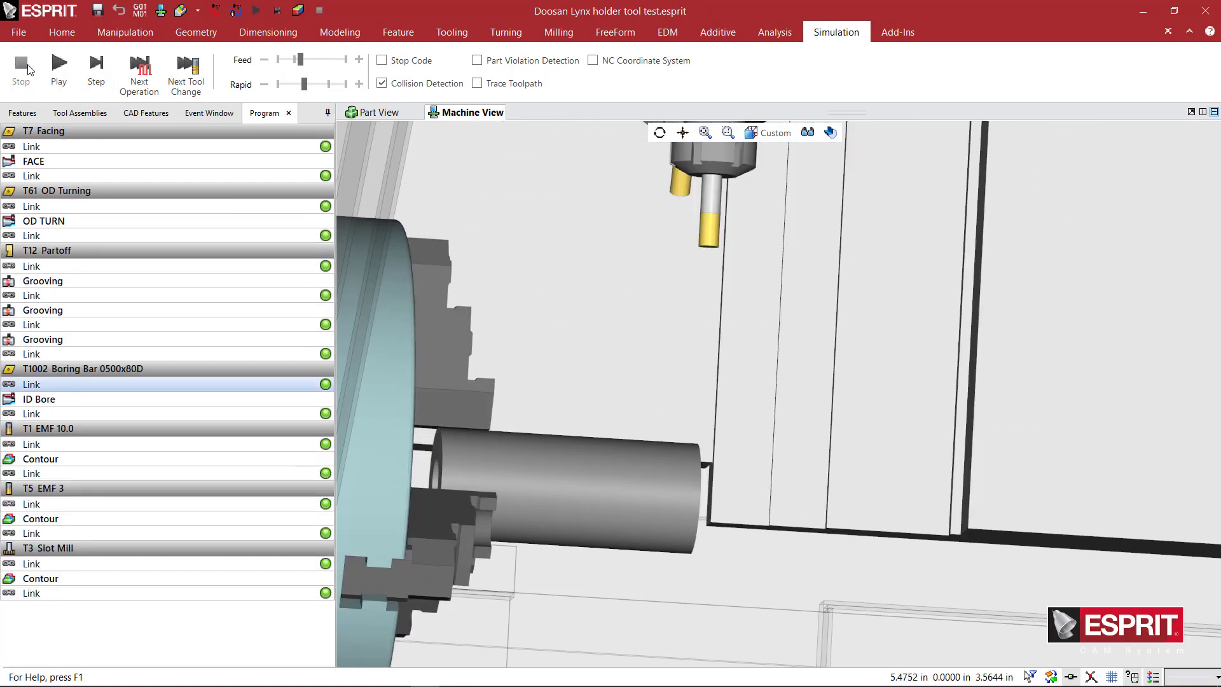
- Start a new part and import MA-2.5 BMT55 9912552100.STEP from OEM Solids > Koma Precision
click(62, 32)
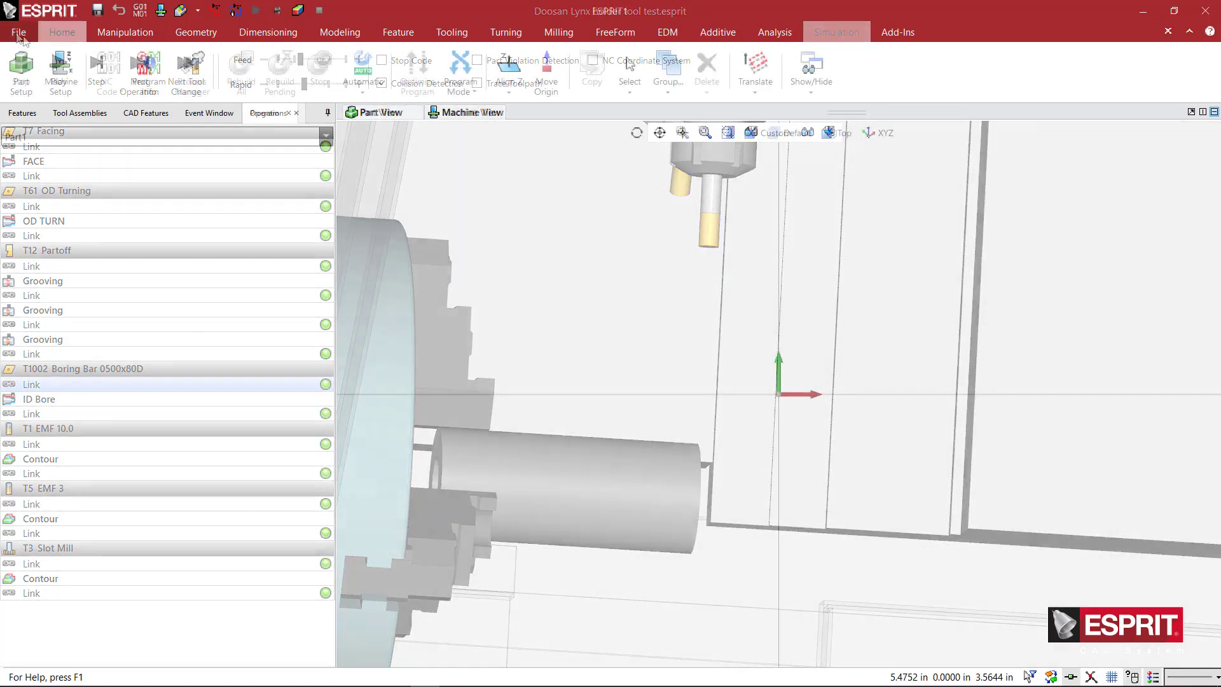
click(18, 32)
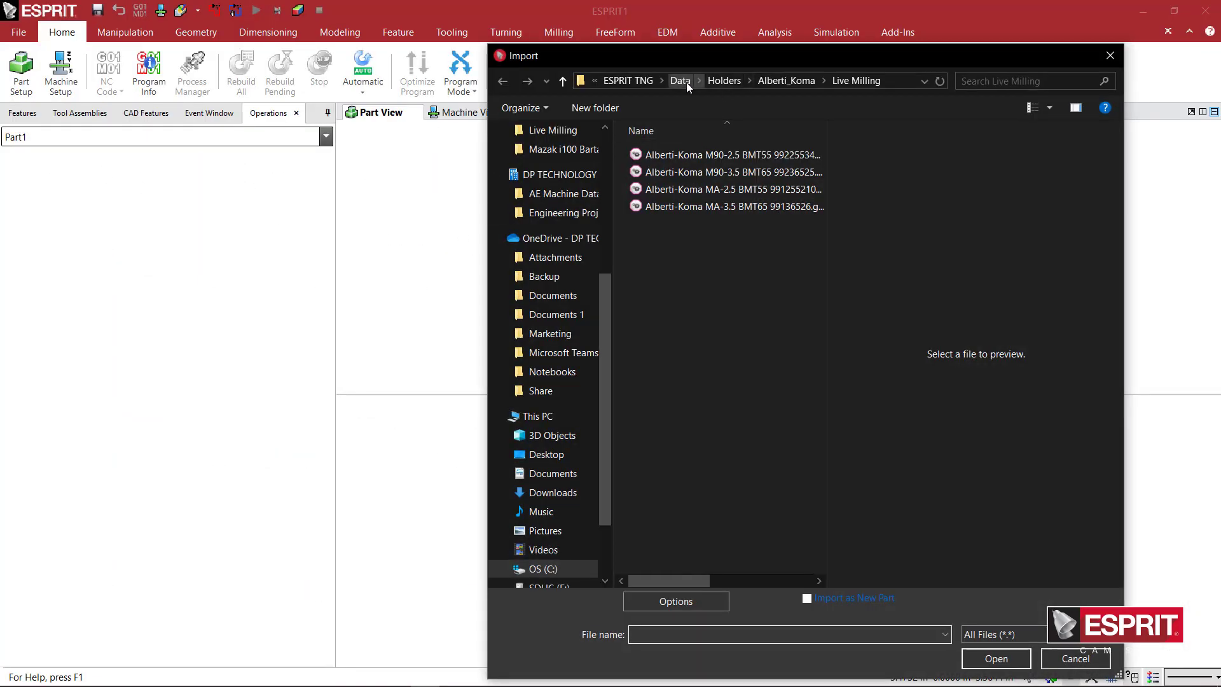
click(681, 80)
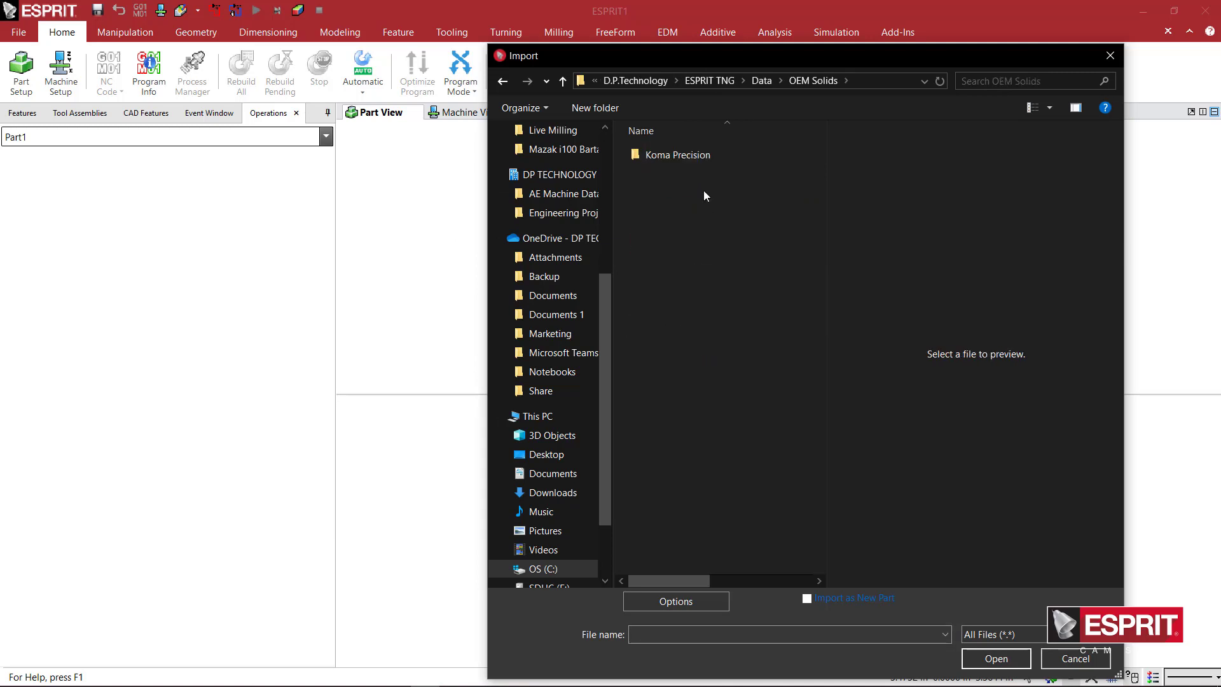
double_click(676, 153)
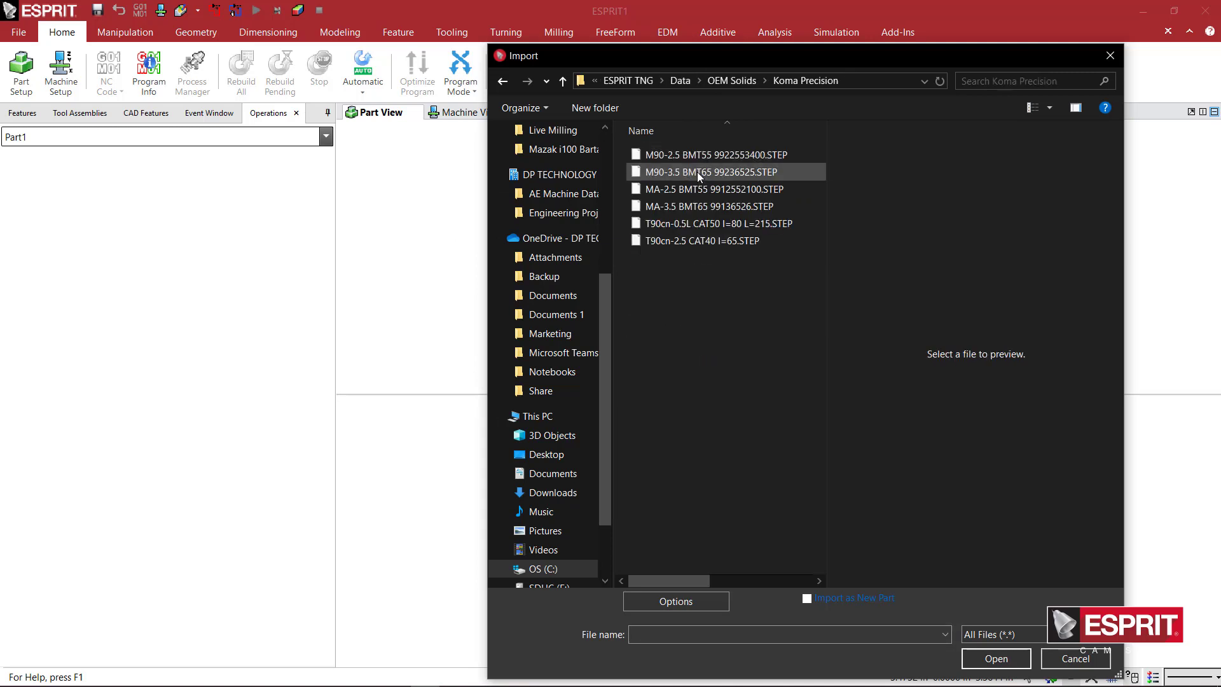
click(708, 154)
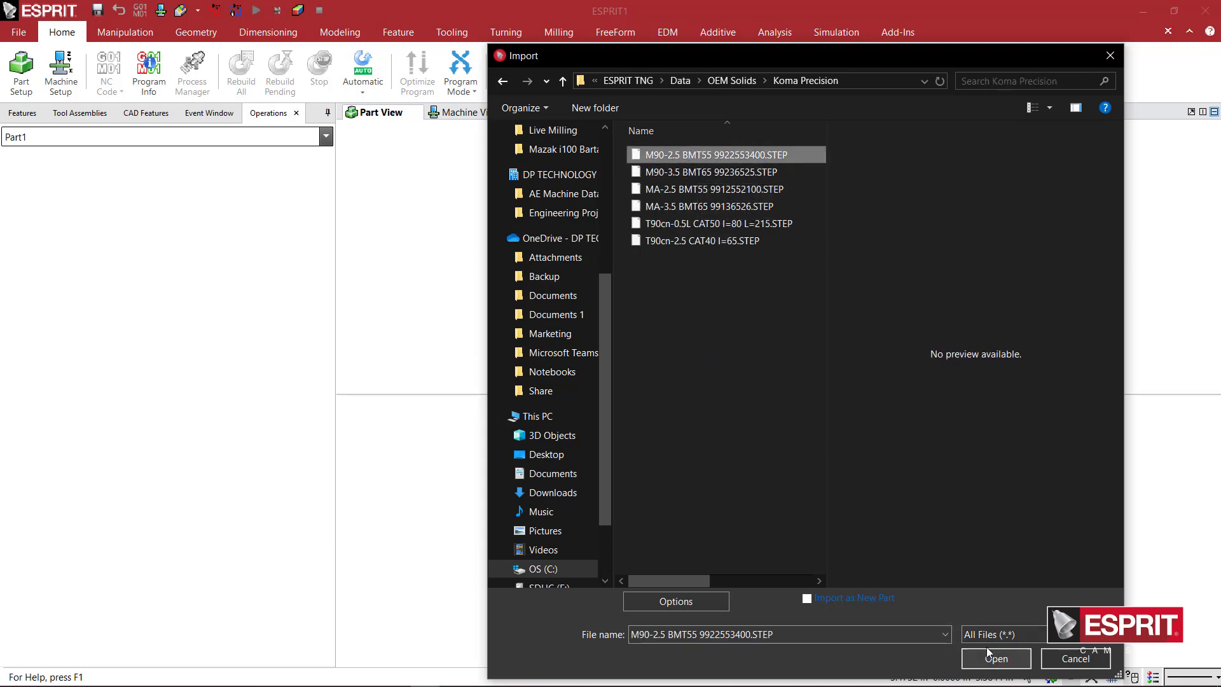
click(711, 189)
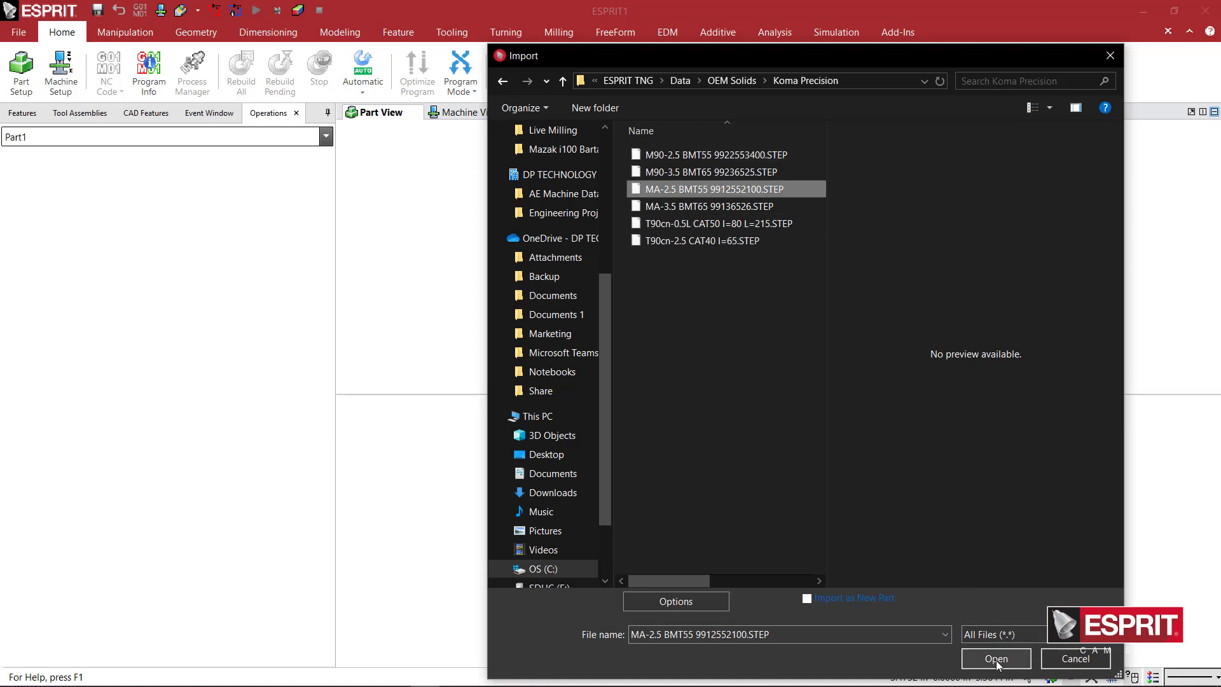
click(996, 658)
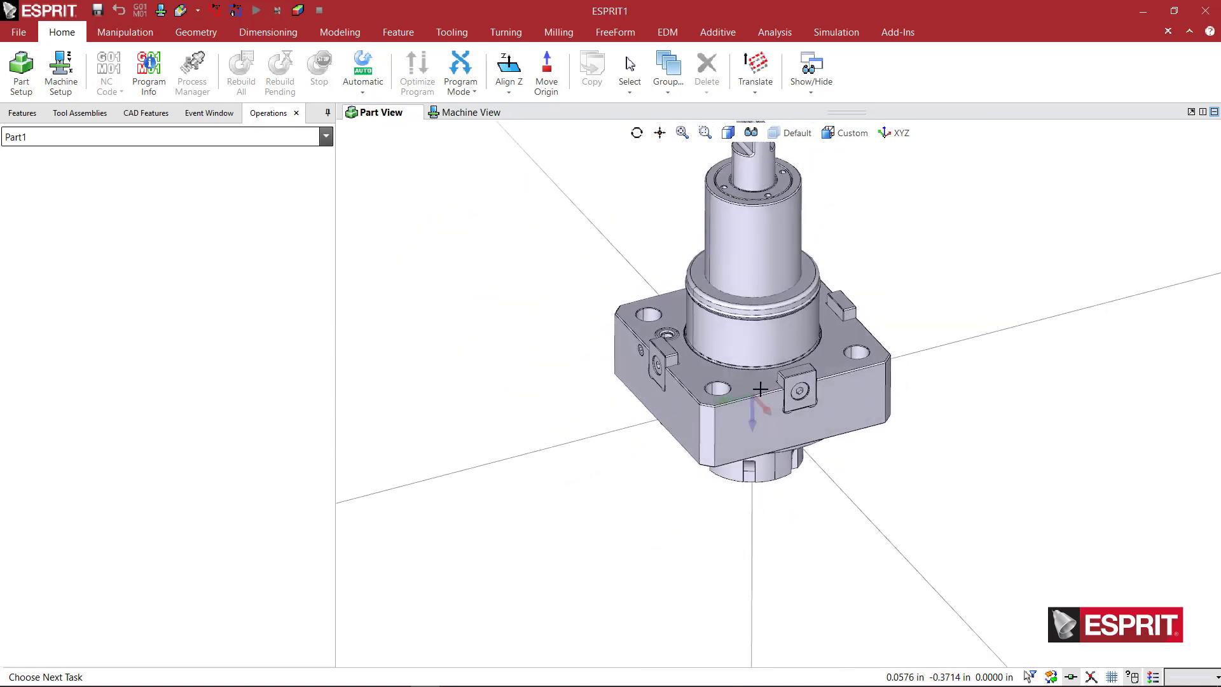
mouse_move(783, 496)
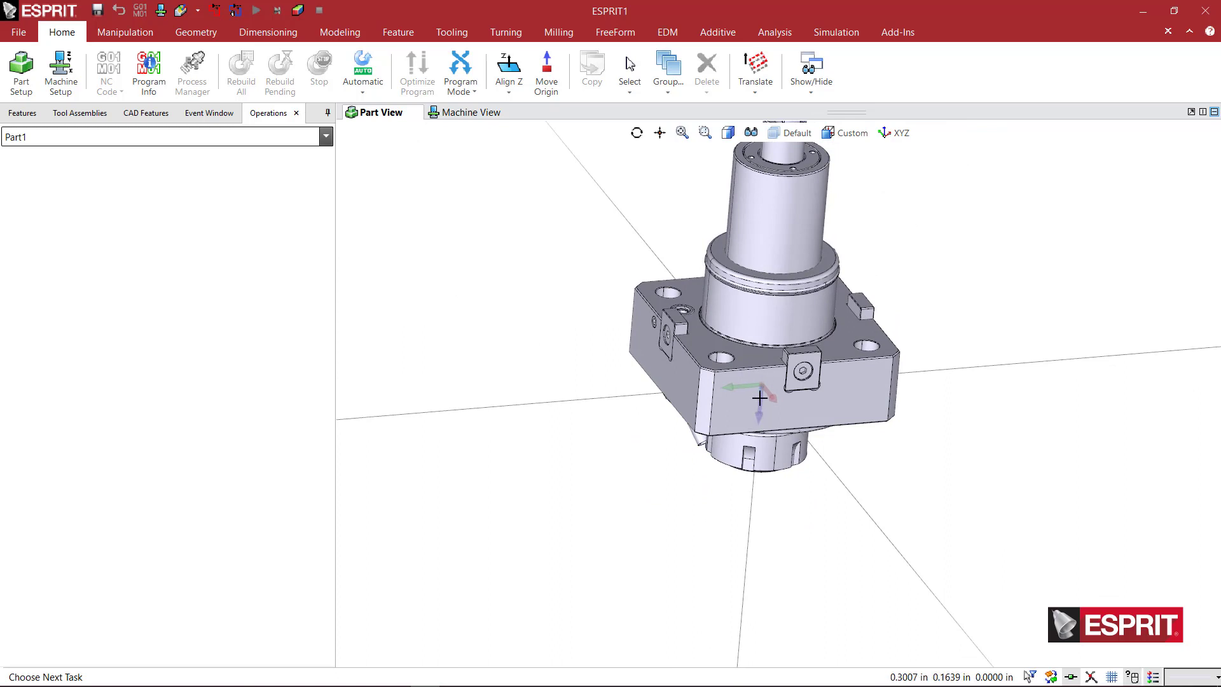
mouse_move(757, 413)
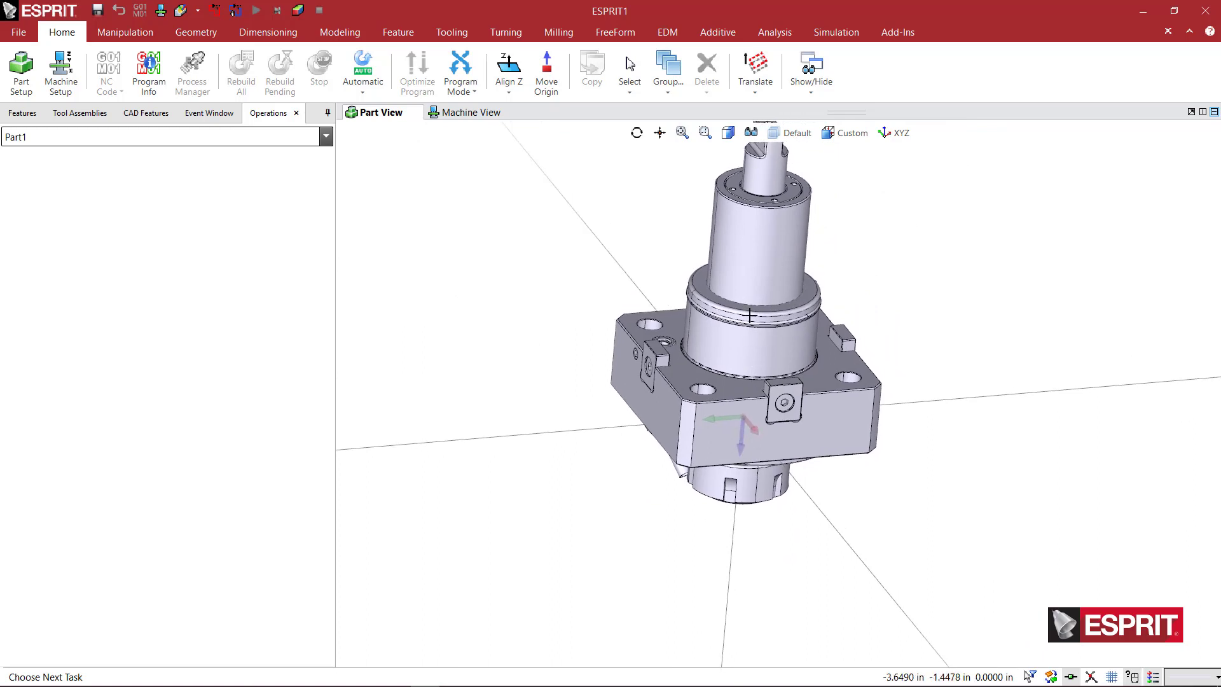
mouse_move(753, 278)
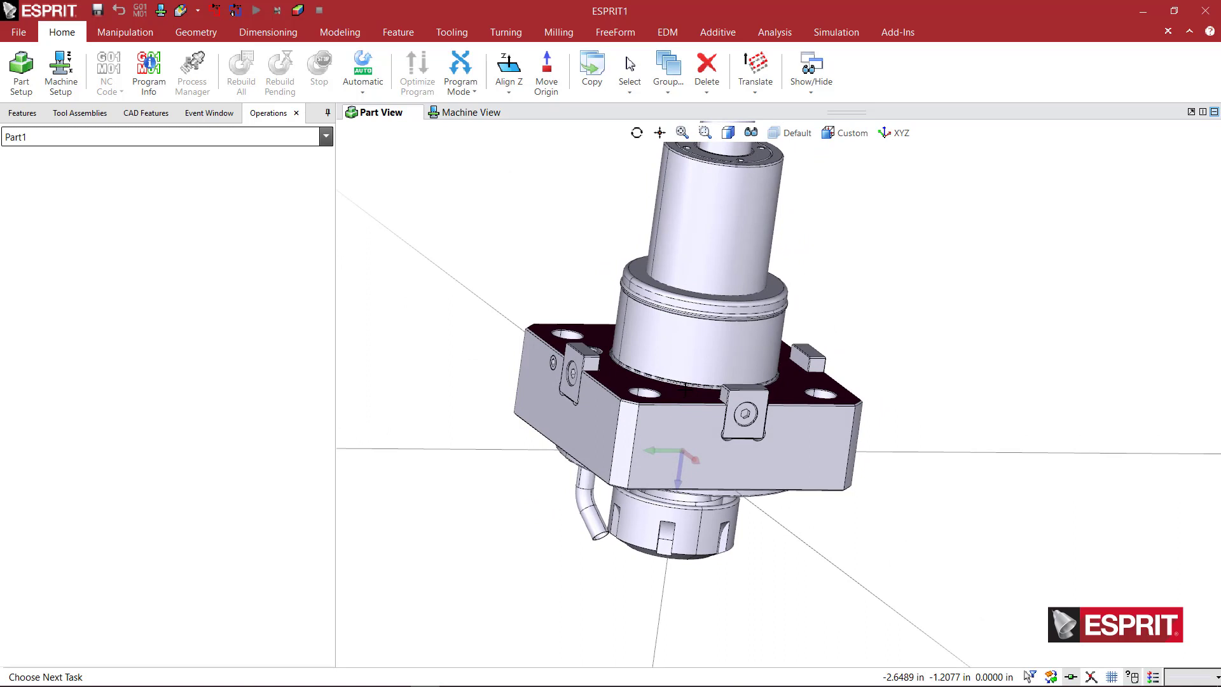
mouse_move(663, 341)
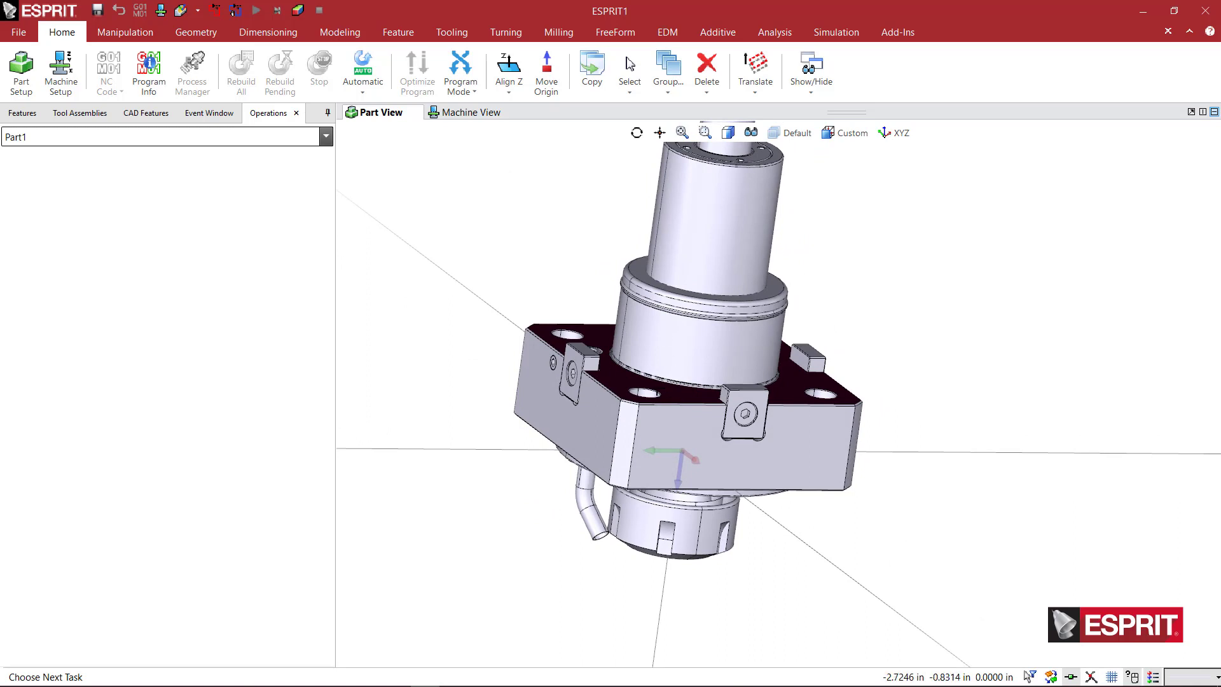
click(508, 70)
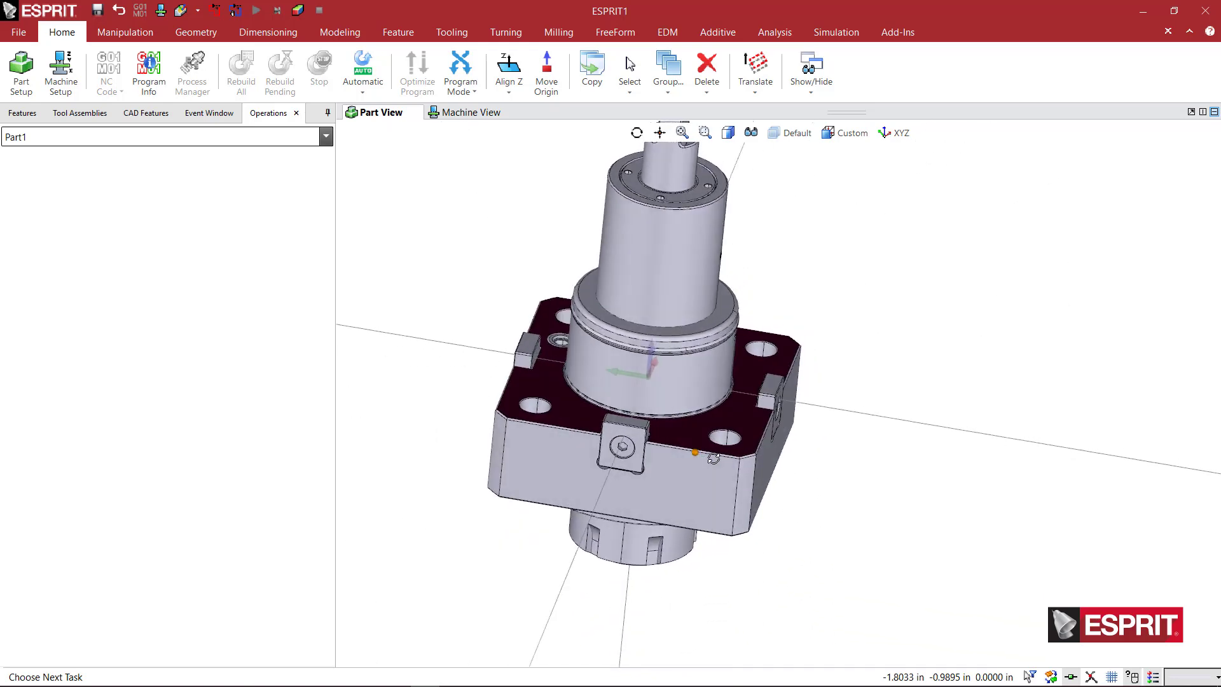
mouse_move(664, 326)
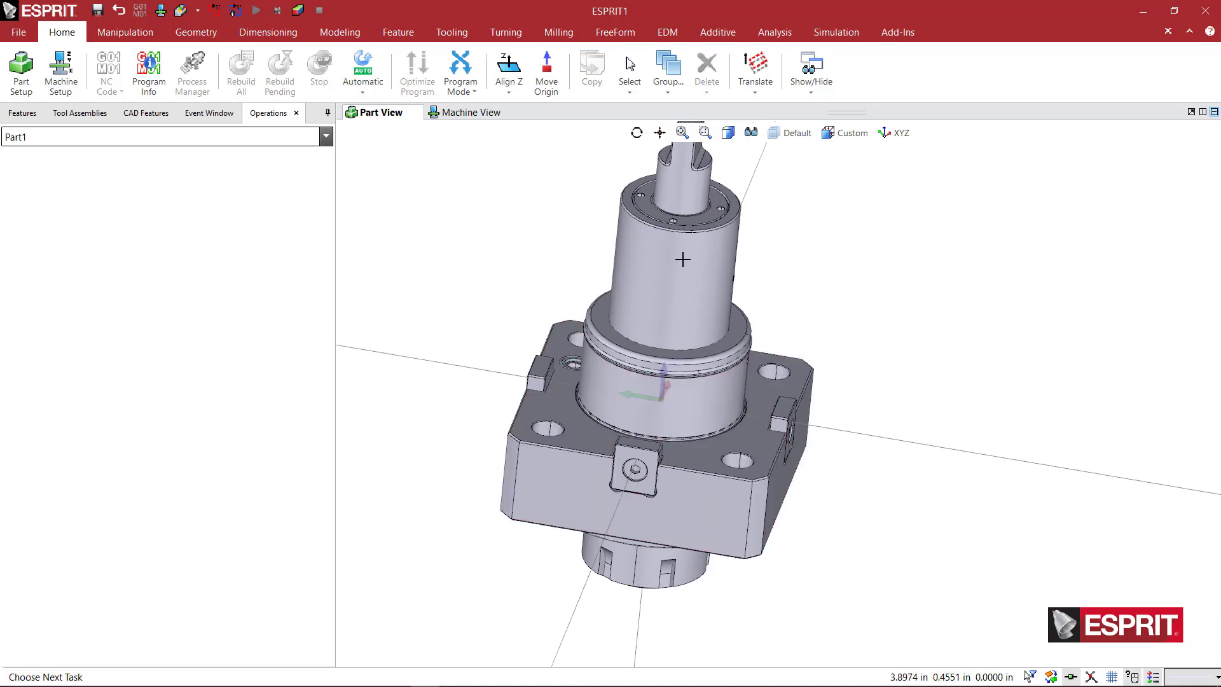
mouse_move(679, 287)
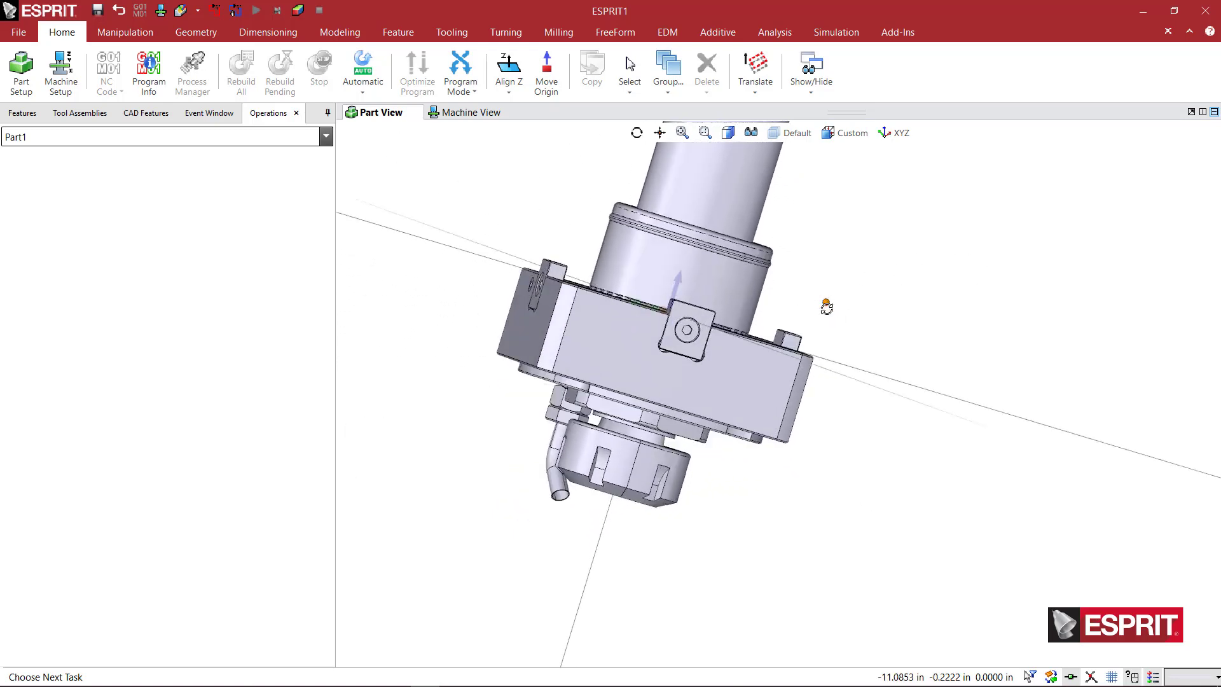
mouse_move(672, 348)
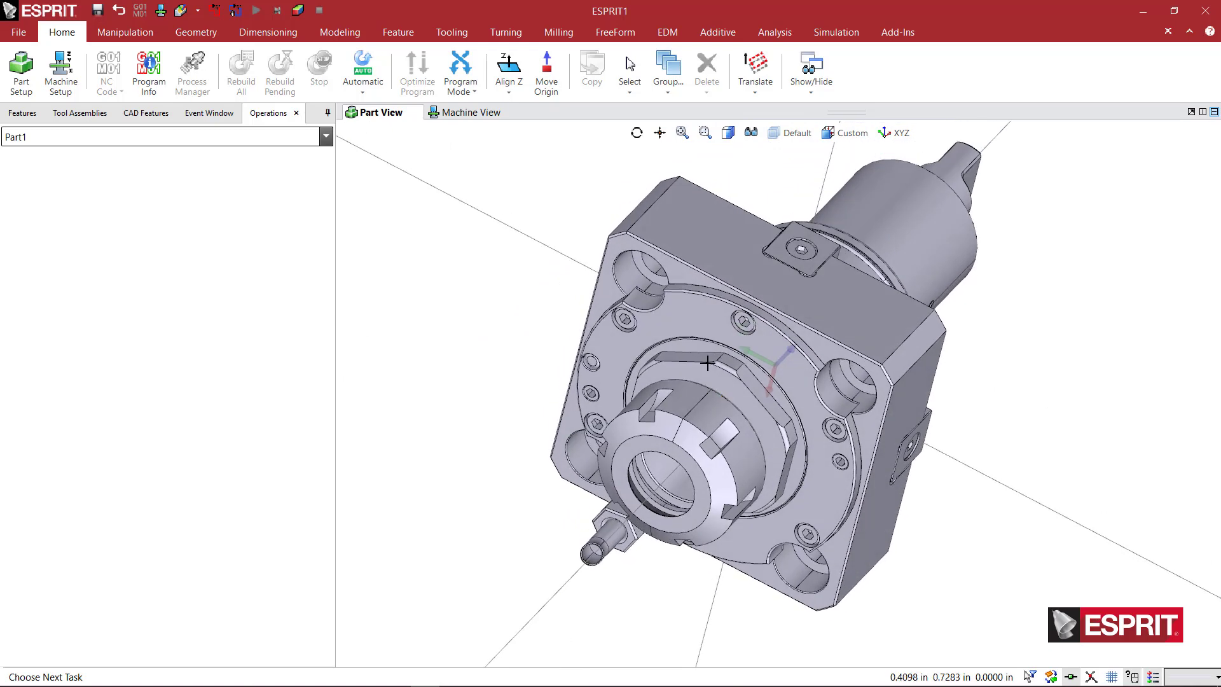
mouse_move(664, 486)
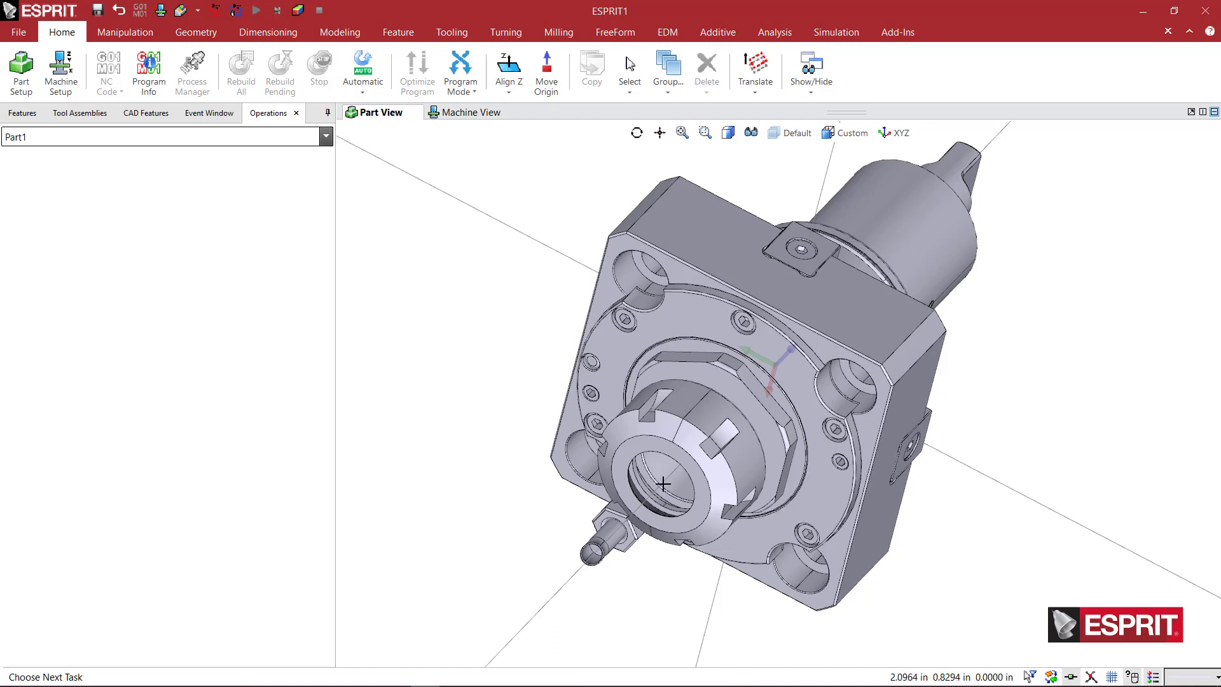
- Pick the collet's front face as the reference and confirm it
click(696, 438)
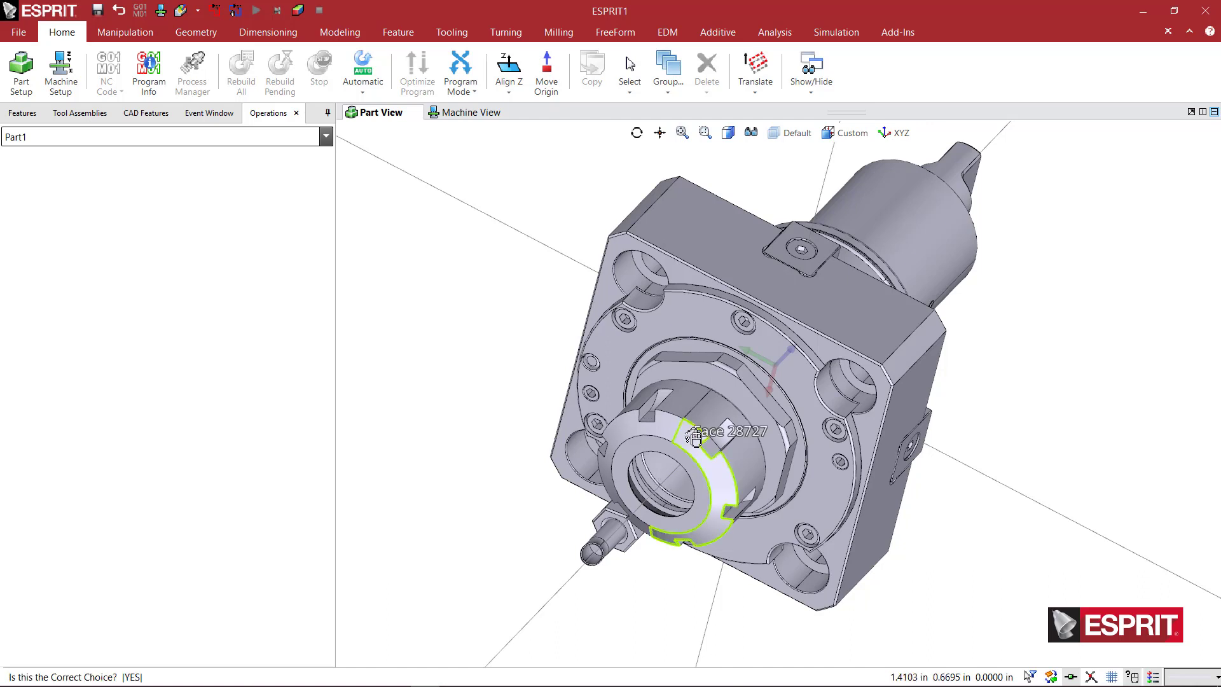
click(697, 444)
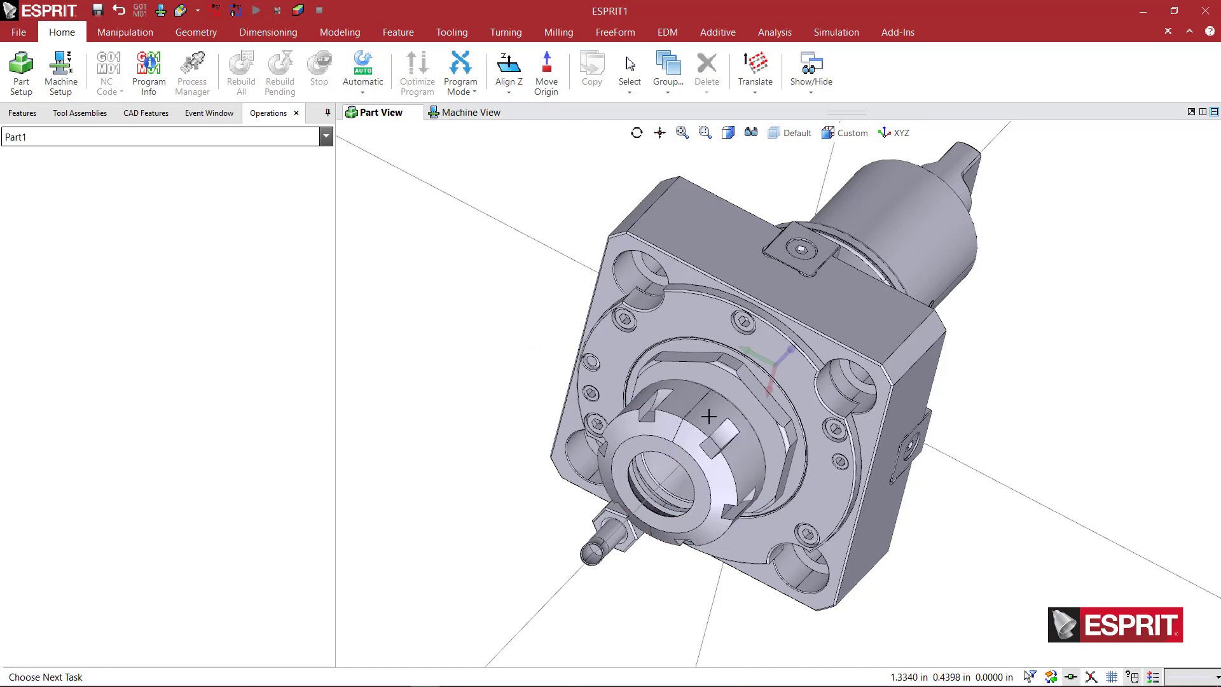
mouse_move(707, 444)
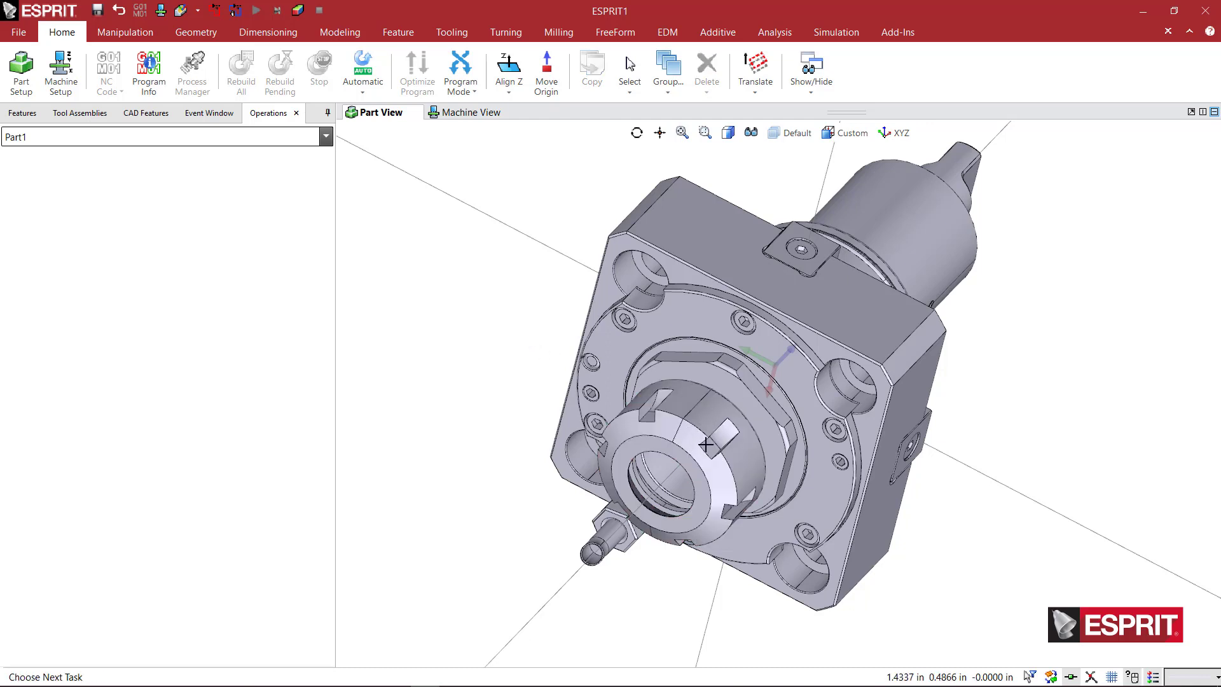
mouse_move(704, 443)
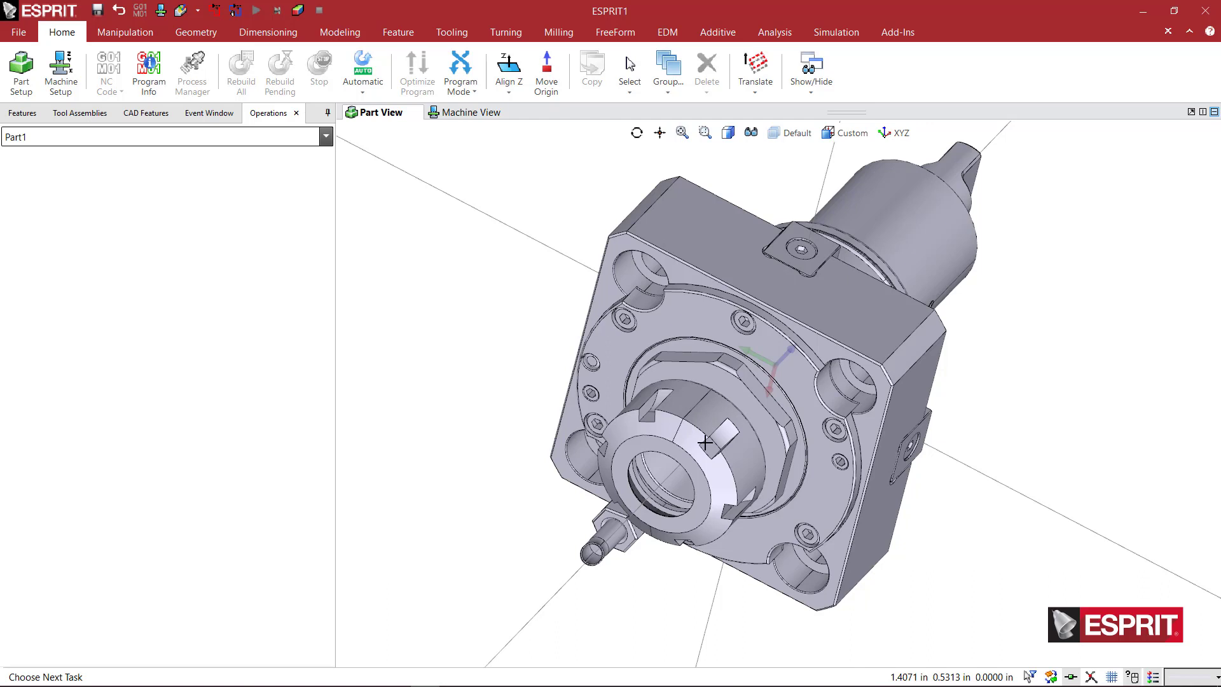
mouse_move(690, 526)
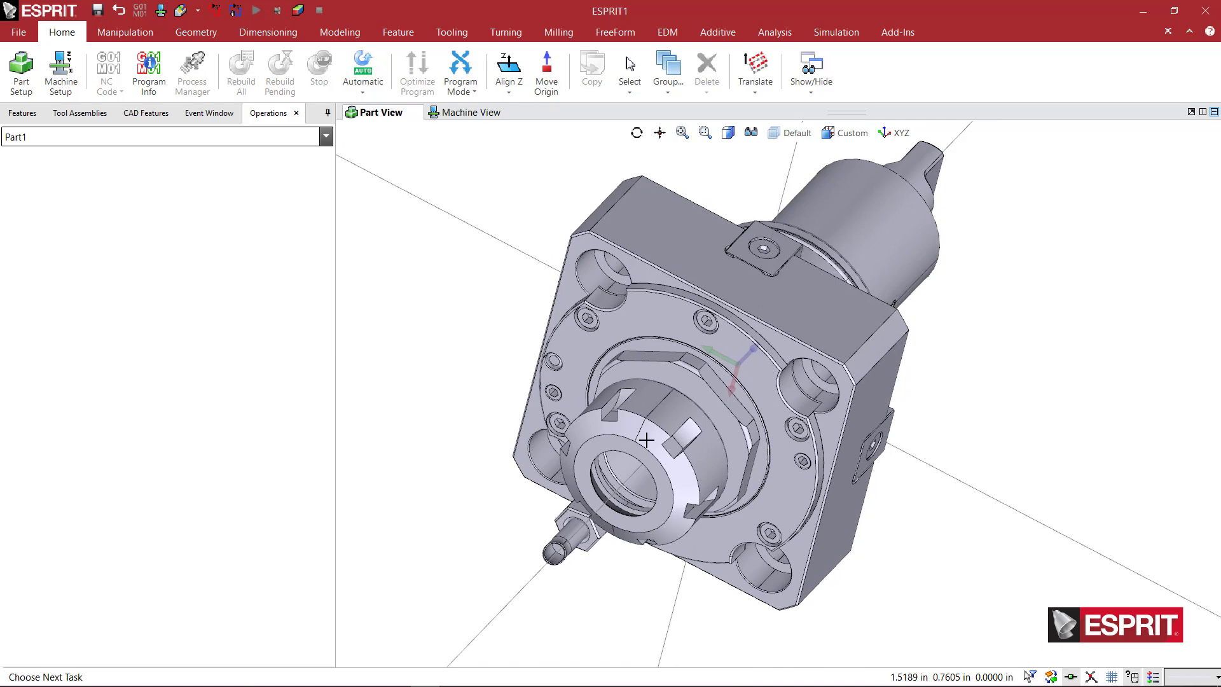
mouse_move(740, 364)
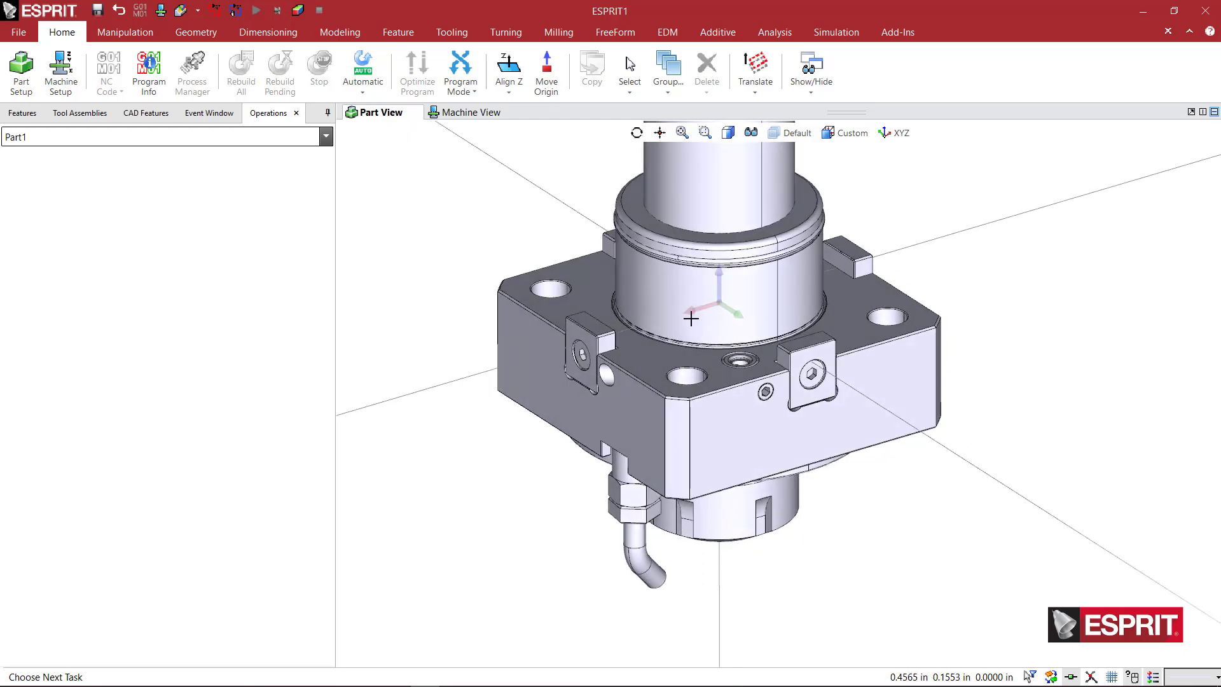
mouse_move(523, 357)
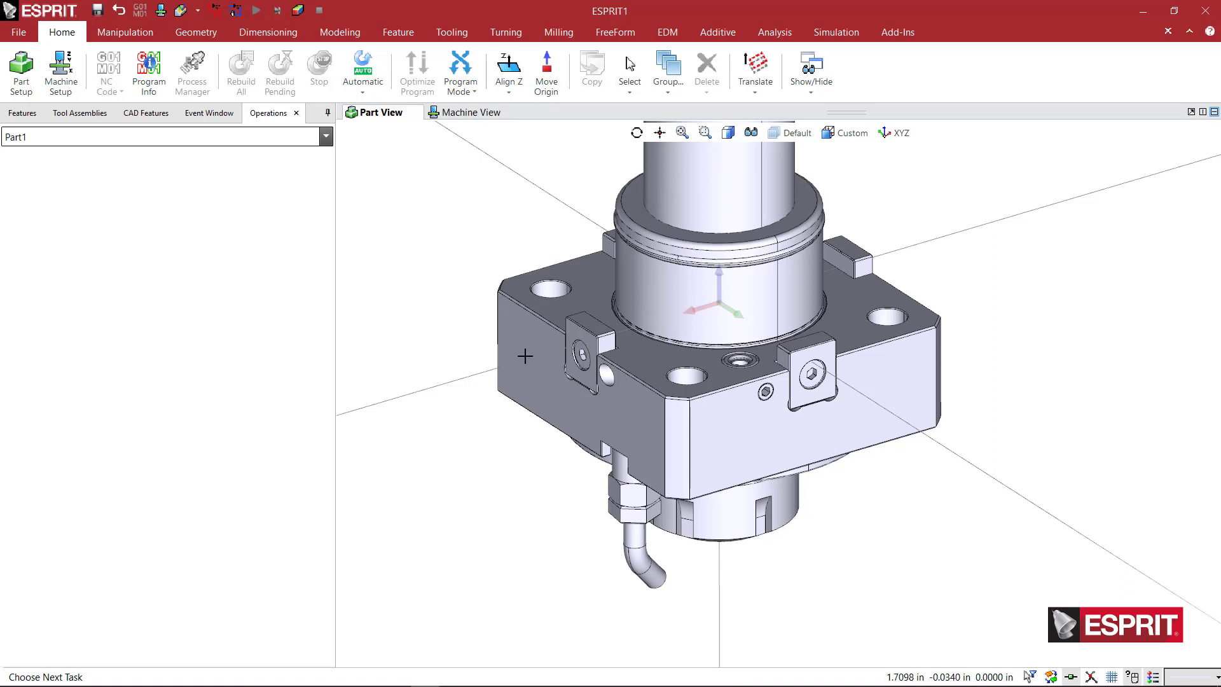
mouse_move(573, 353)
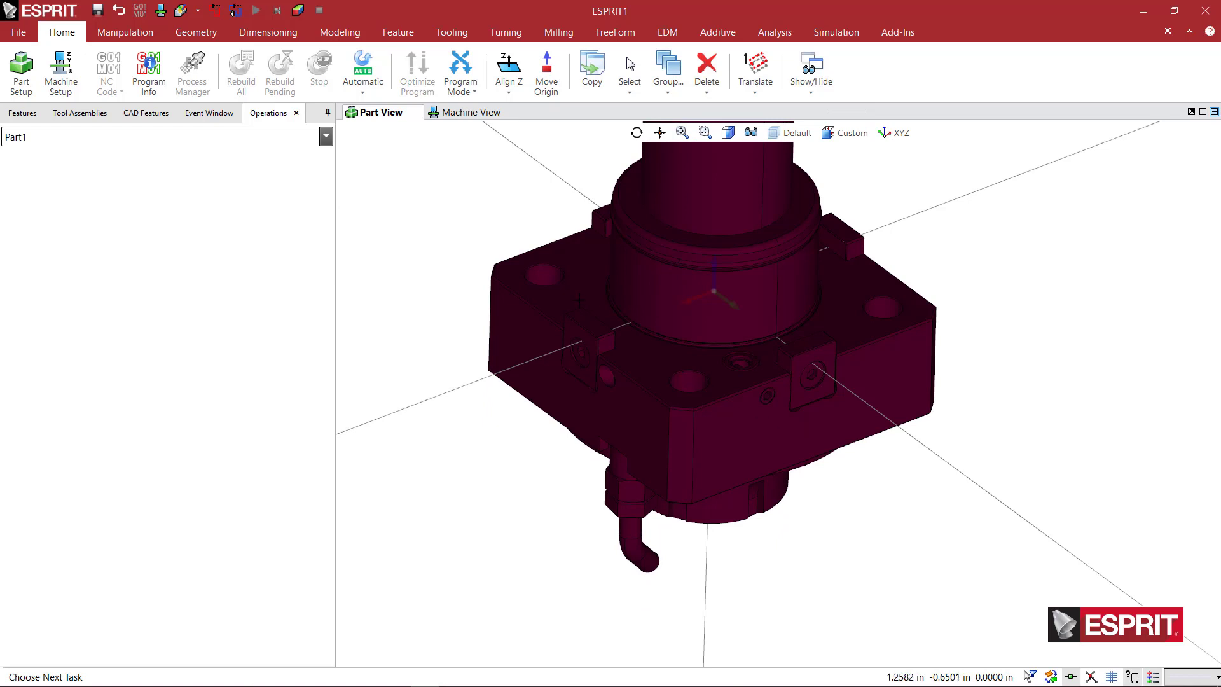
mouse_move(513, 216)
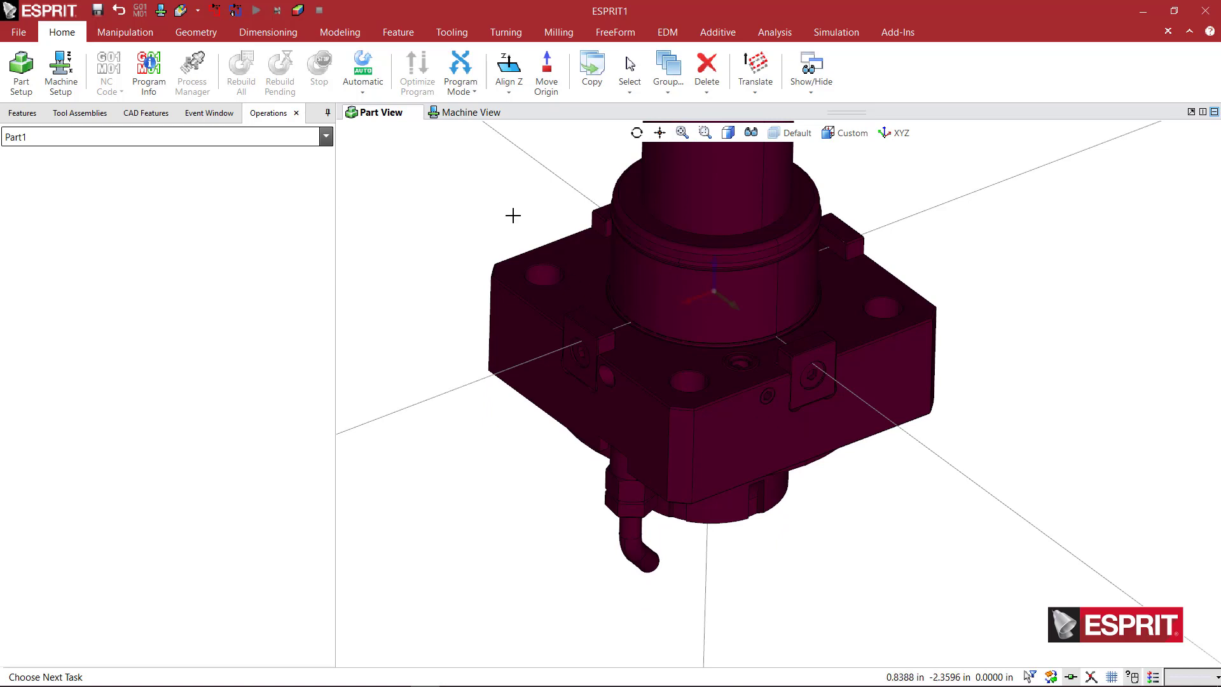
mouse_move(563, 241)
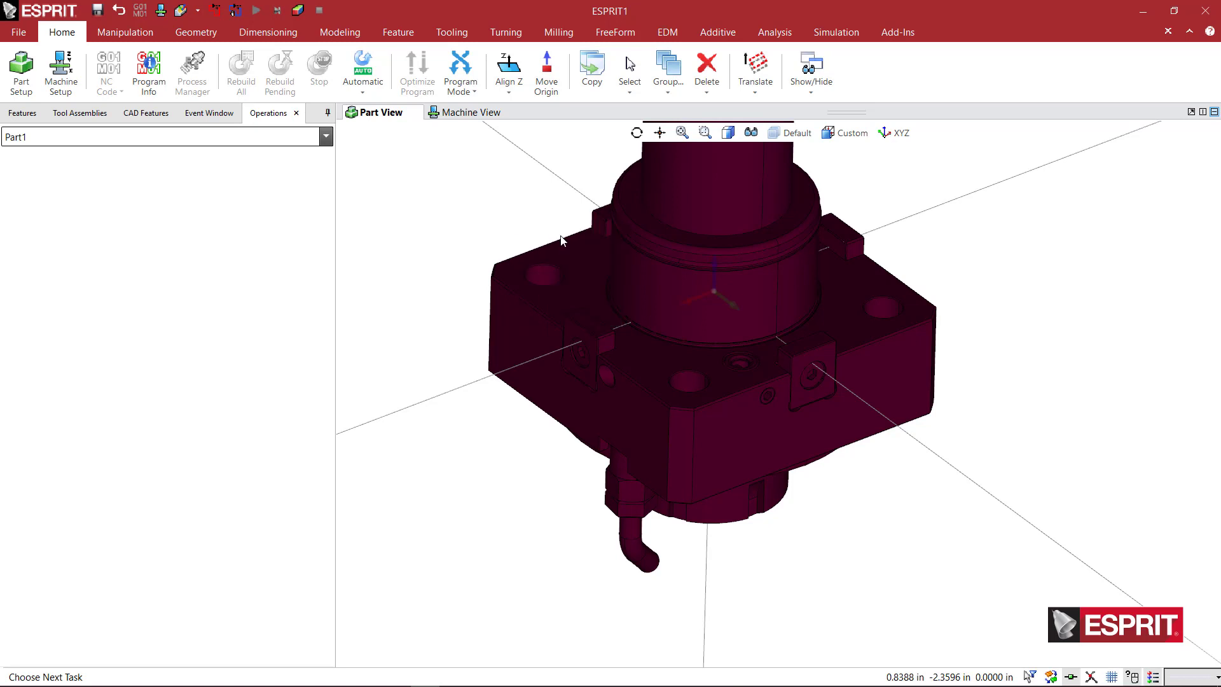
- Rotate the holder solid about the origin axis as a move, without copies
click(659, 287)
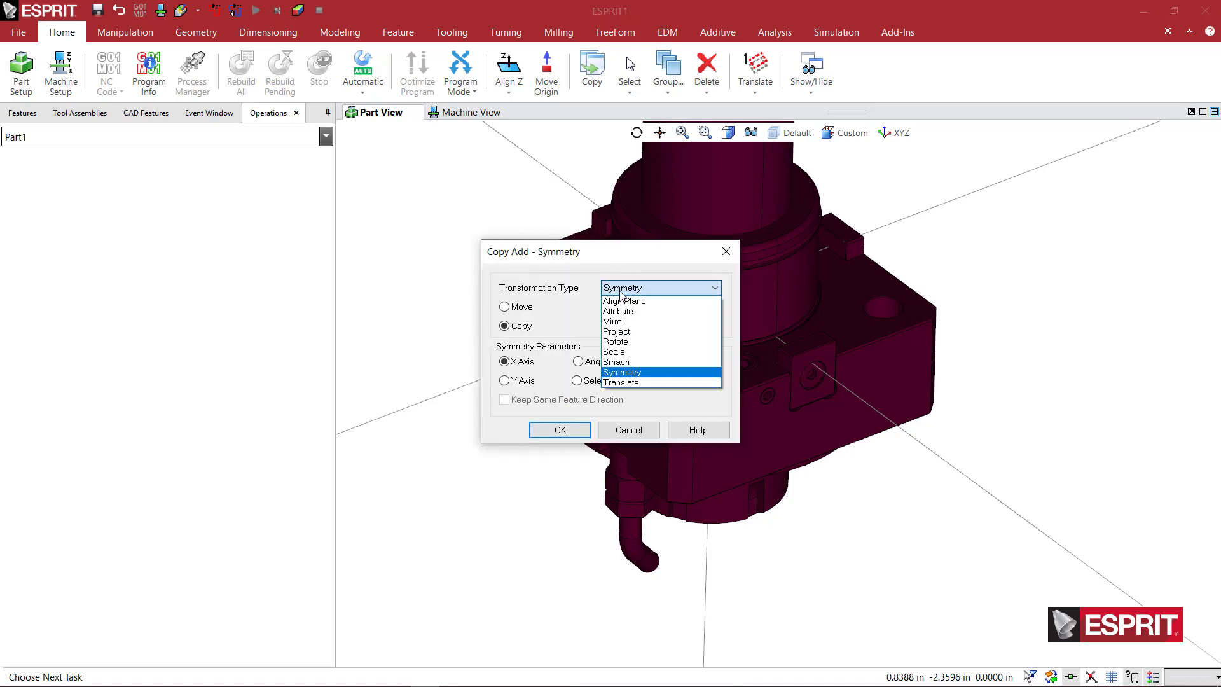
click(615, 341)
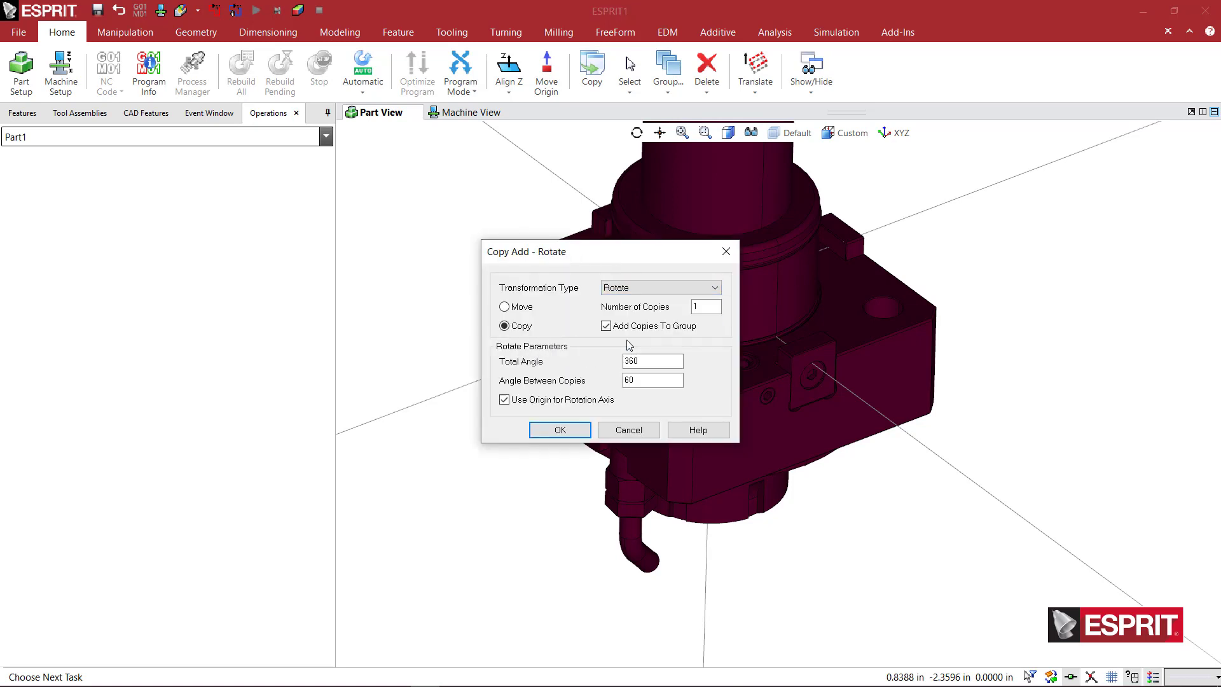
click(504, 306)
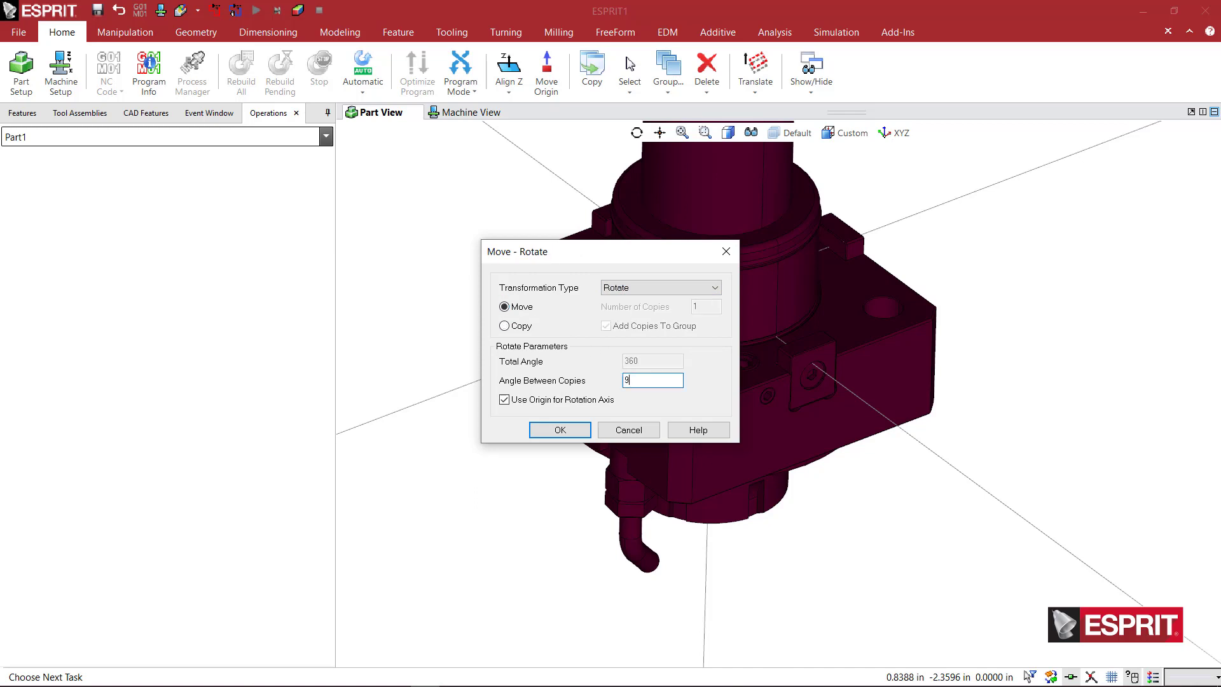
click(559, 430)
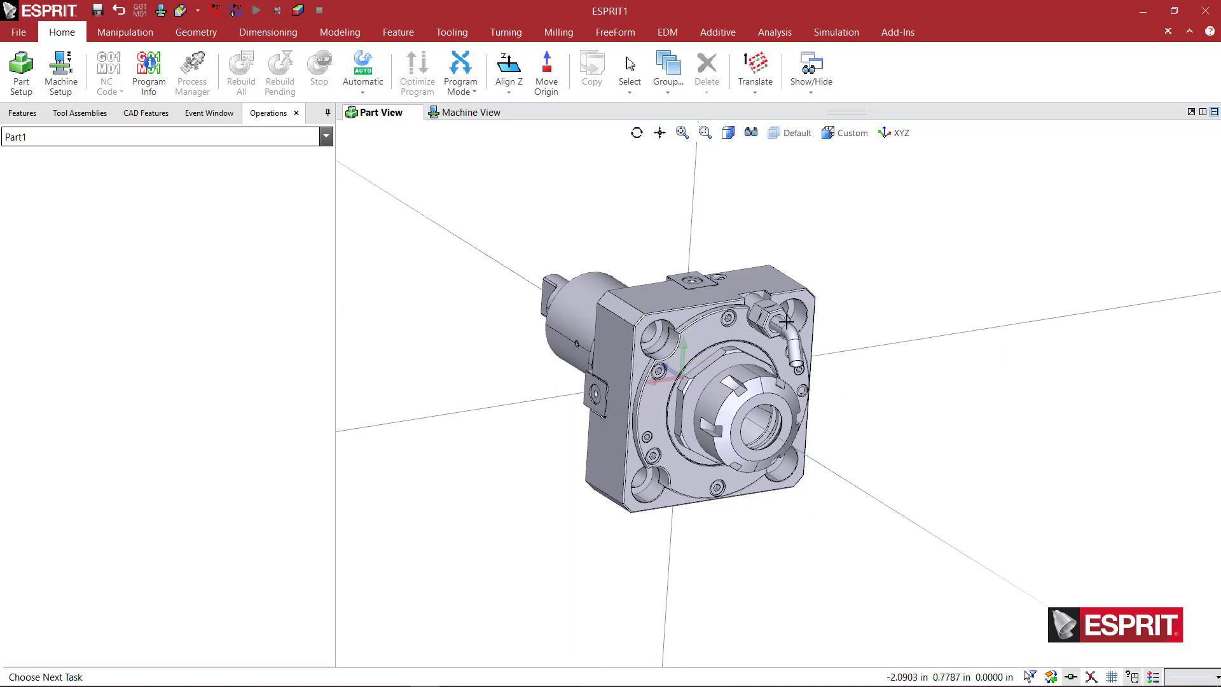
mouse_move(846, 302)
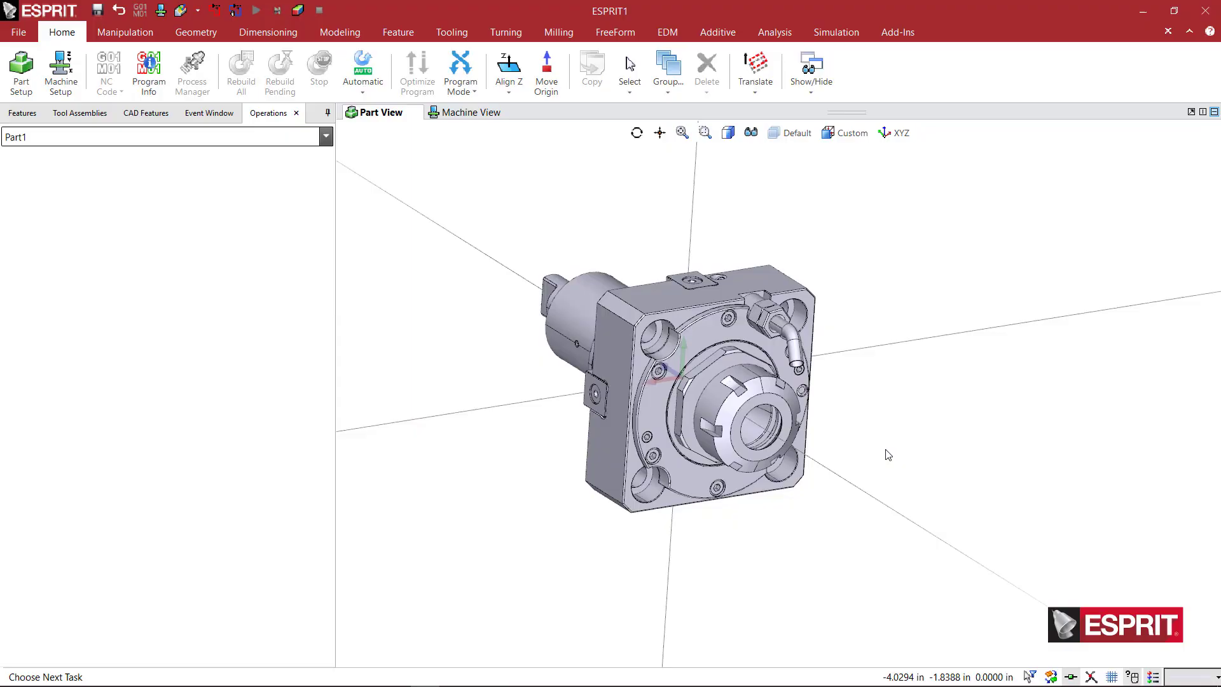
mouse_move(608, 399)
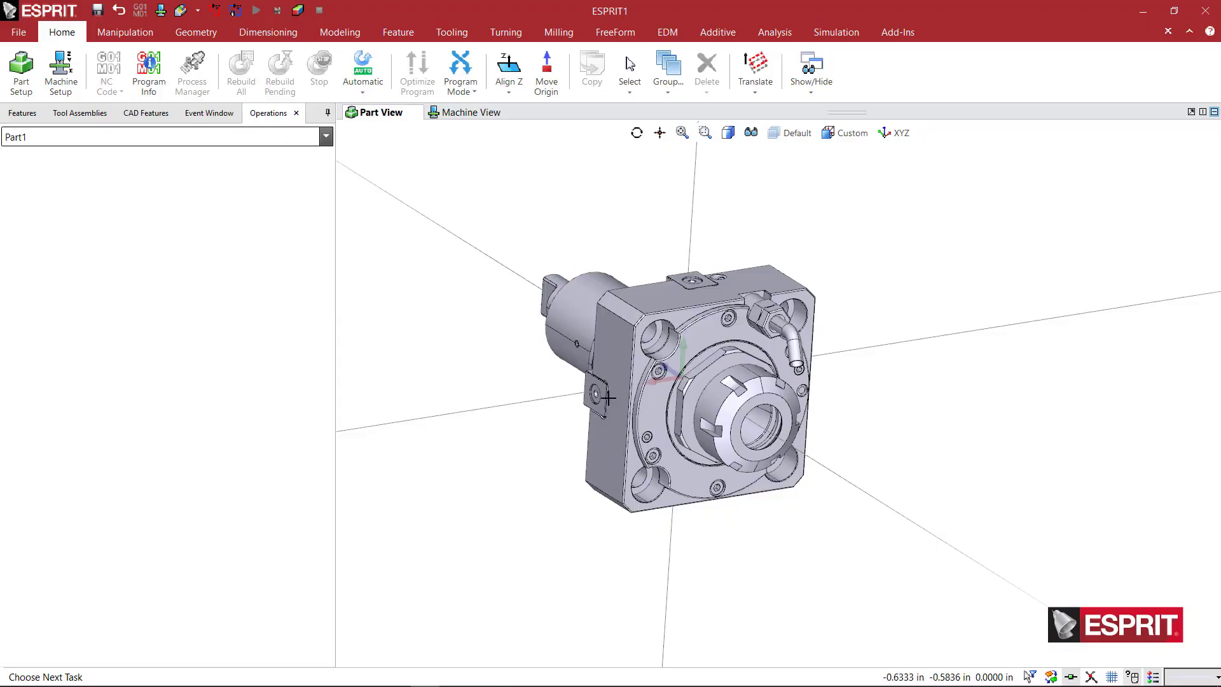
- Move-rotate the whole holder 90 degrees with Use Origin for Rotation Axis unchecked
click(686, 382)
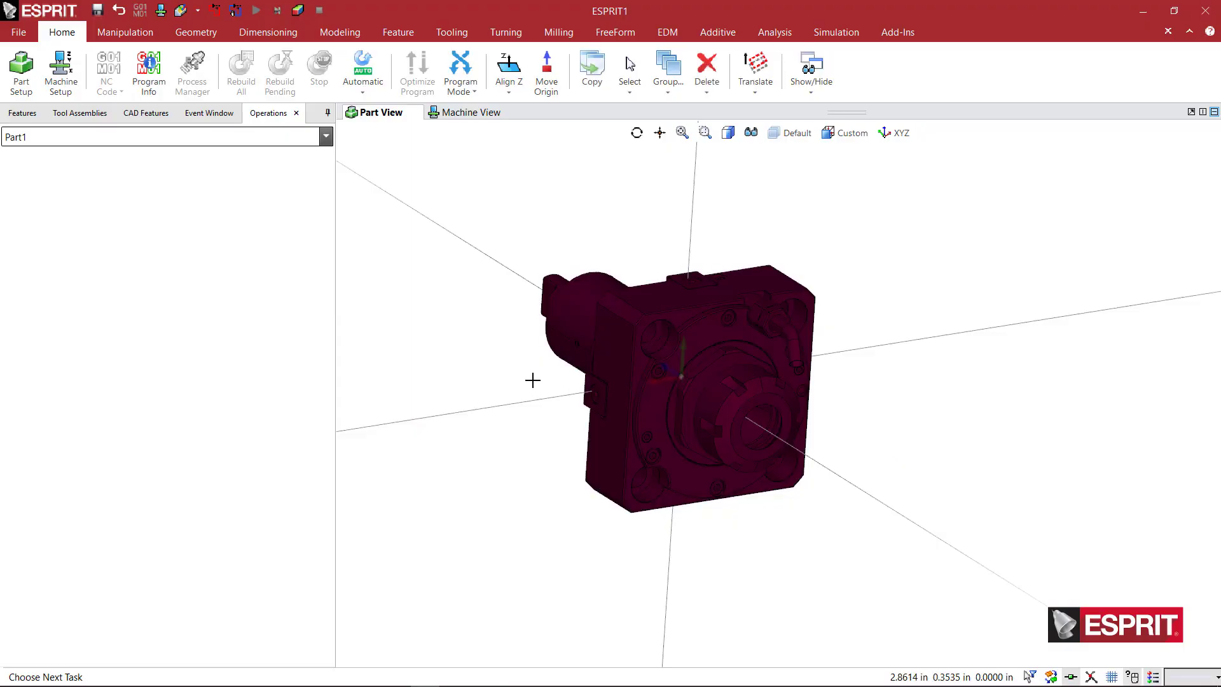
right_click(549, 289)
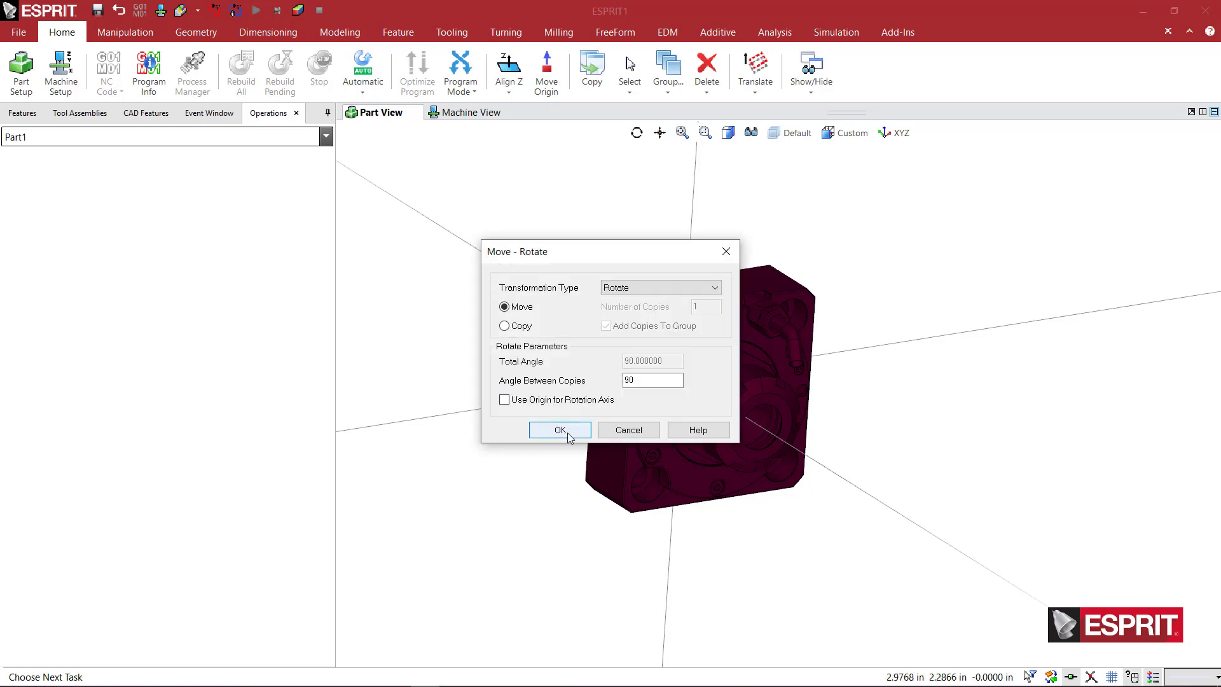
click(559, 429)
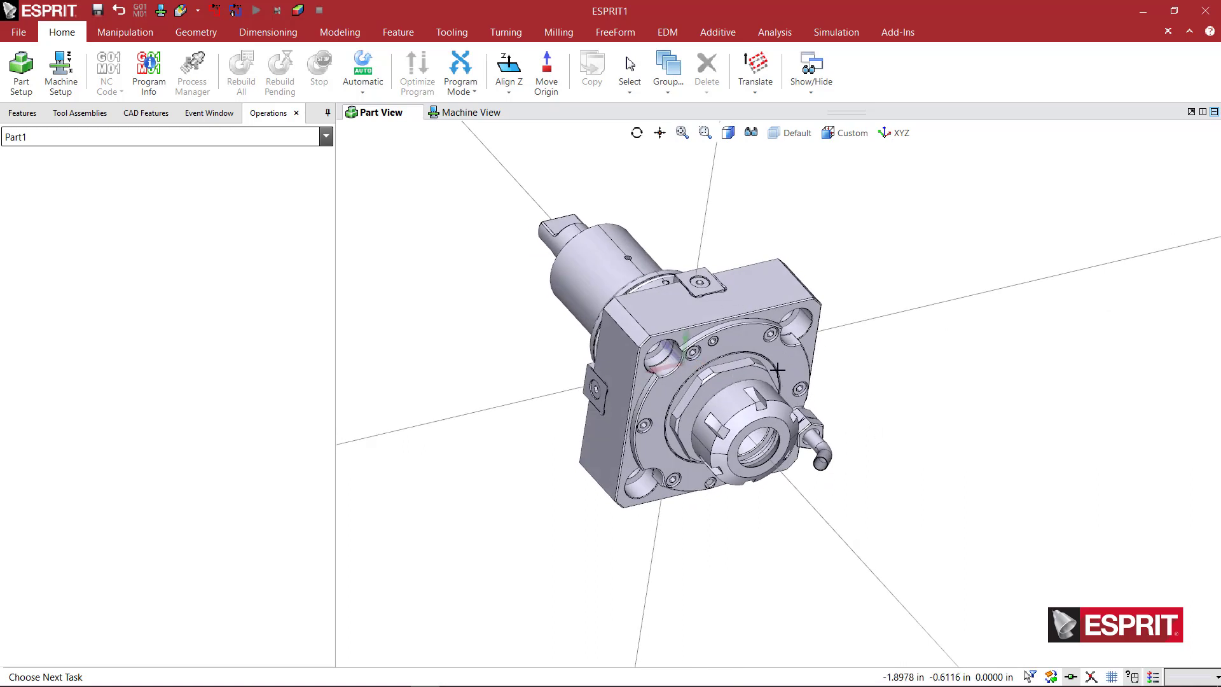
mouse_move(865, 426)
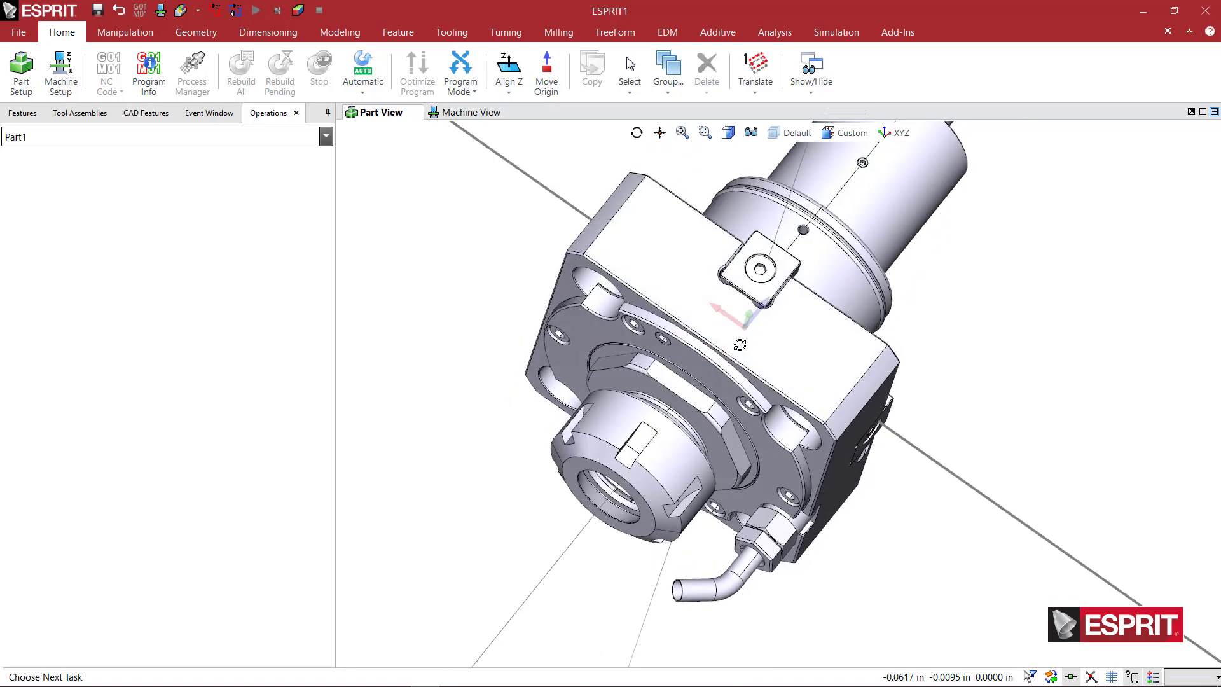
mouse_move(787, 278)
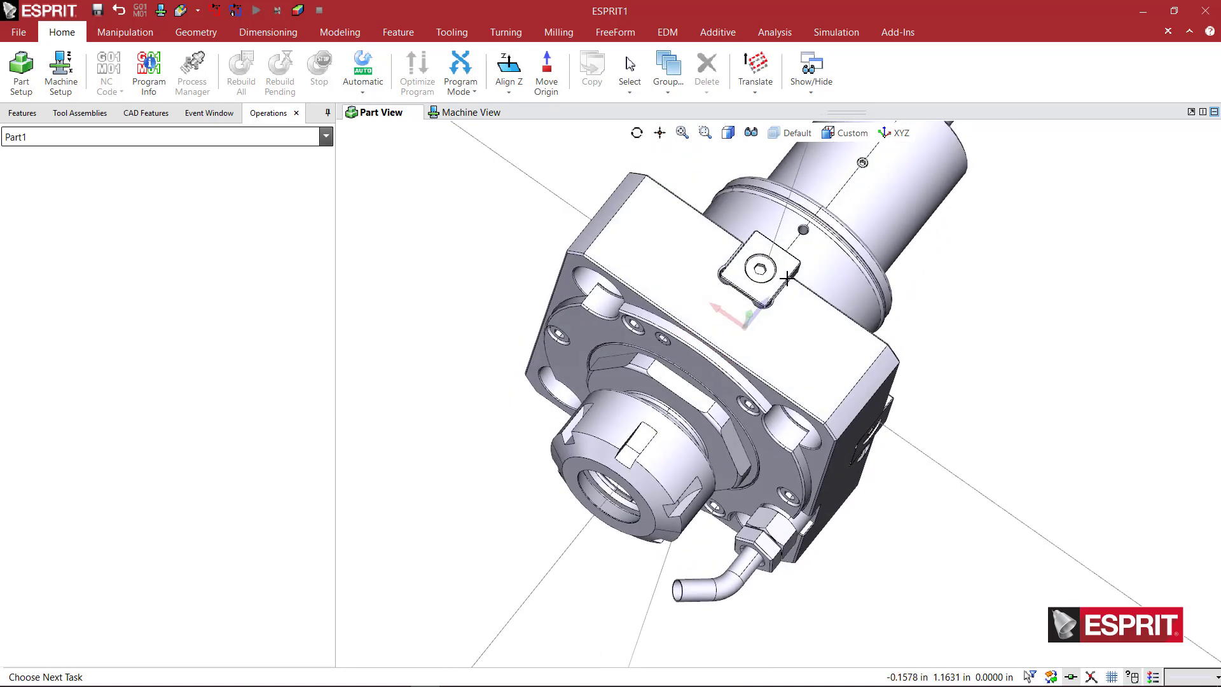
mouse_move(773, 246)
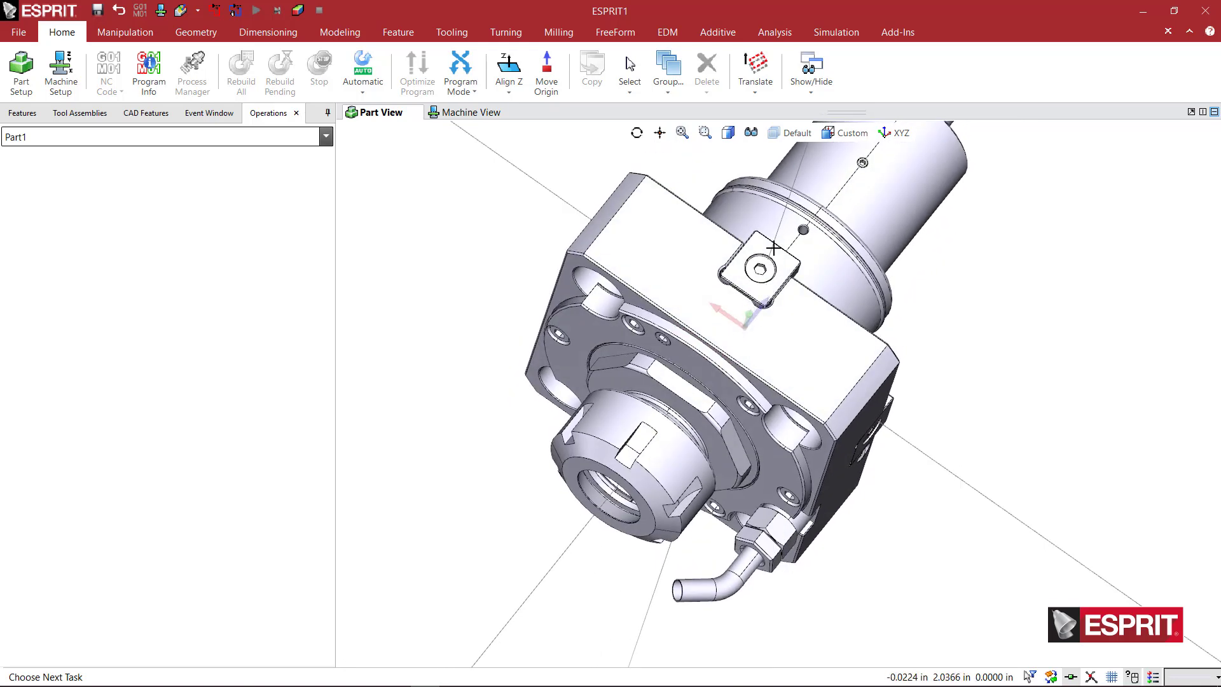
- Translate the holder from the collet face centre to the origin
click(753, 70)
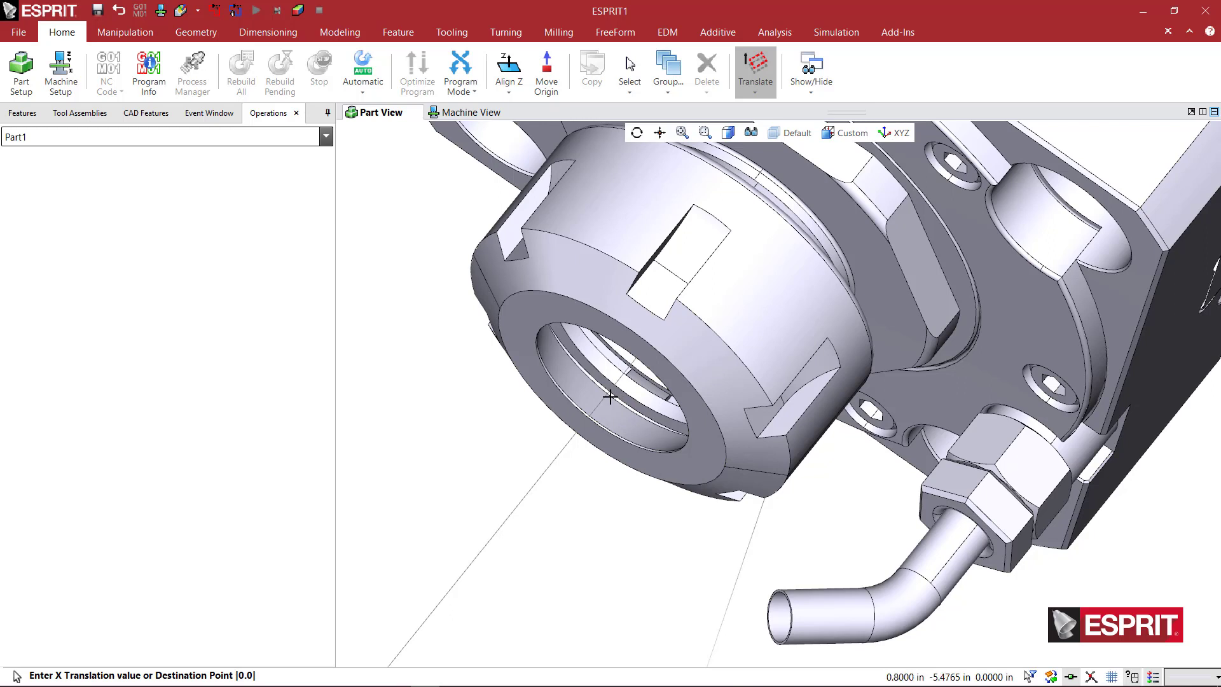
mouse_move(610, 397)
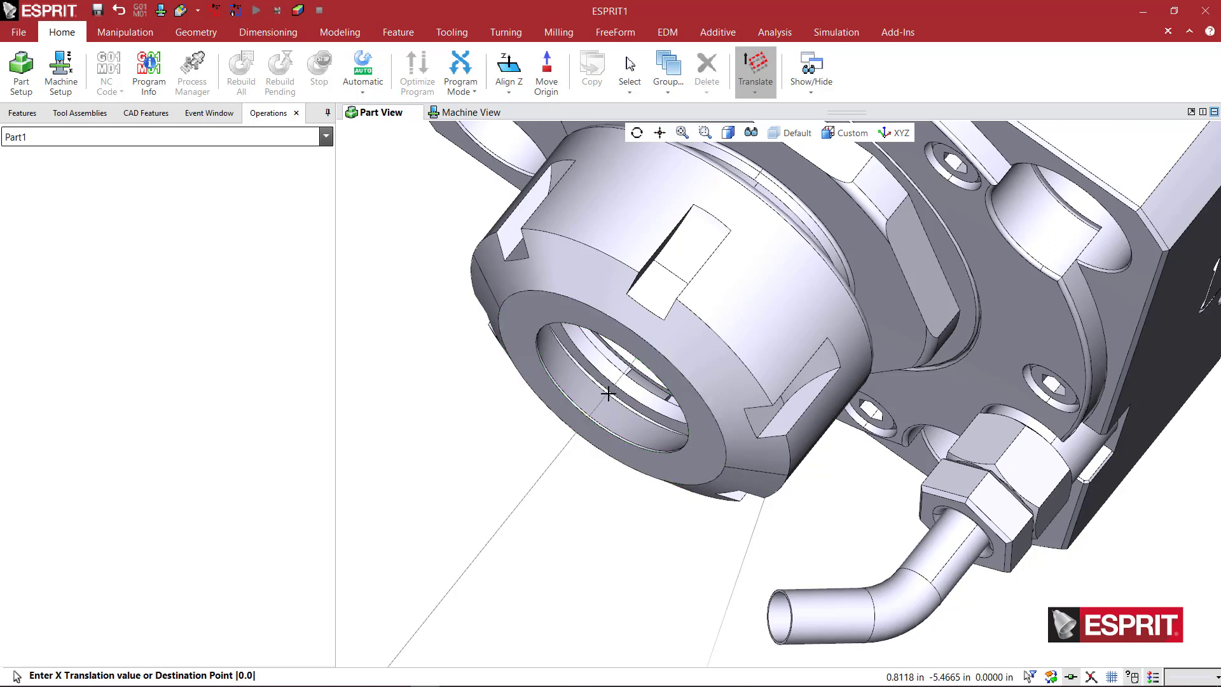
click(612, 393)
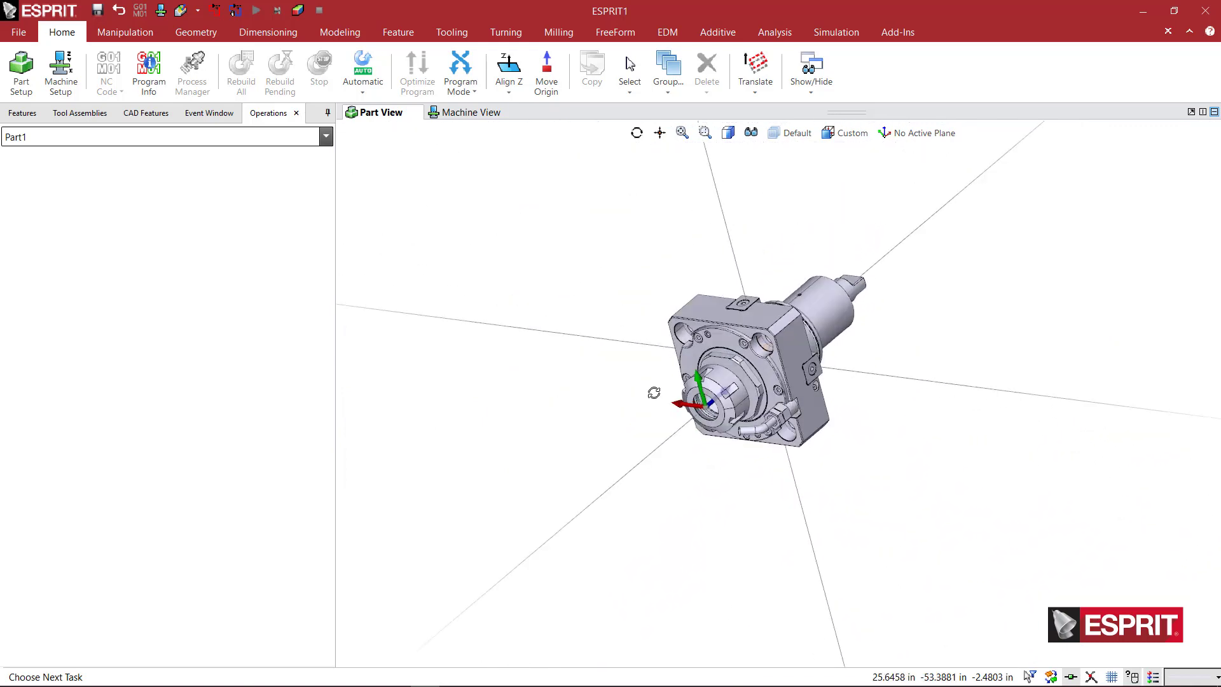
- Choose TSA_1 from the work plane list
click(923, 132)
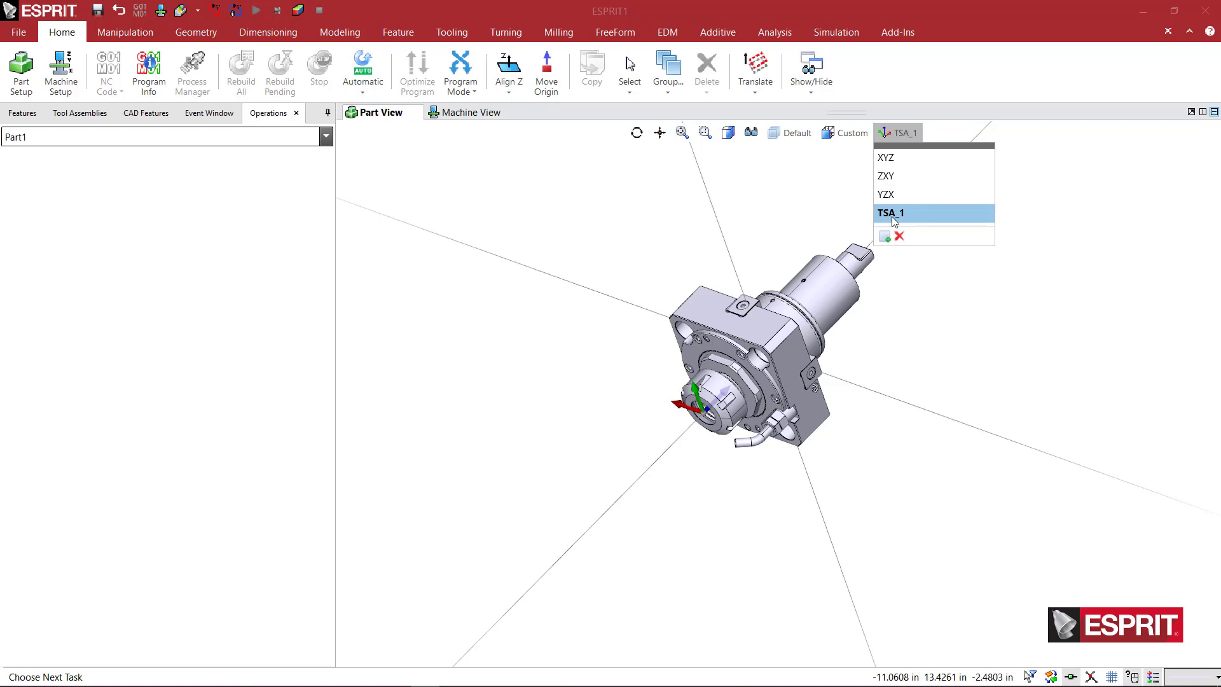
mouse_move(905, 225)
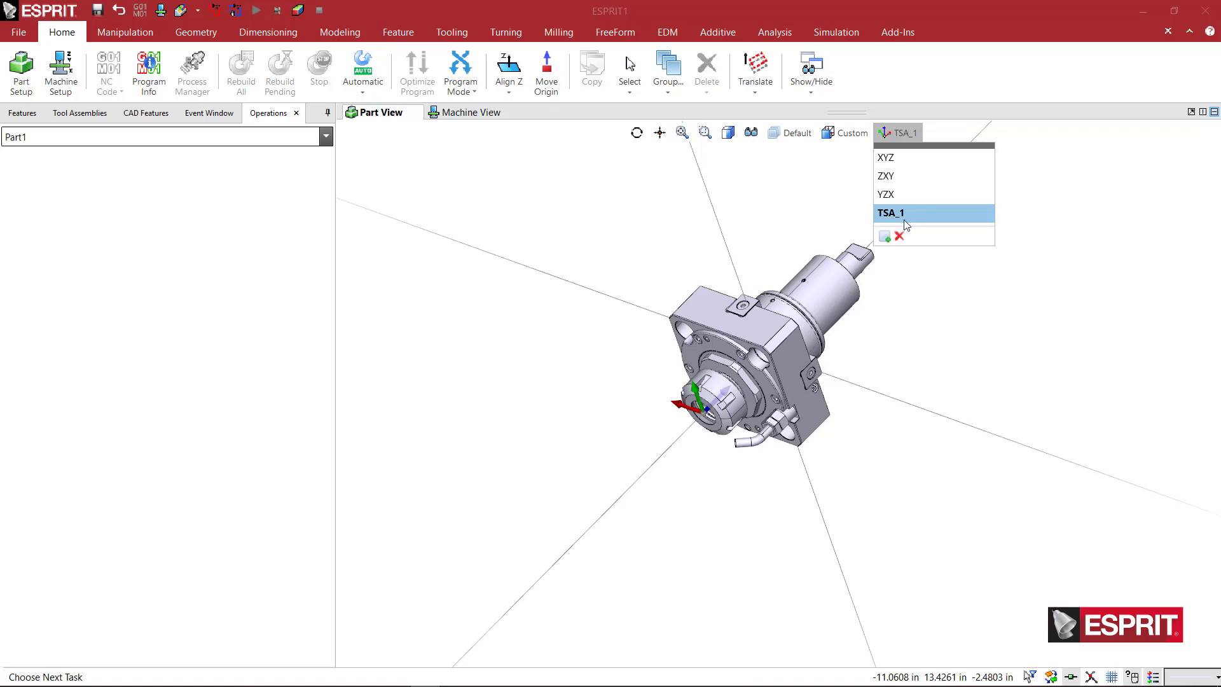
mouse_move(896, 226)
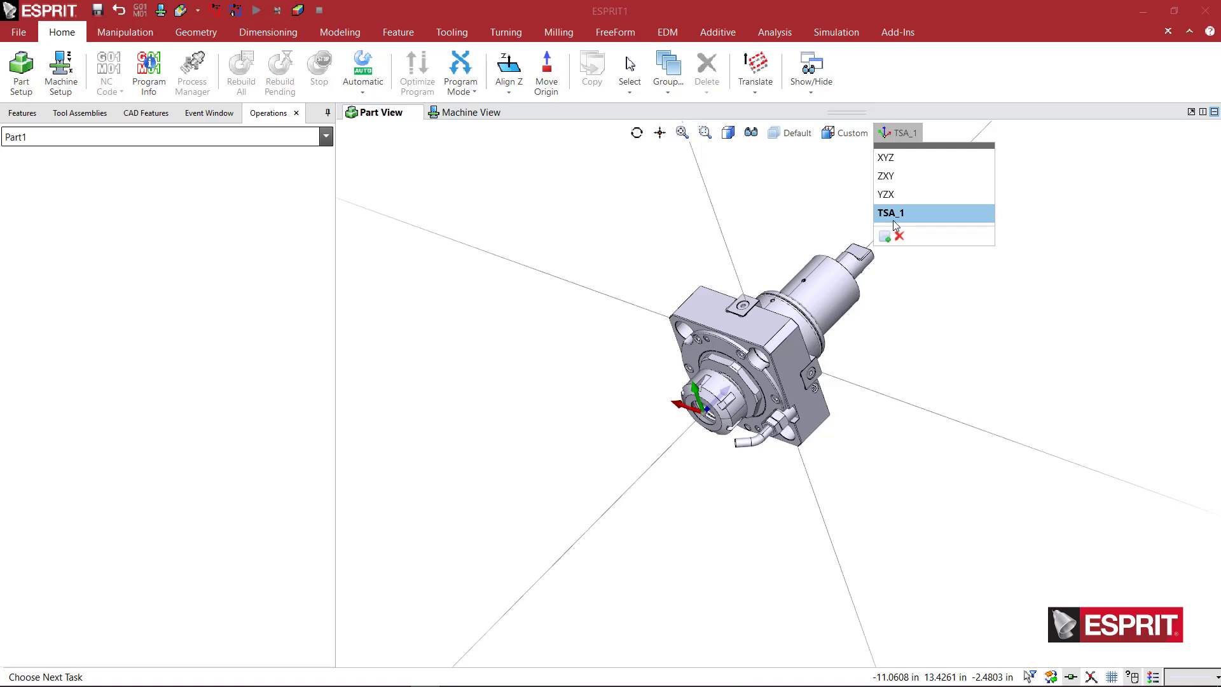
mouse_move(886, 194)
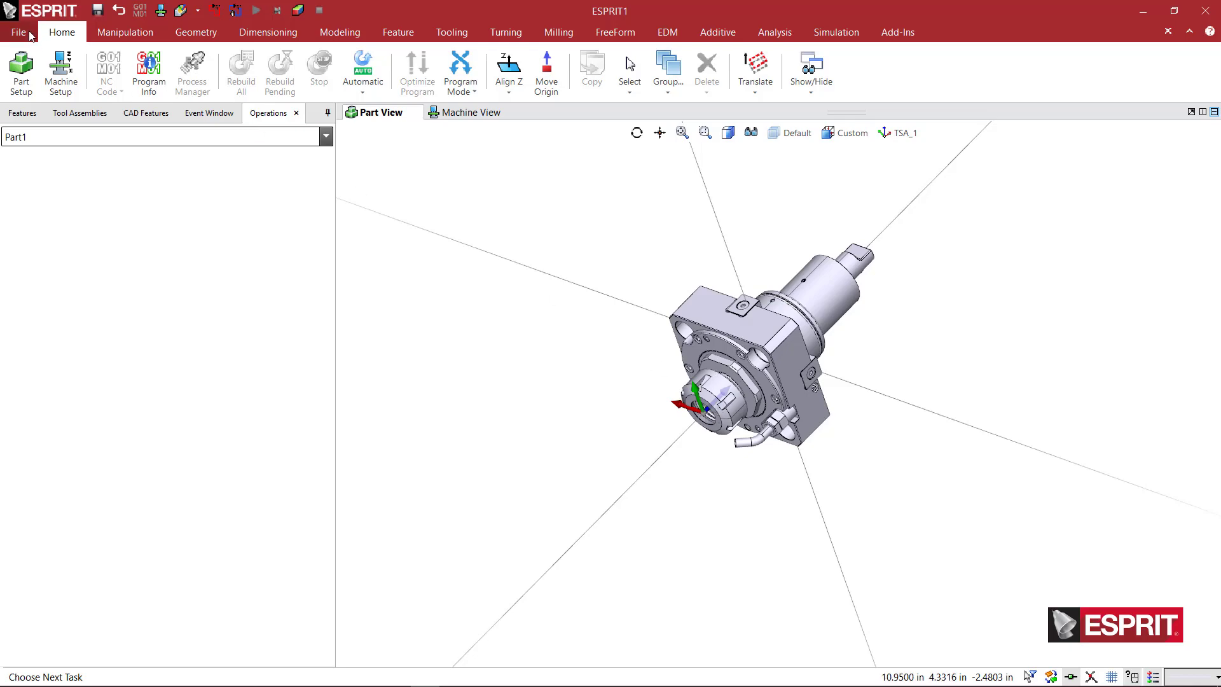
click(17, 32)
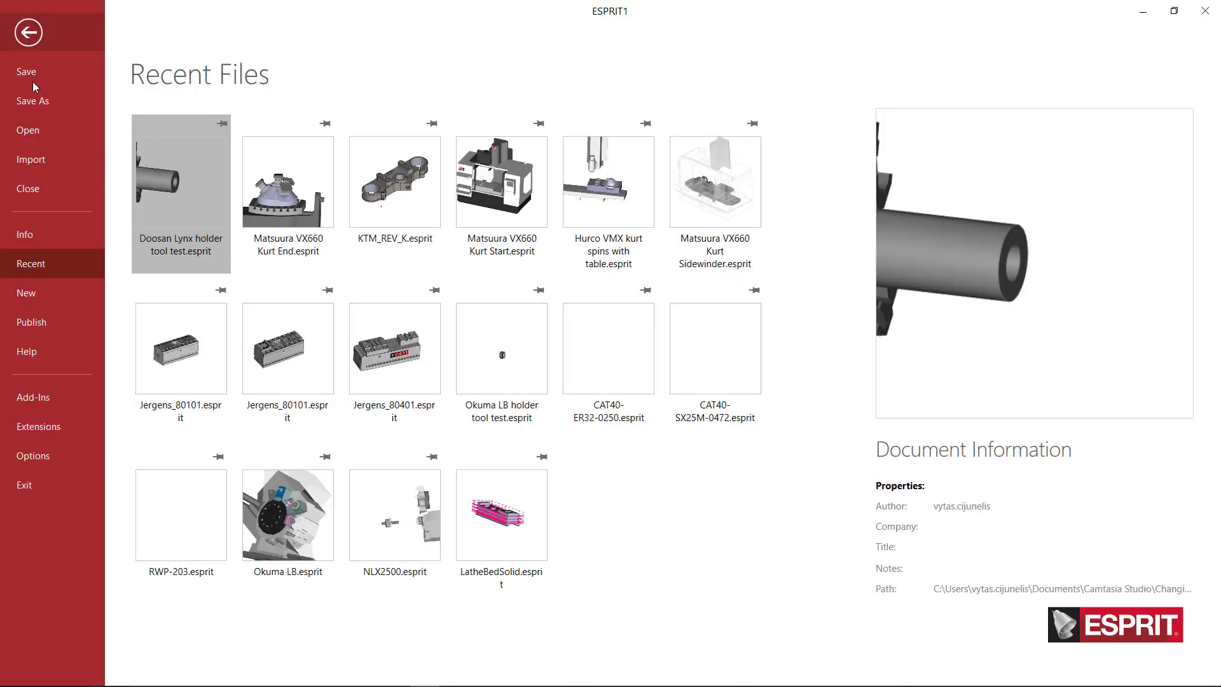
click(32, 101)
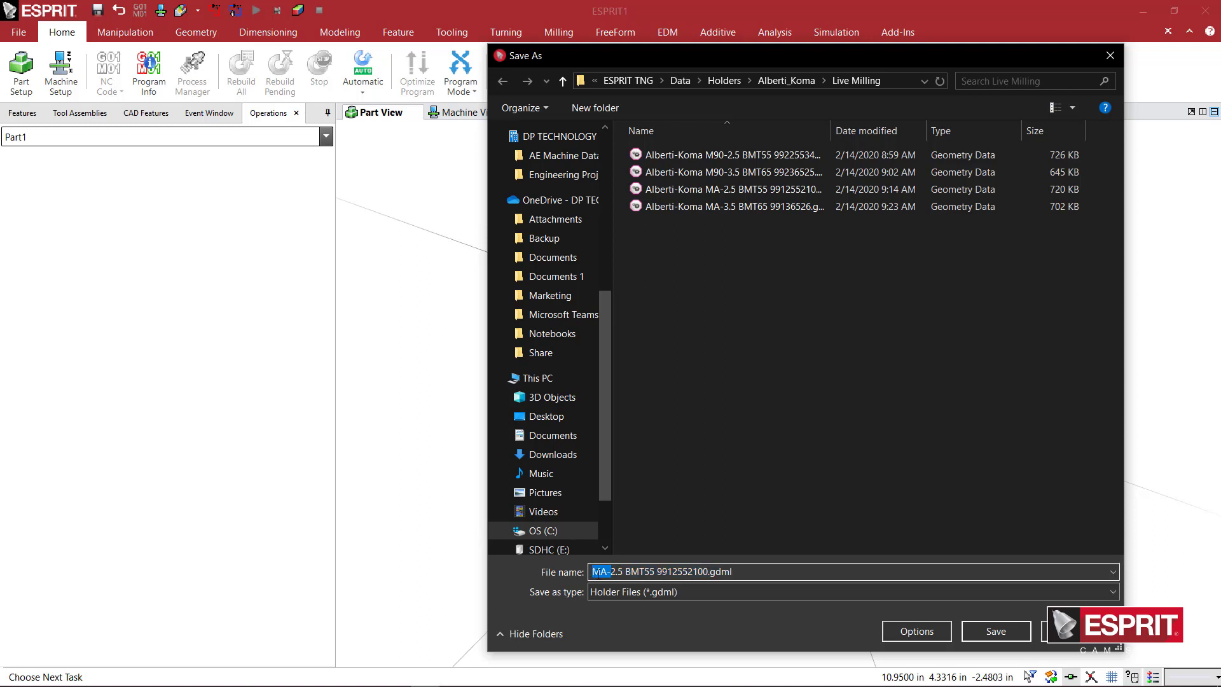
text(test)
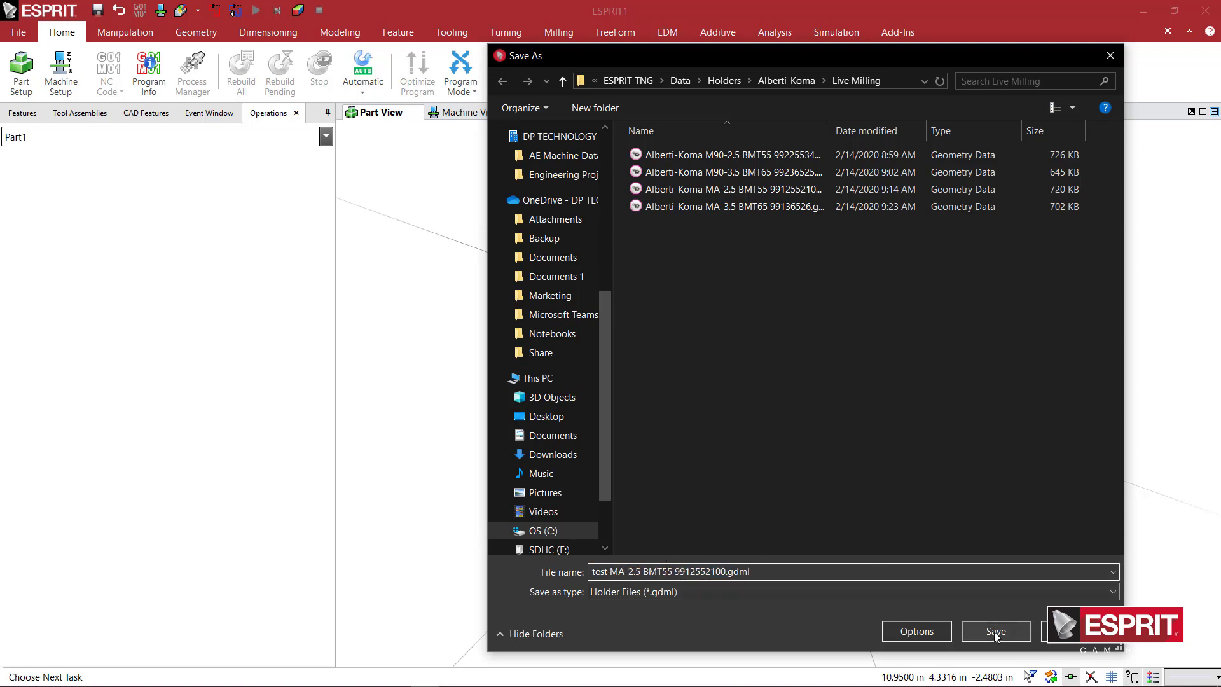
click(995, 631)
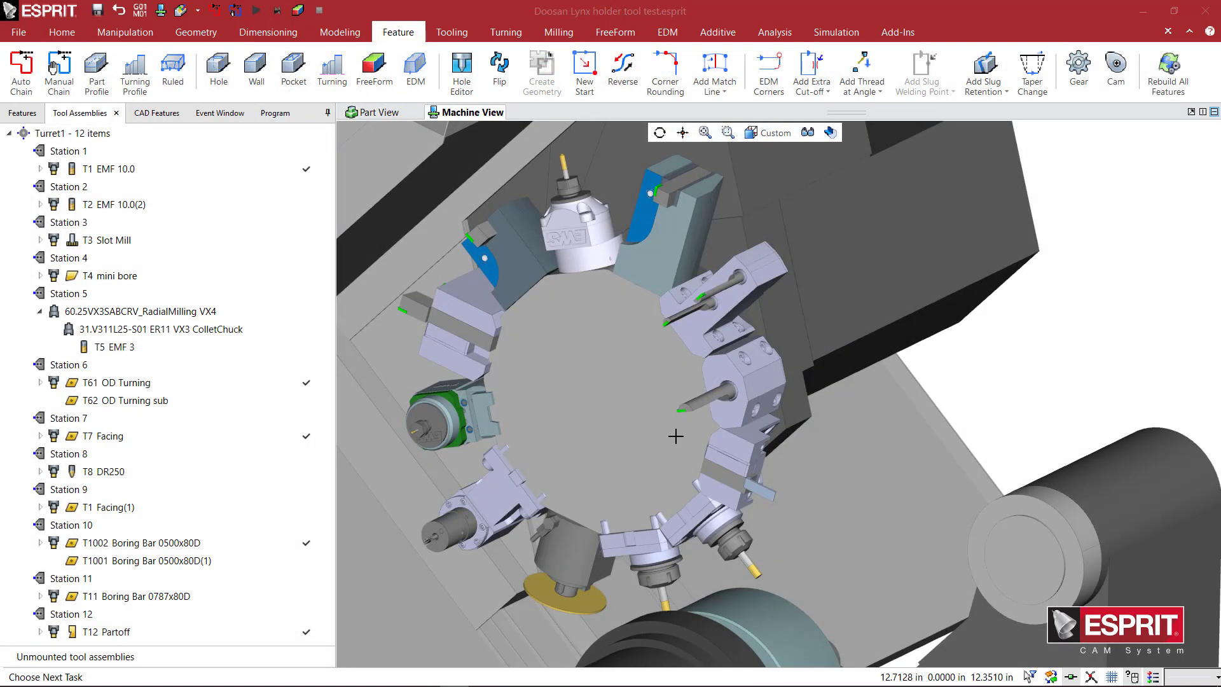
mouse_move(585, 282)
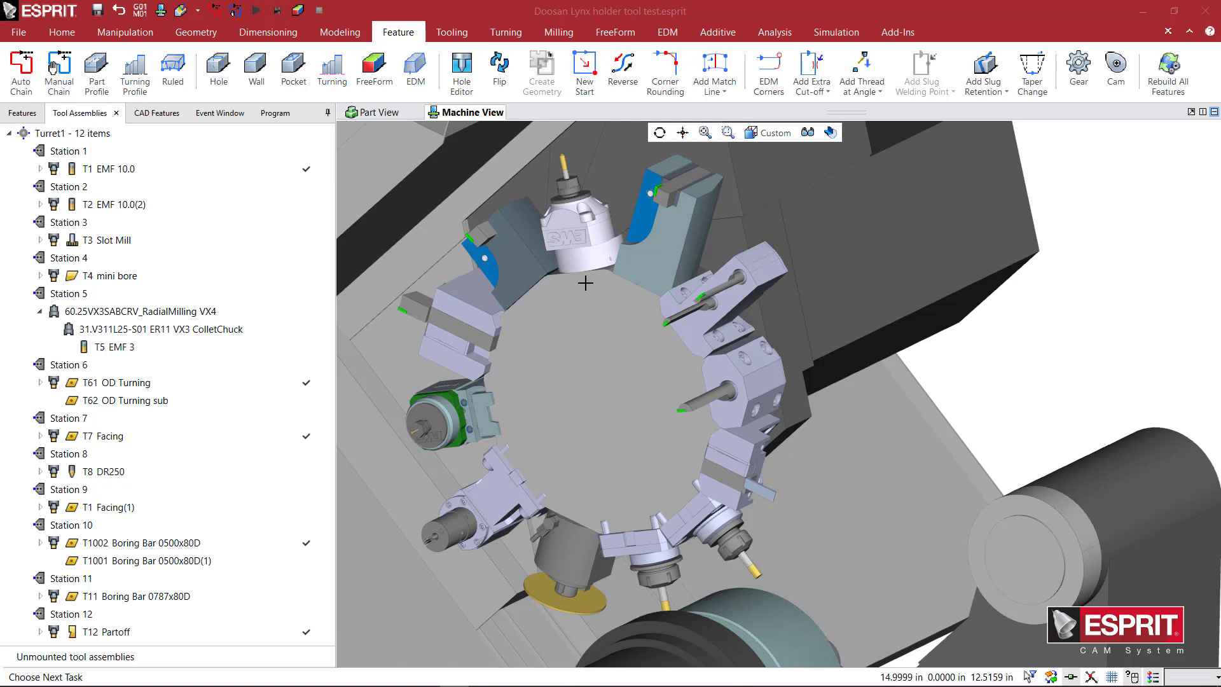
mouse_move(571, 190)
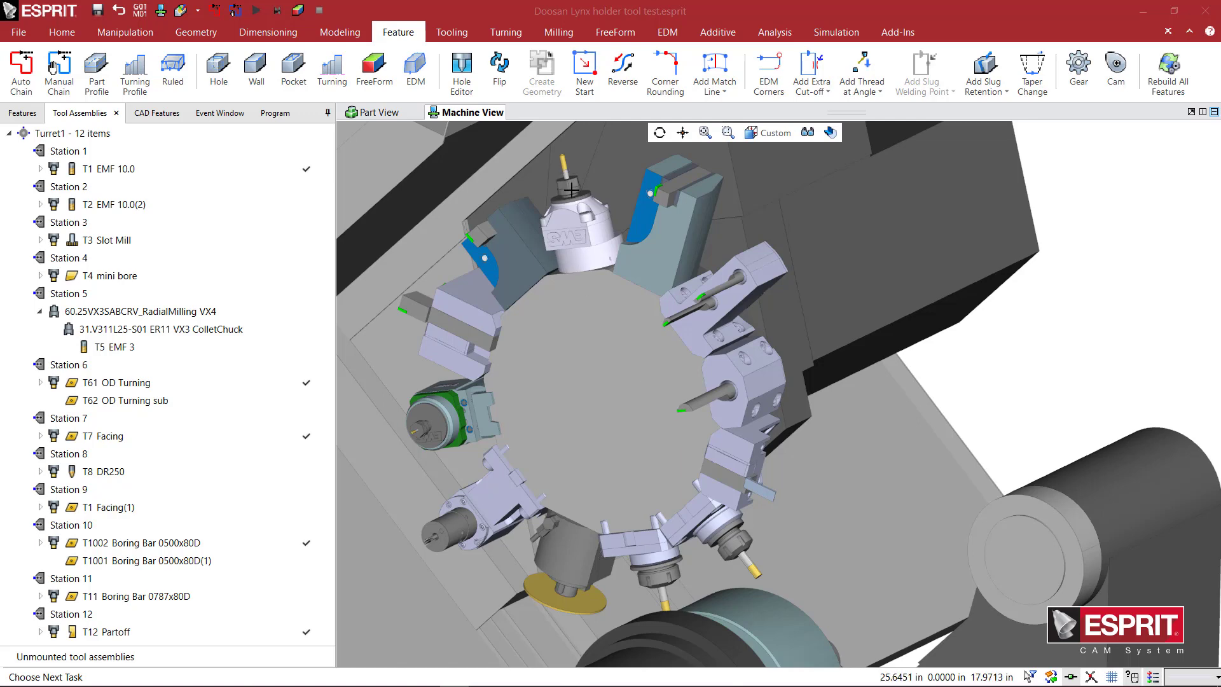
mouse_move(578, 253)
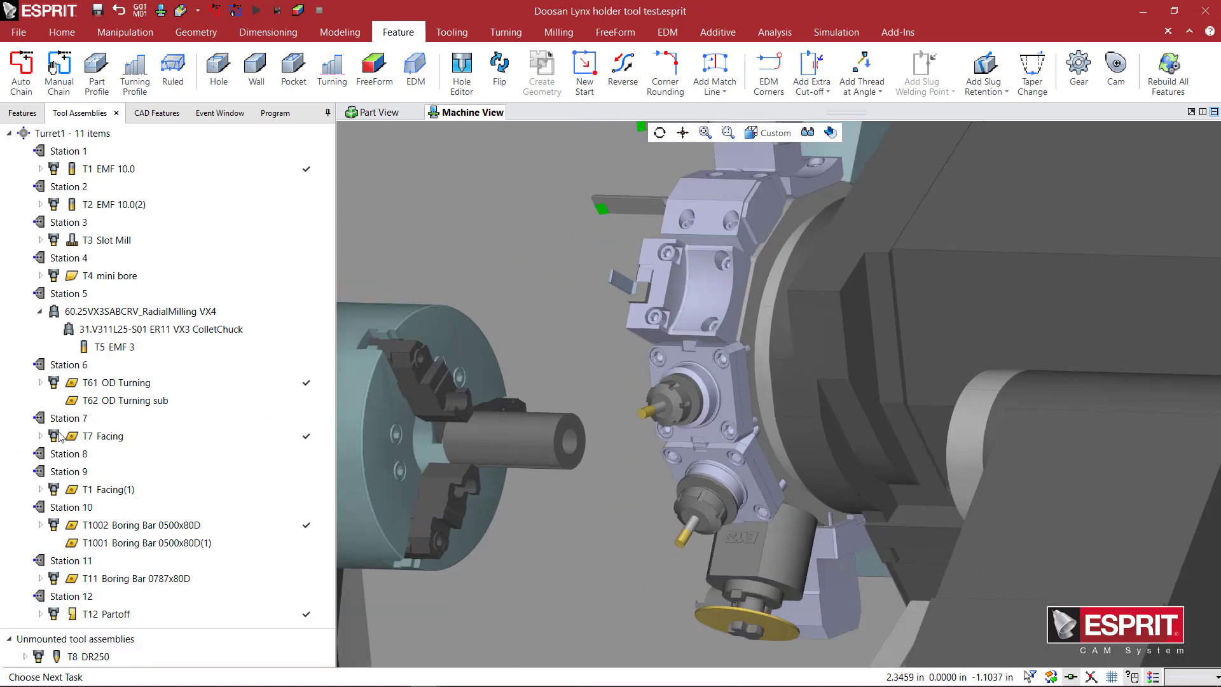
- Add the test MA-2.5 BMT55 holder to station 8, entering rotation values -90, 180 and 0
right_click(69, 454)
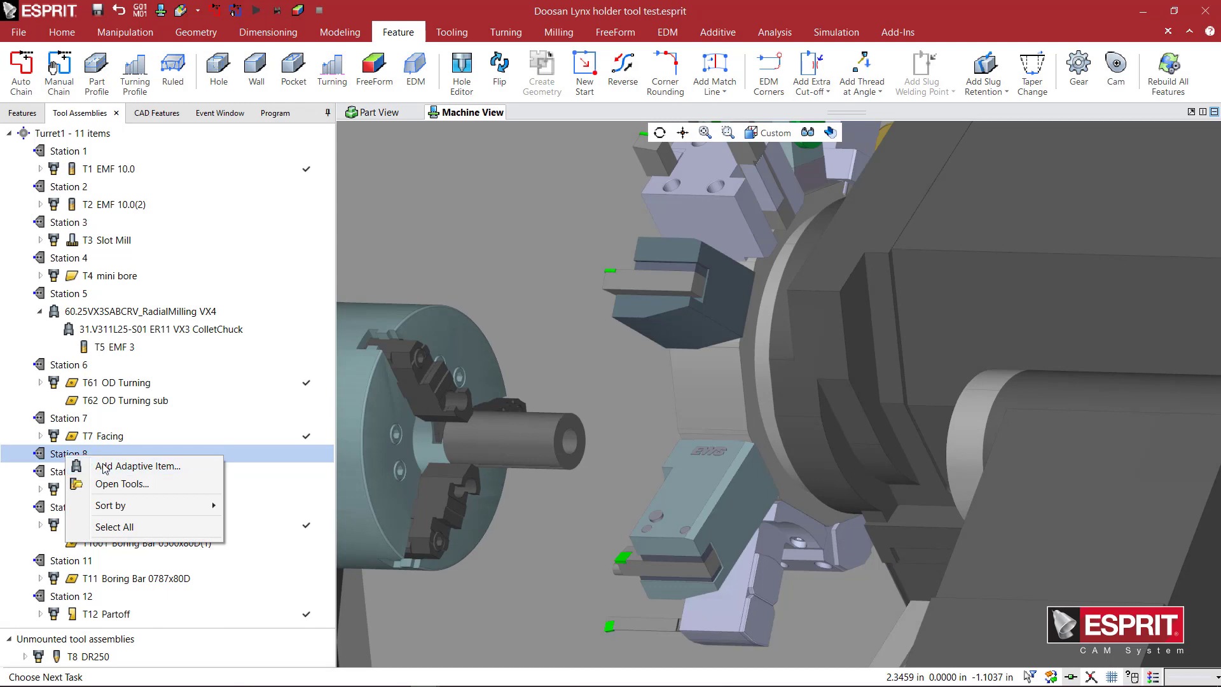
click(120, 483)
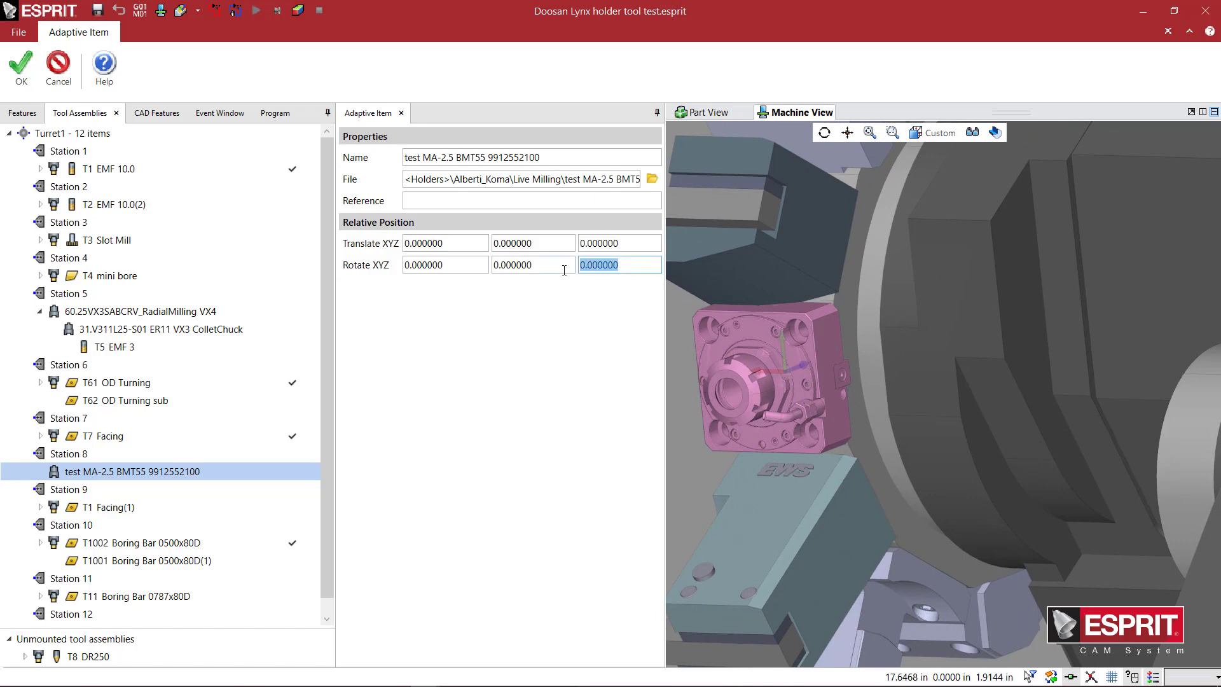
text(-90.000000)
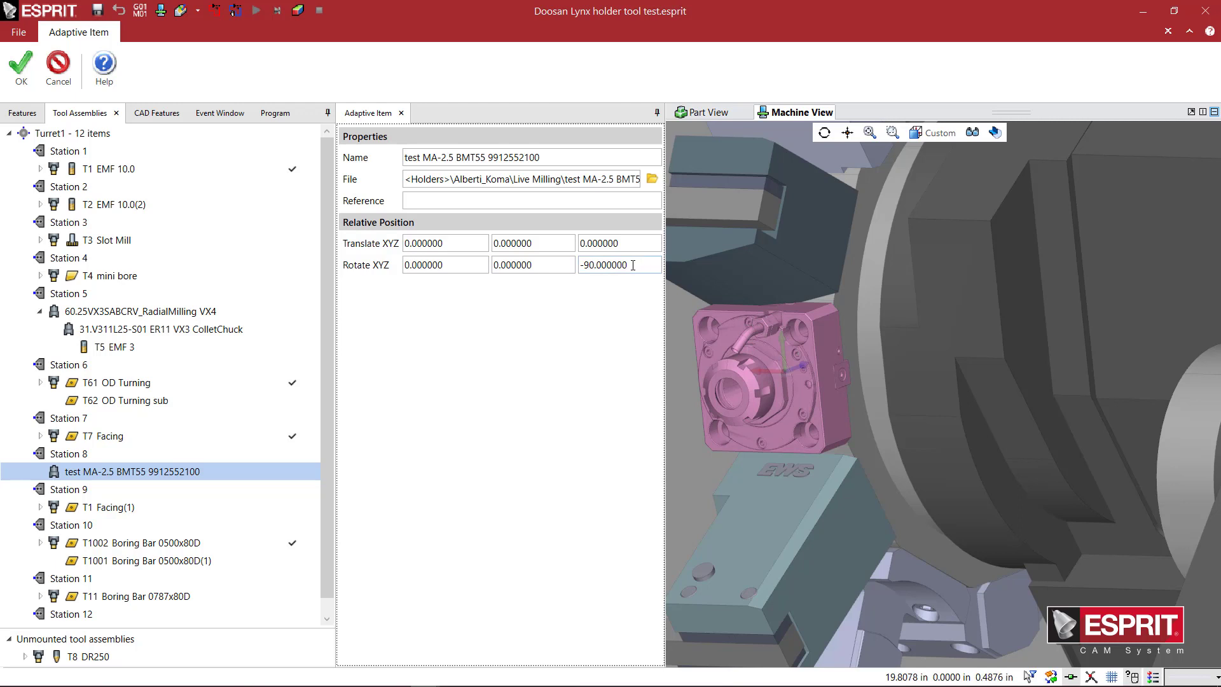
text(180)
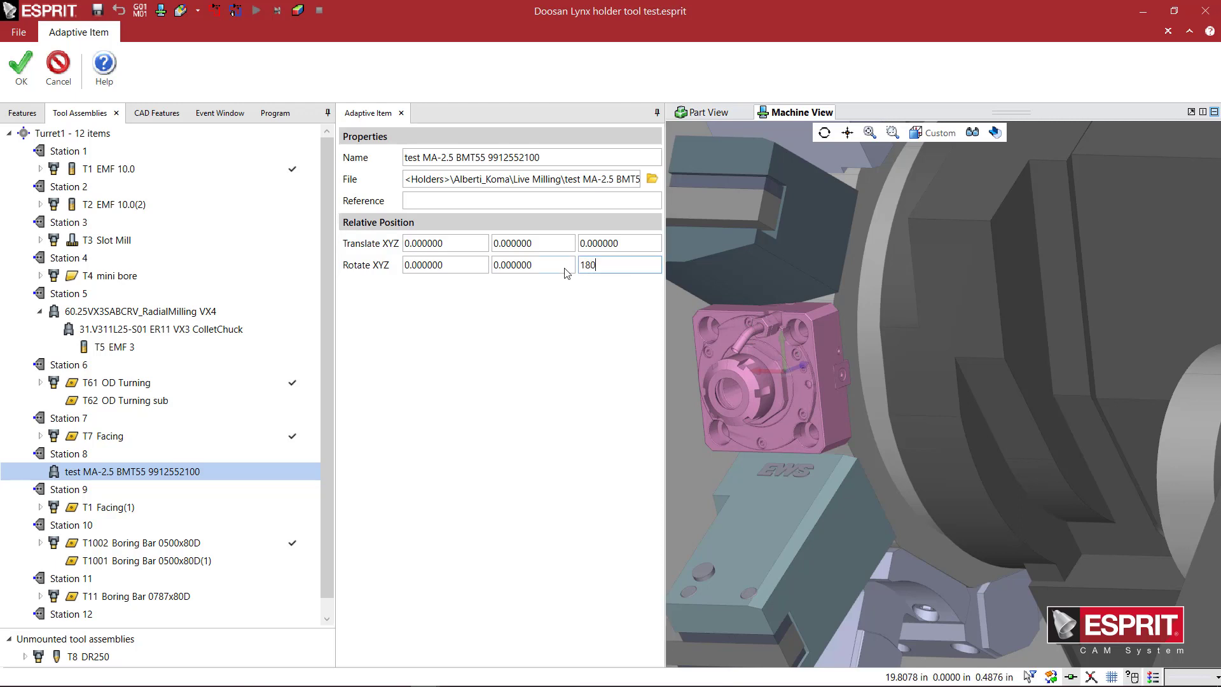
key(Return)
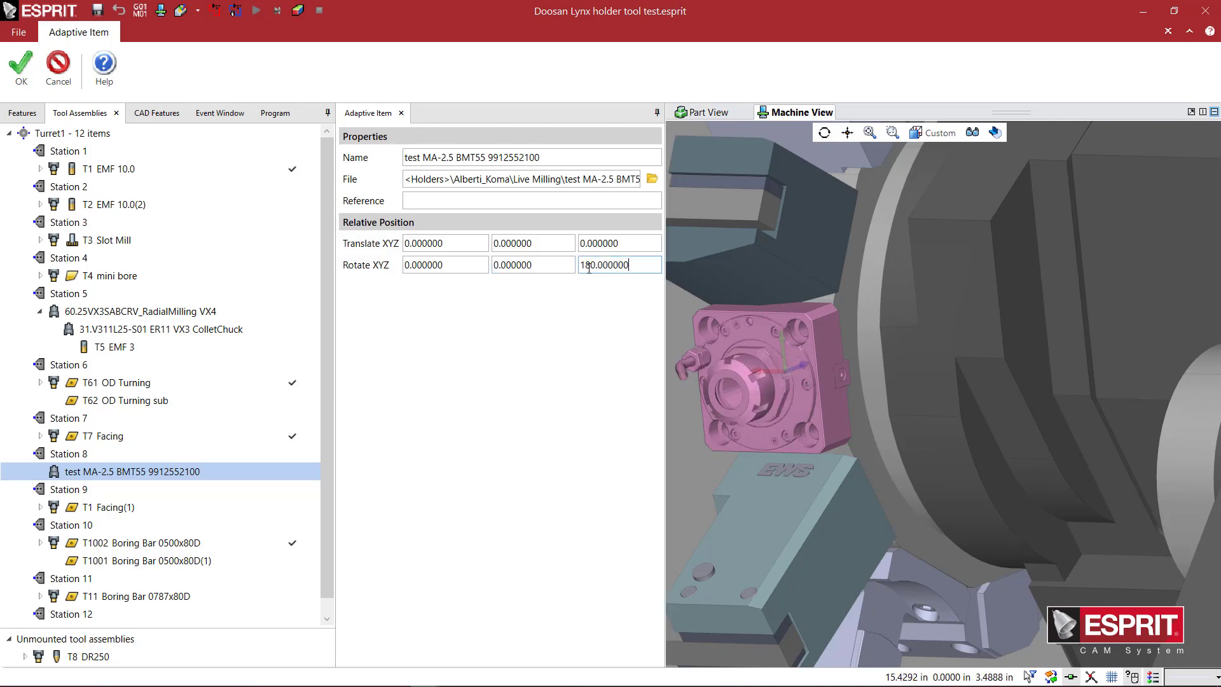
text(0.000000)
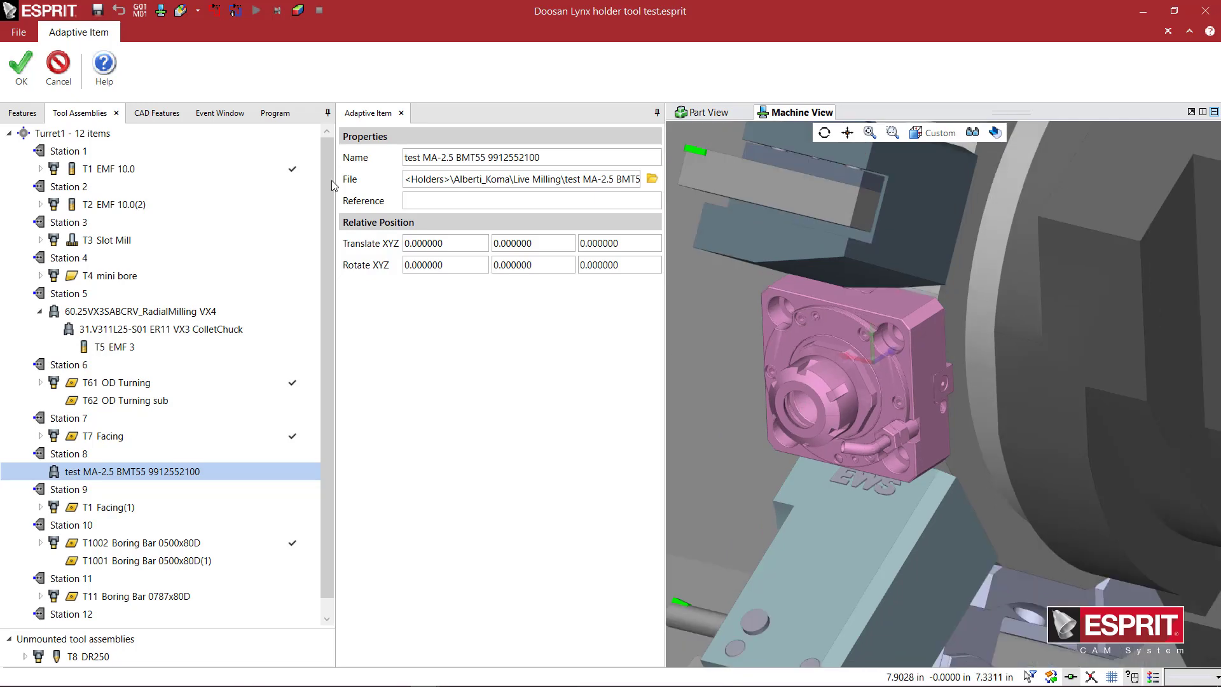
- Accept the holder mounting and add drill T8 DR204 to the station 8 holder
click(20, 62)
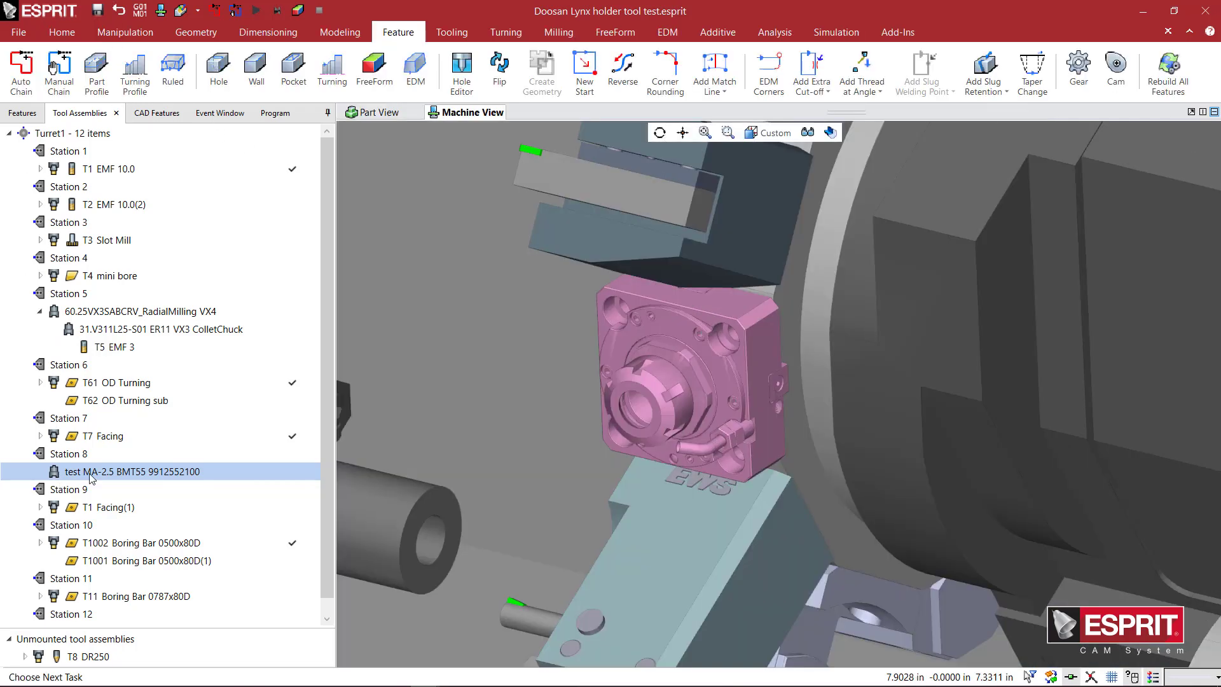
right_click(132, 471)
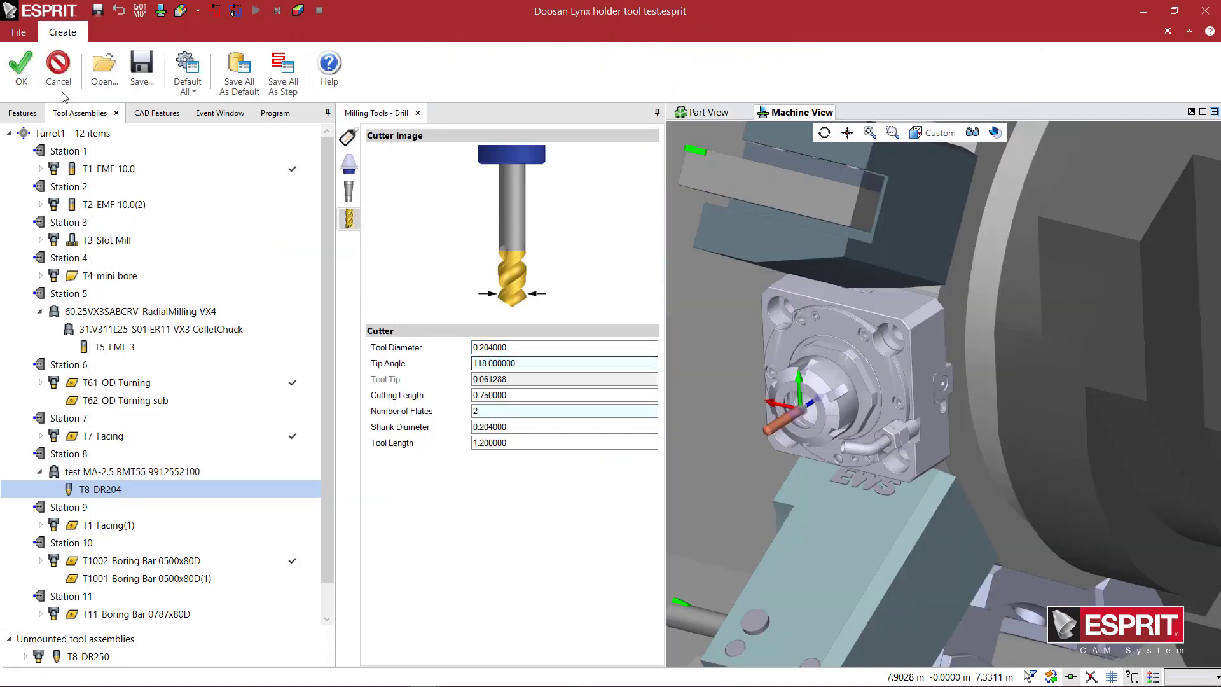
click(20, 69)
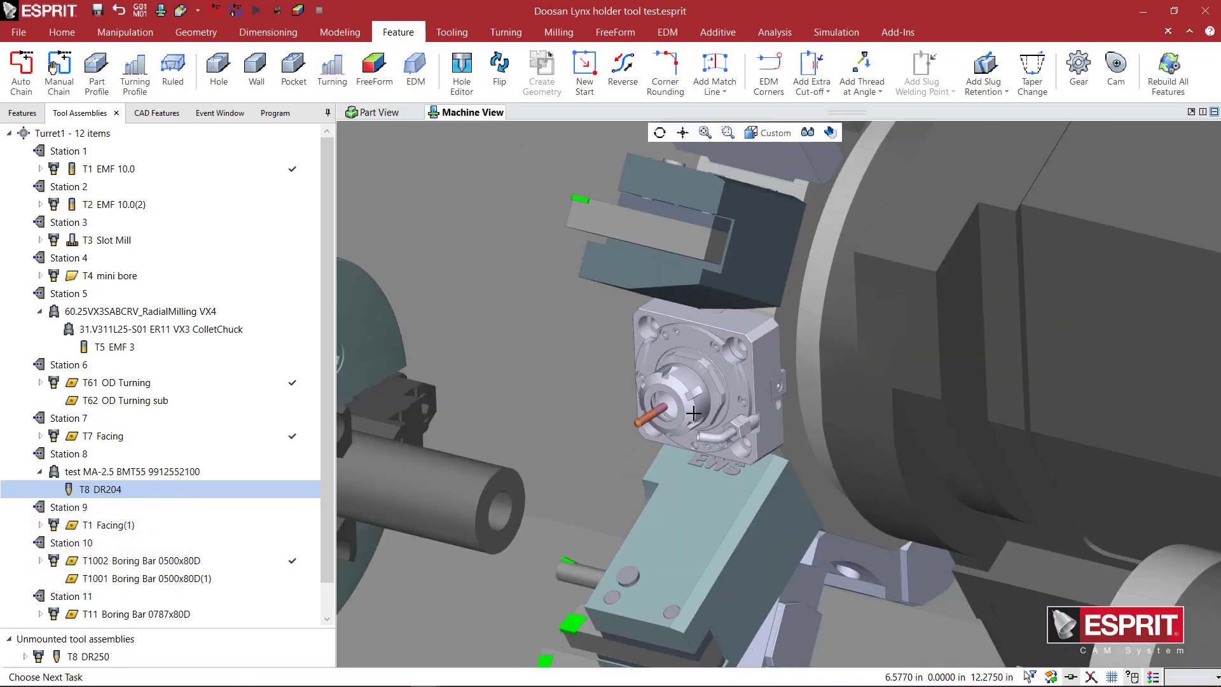
scroll(up, 3)
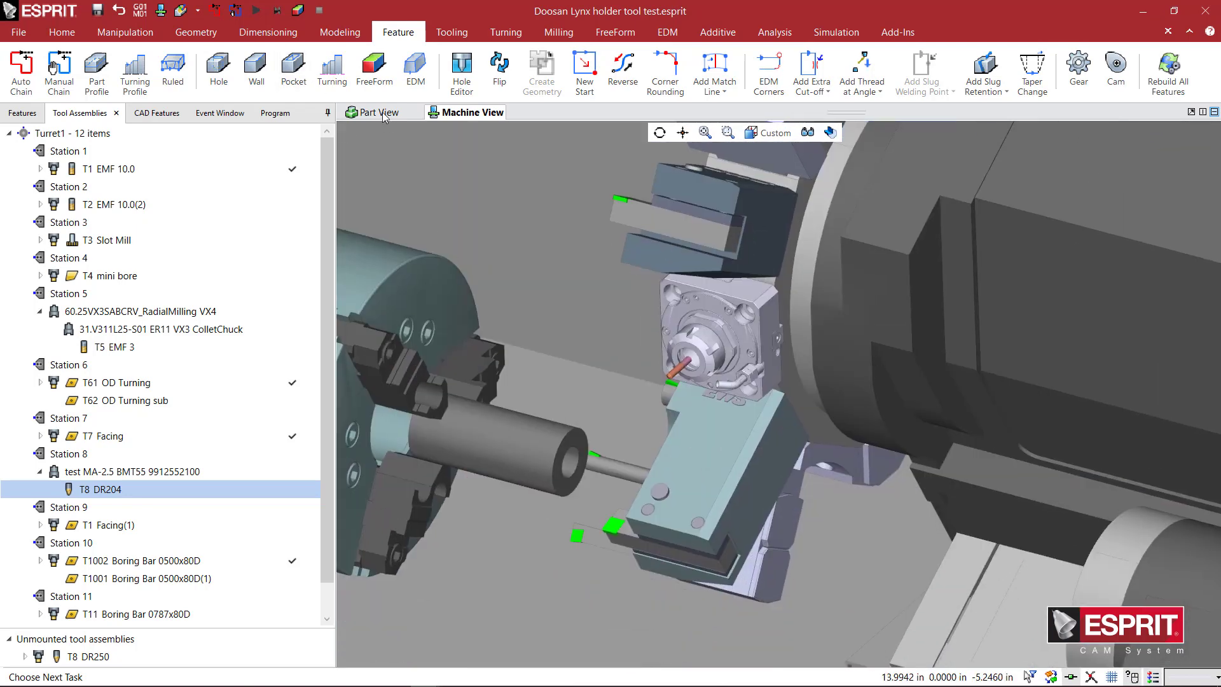
- Return to the part view and select the 10 Simple Hole feature for machining
click(379, 112)
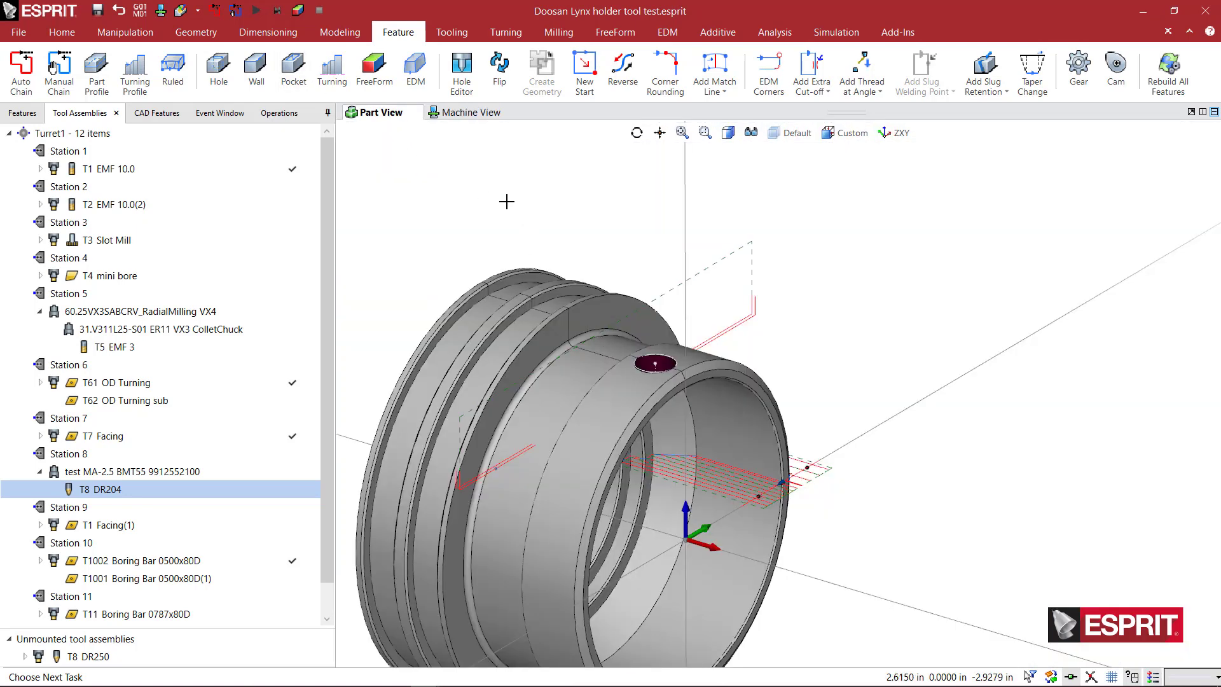
click(22, 112)
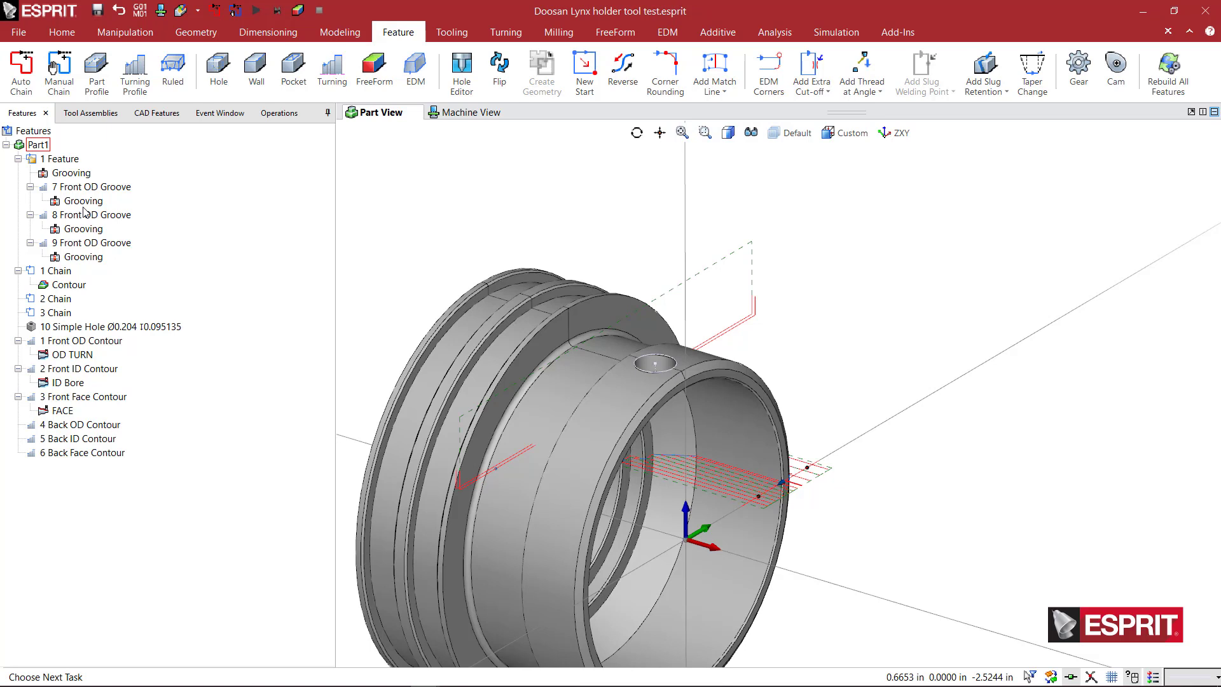
click(836, 31)
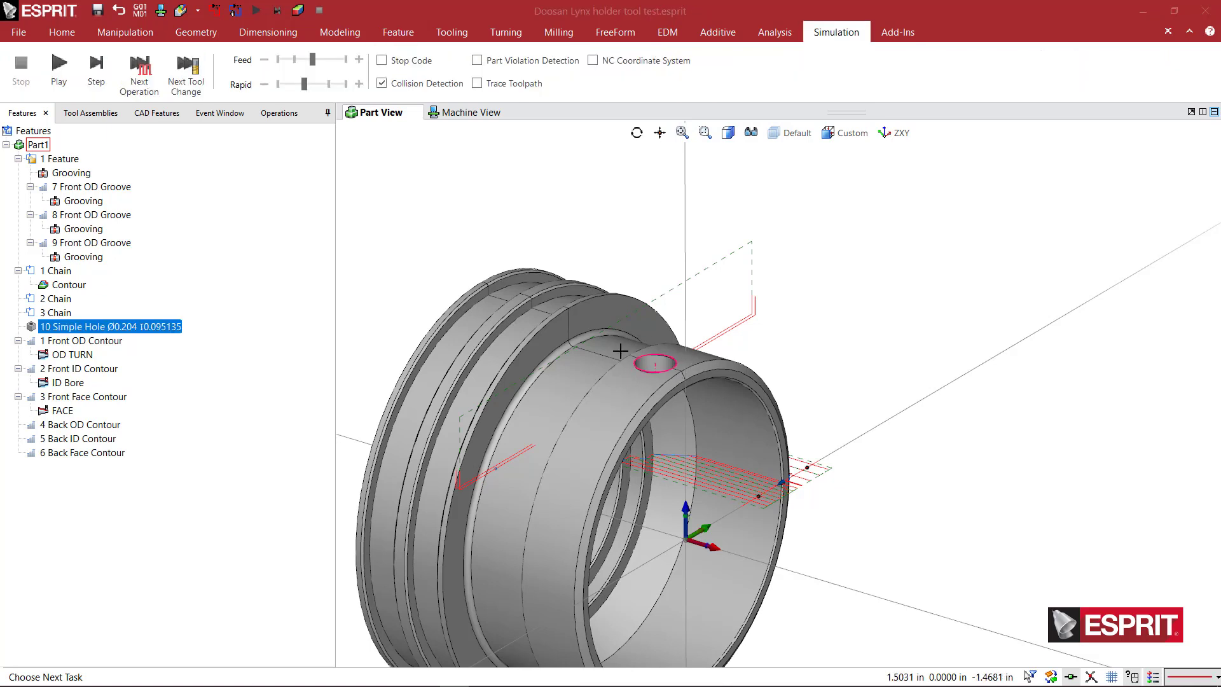
mouse_move(684, 377)
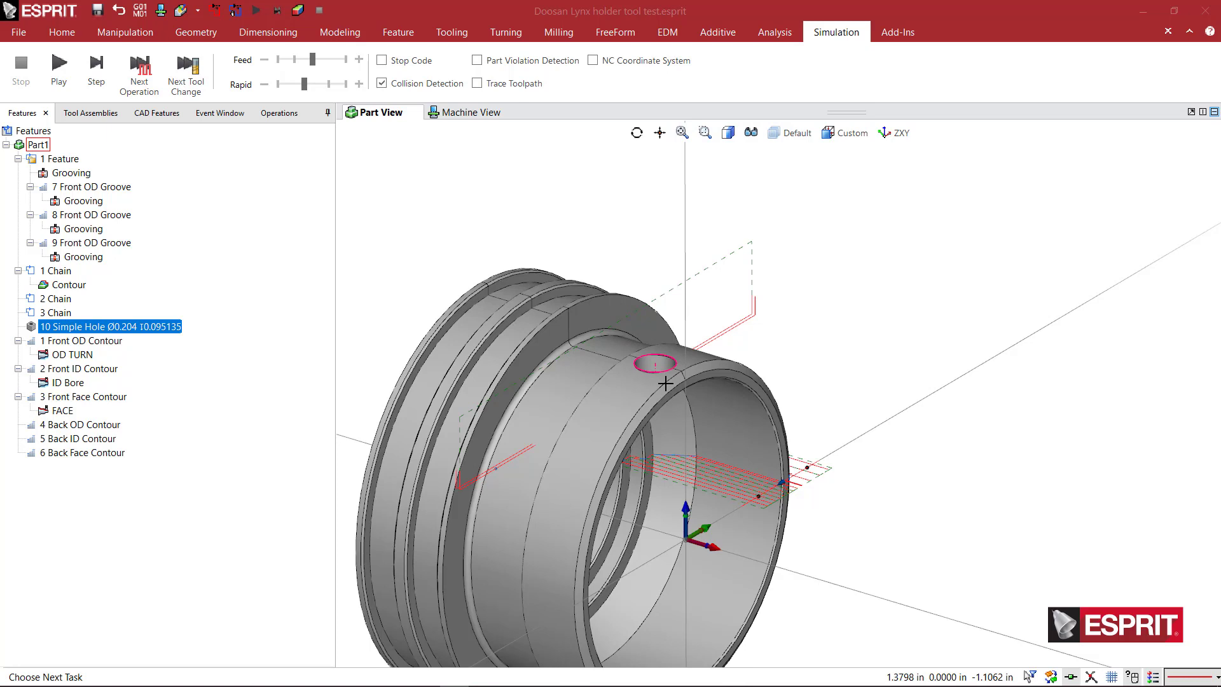
mouse_move(299, 344)
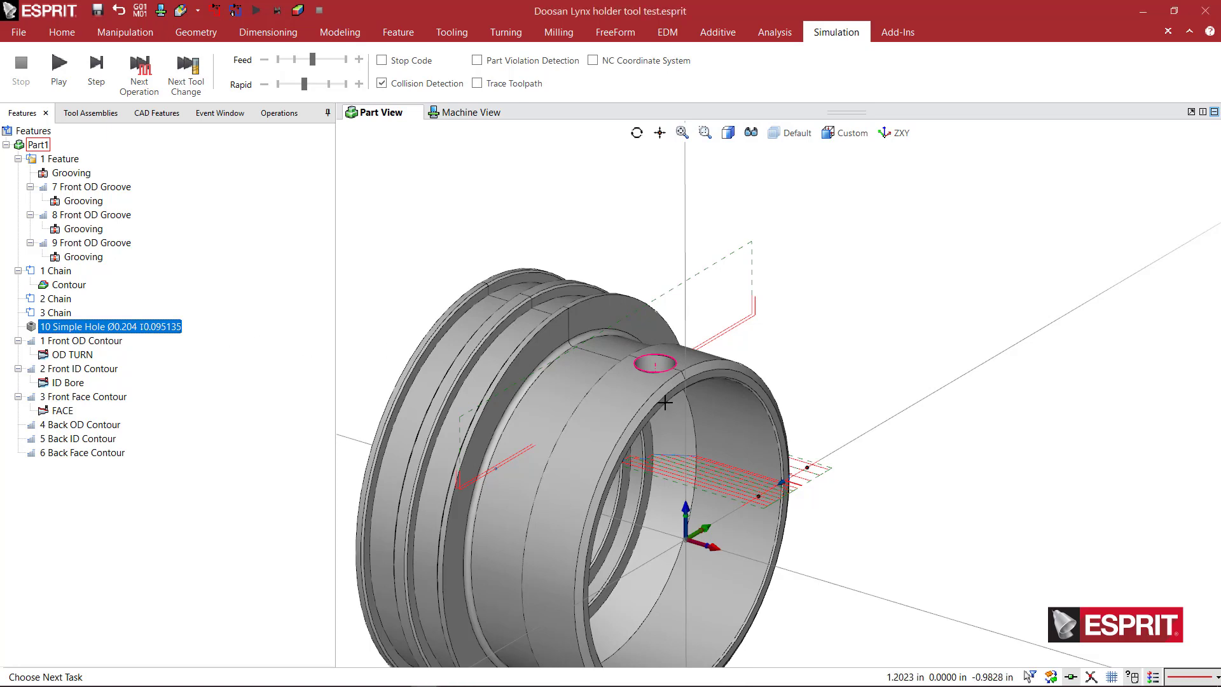
click(558, 32)
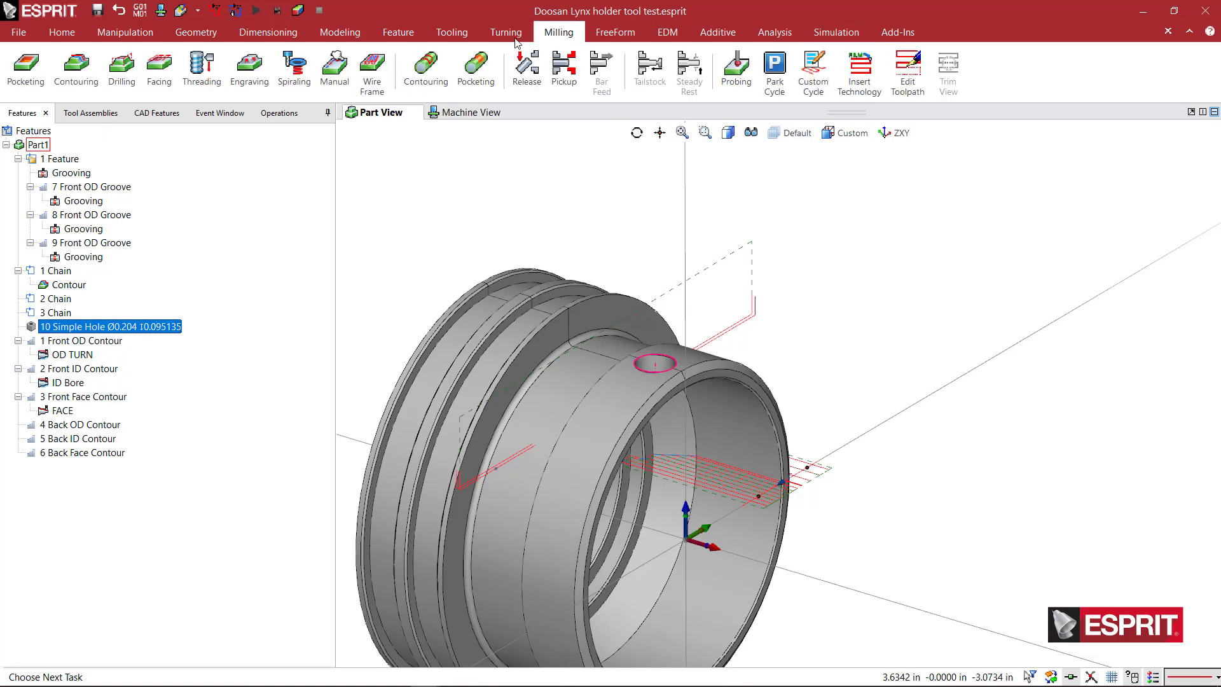
mouse_move(121, 69)
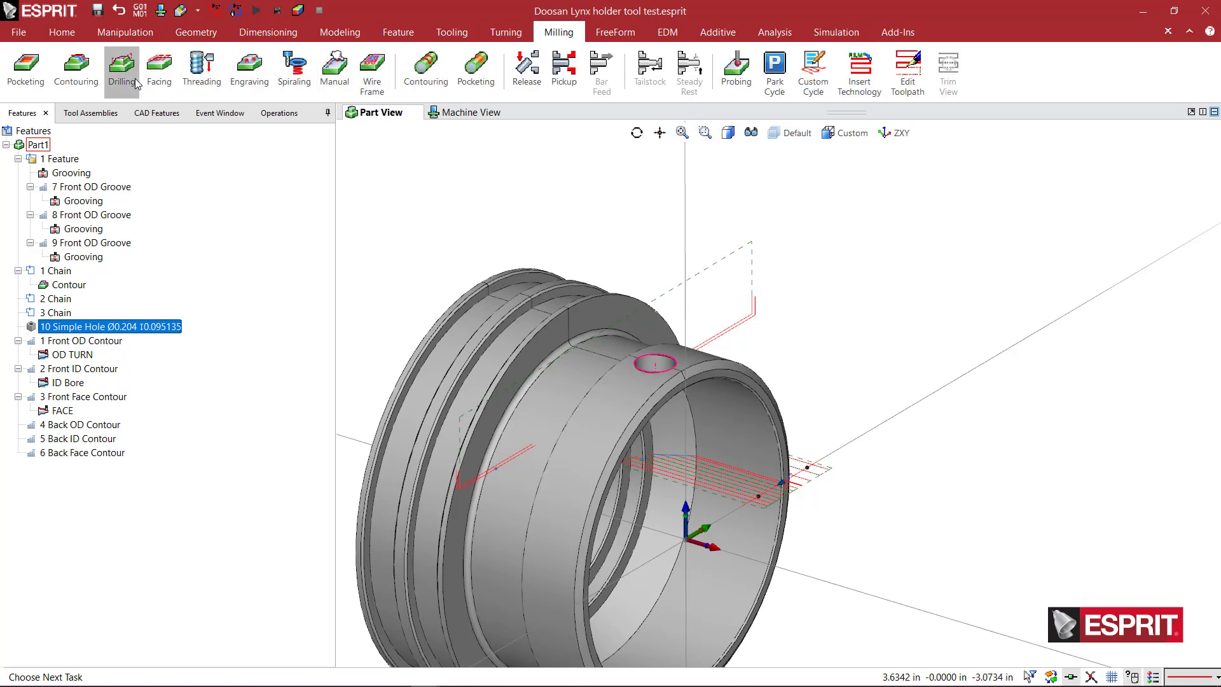
- Add a Drilling operation named '250-20 drilling' using the DR204 drill on the hole
click(121, 69)
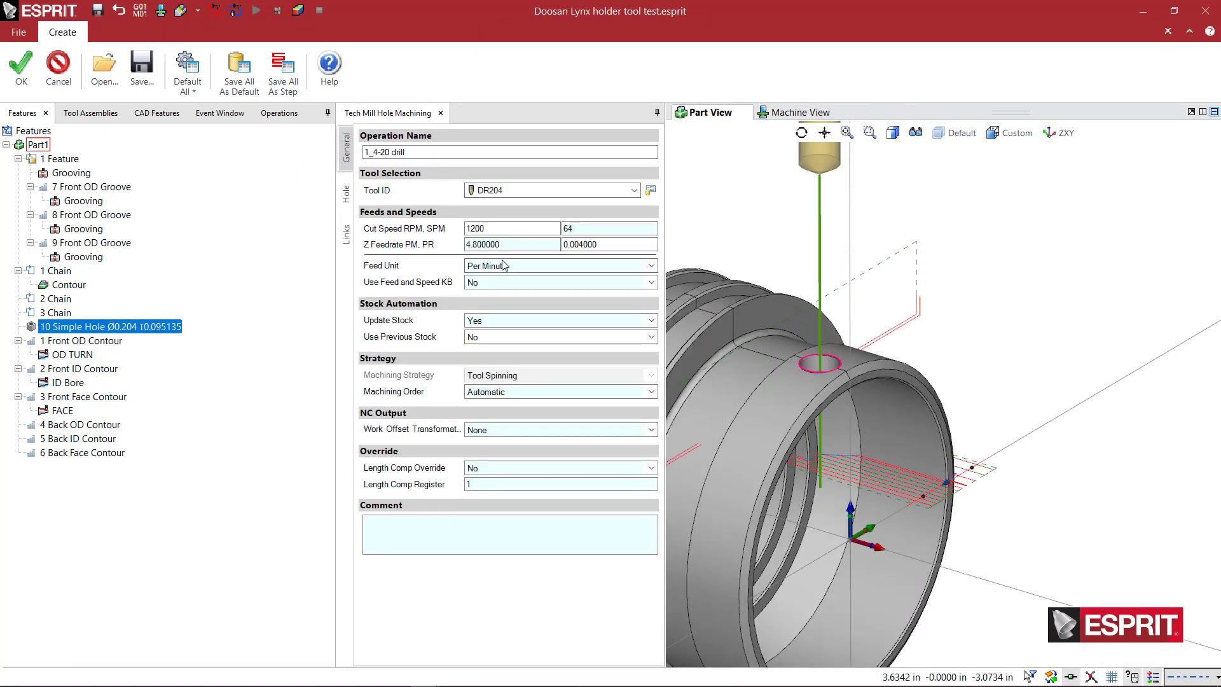
triple_click(510, 152)
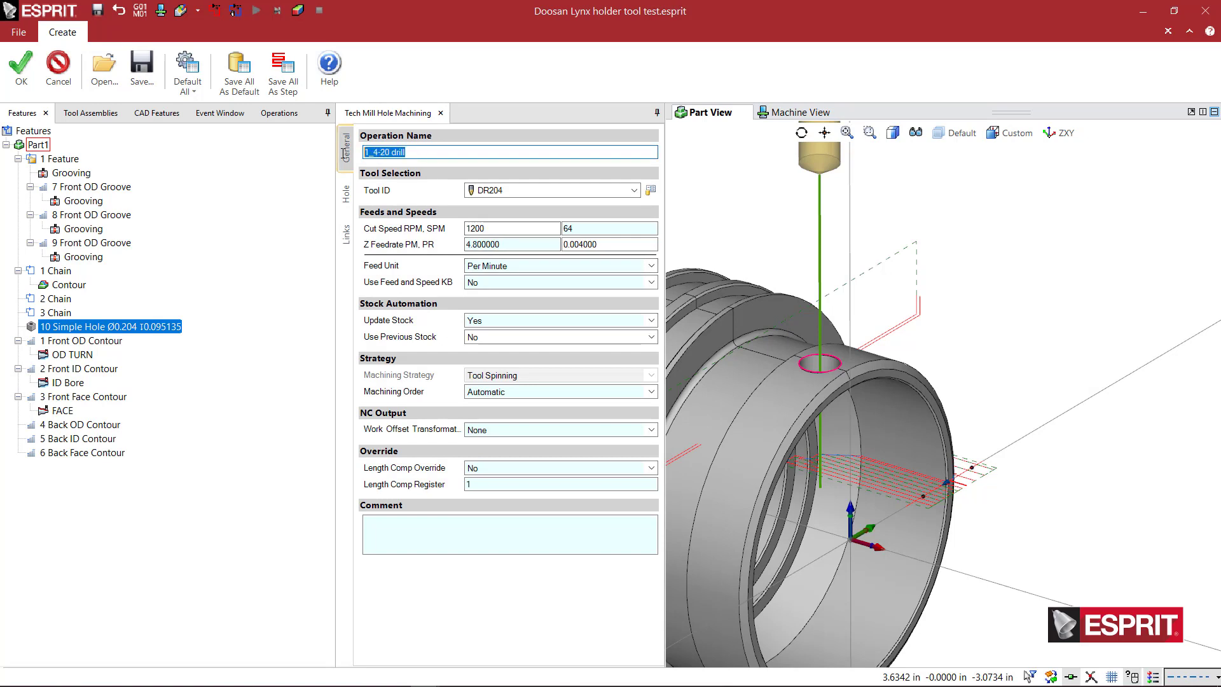
text(250)
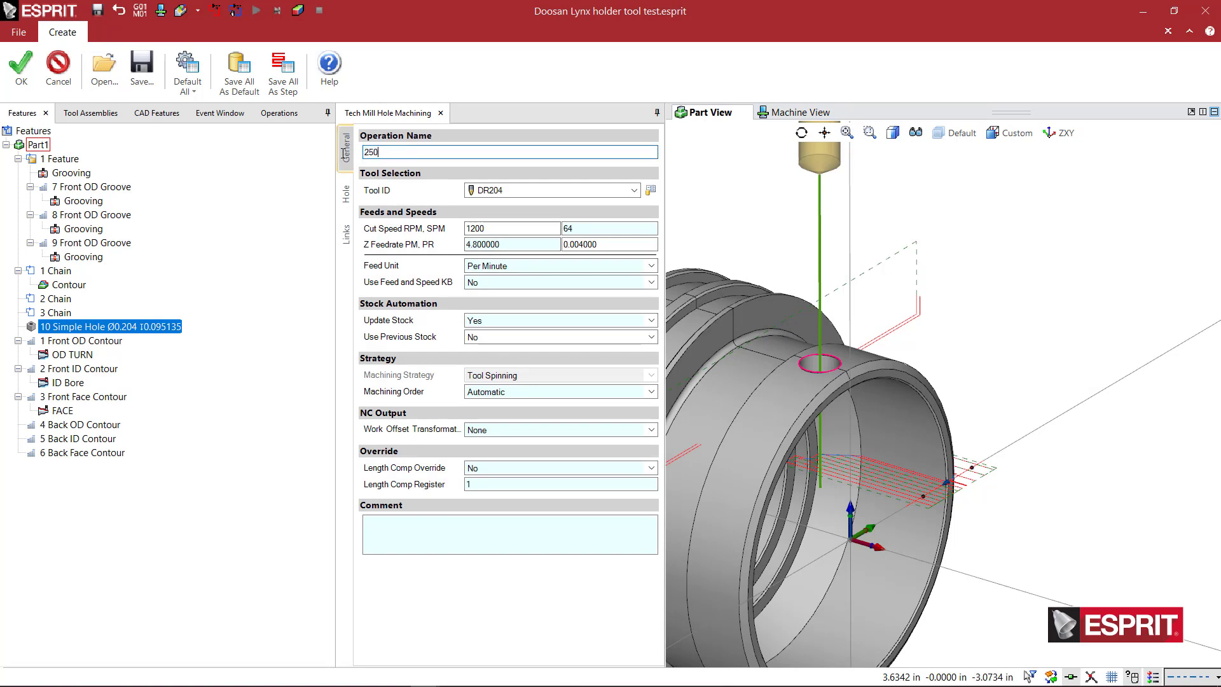
text(-20)
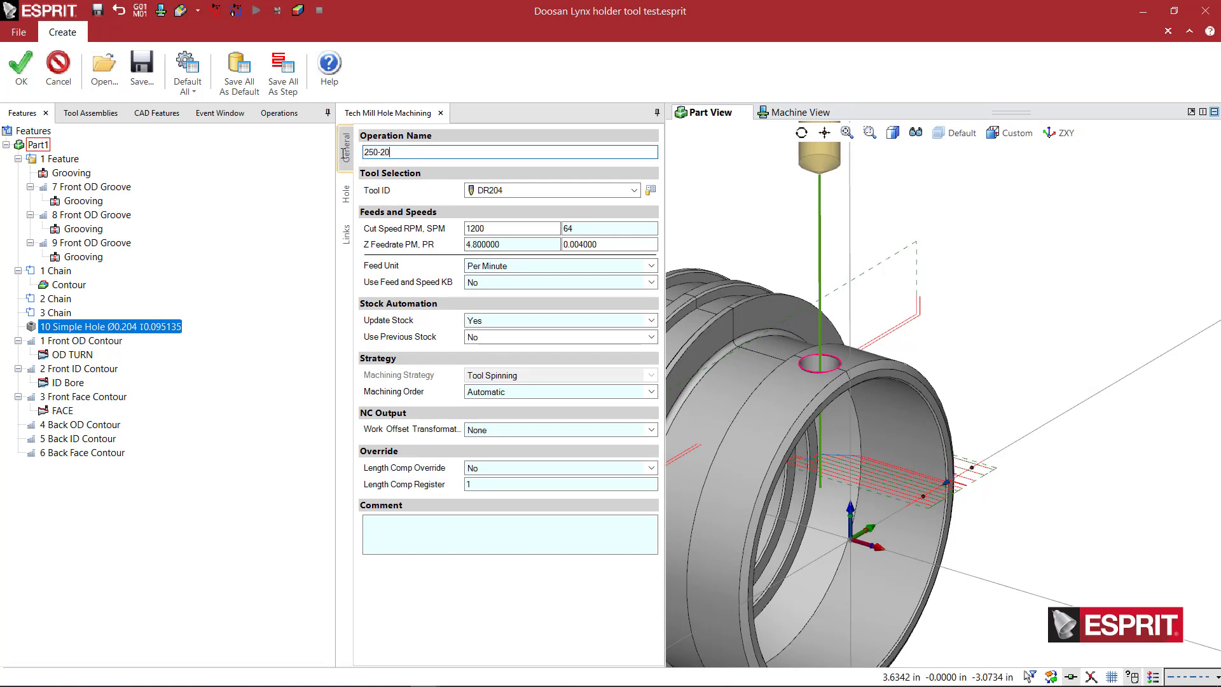
text(drill)
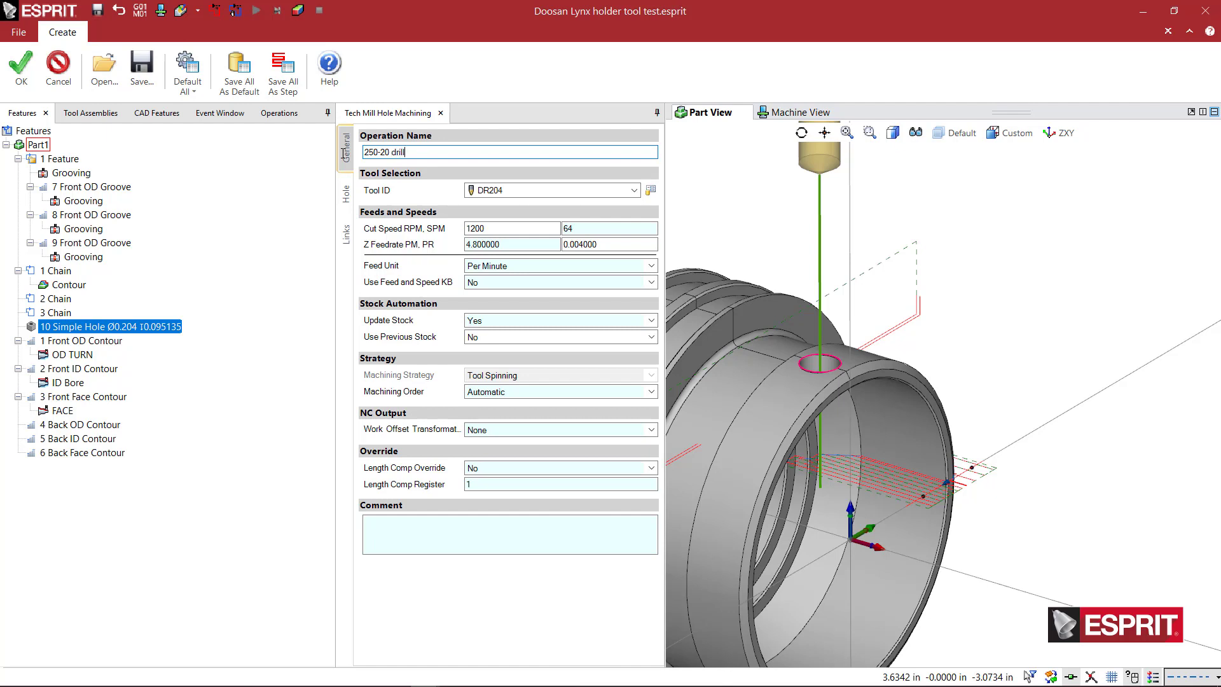
text(ling)
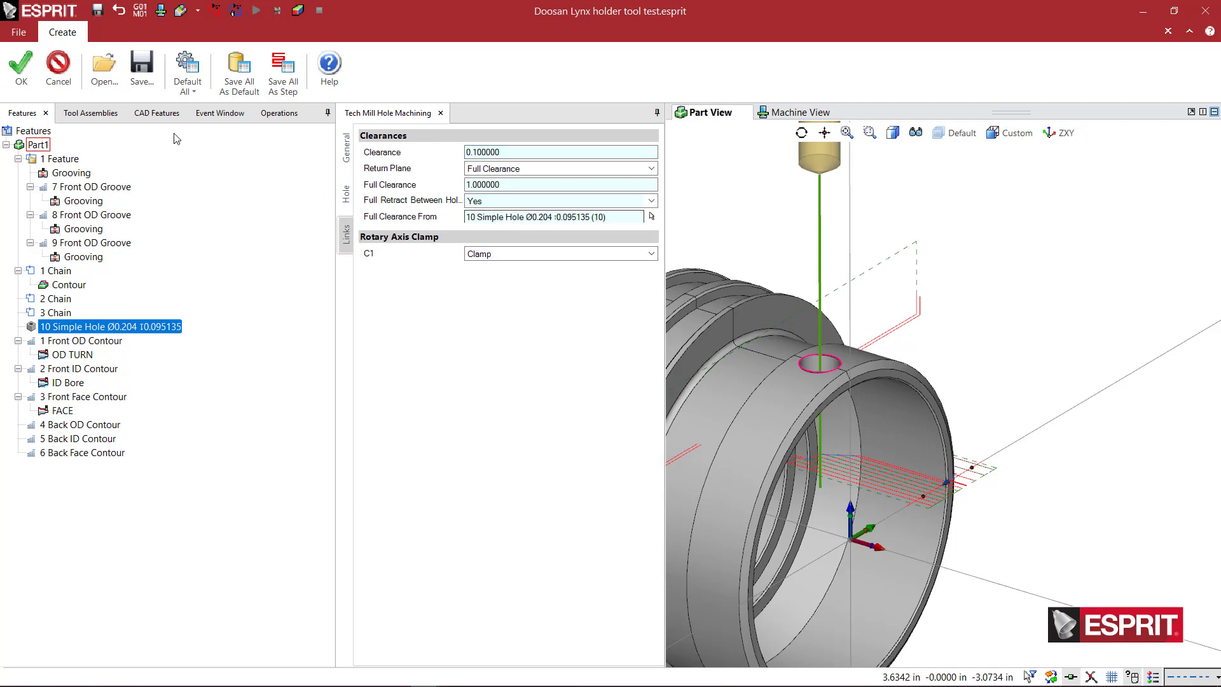
click(21, 69)
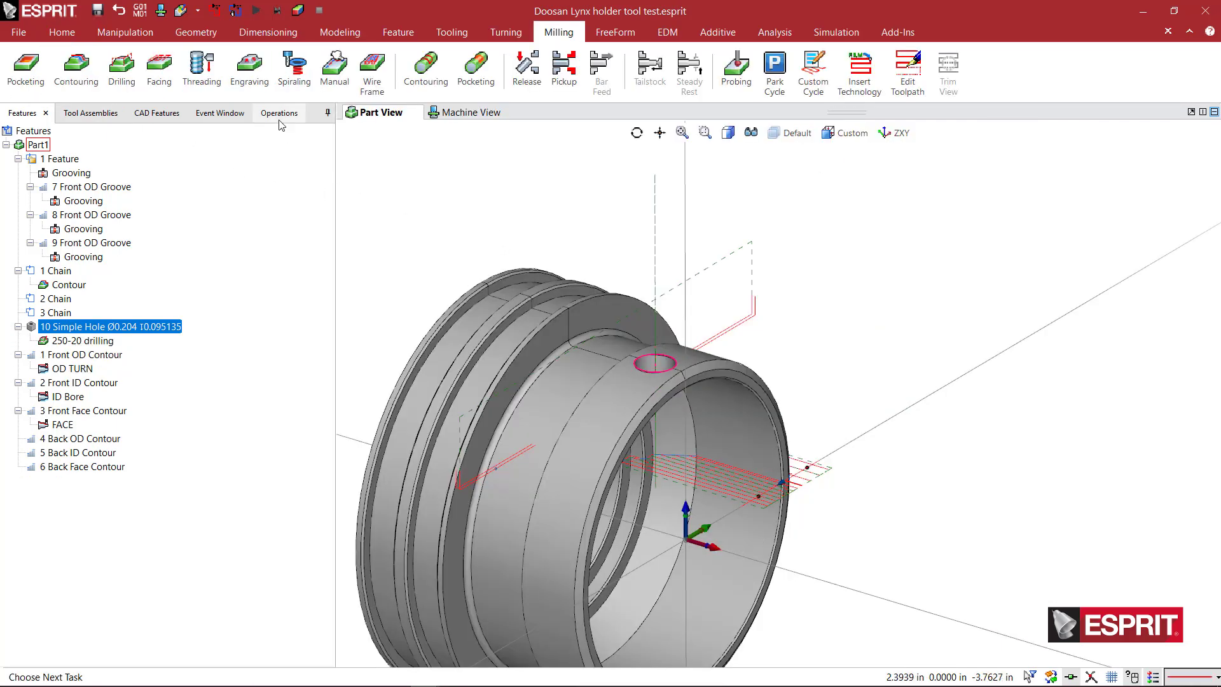
- Disable the Contour operation, select 250-20 drilling, and show the program sequence
click(274, 113)
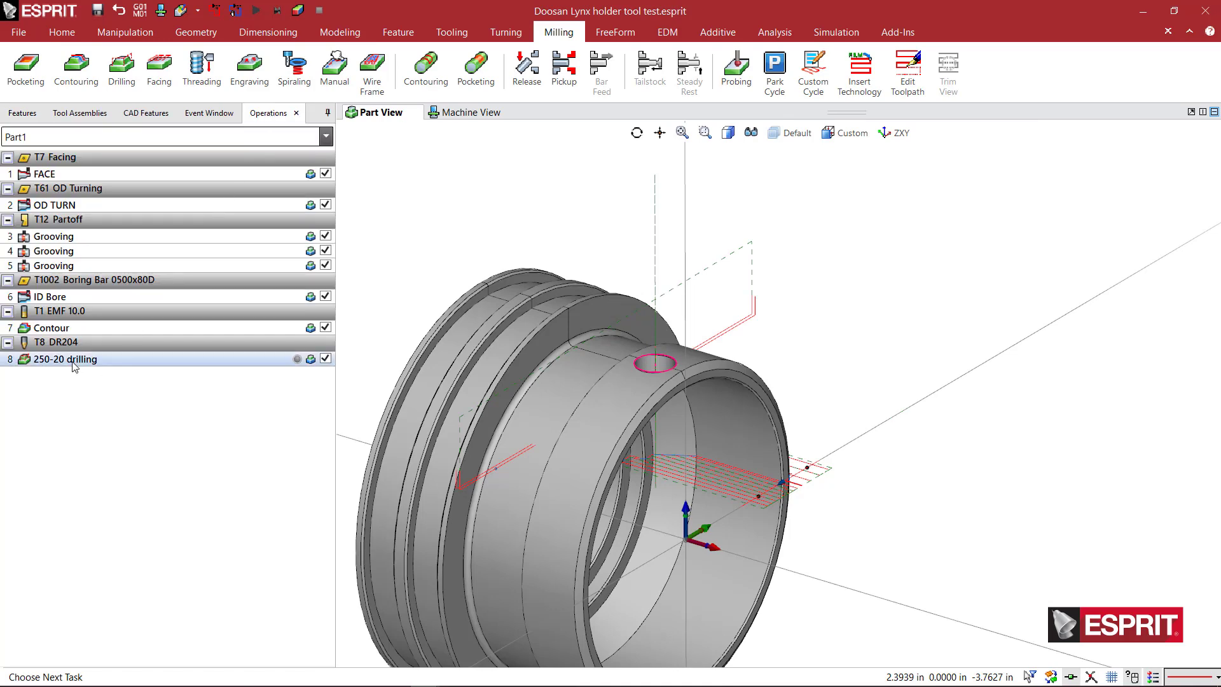
click(52, 327)
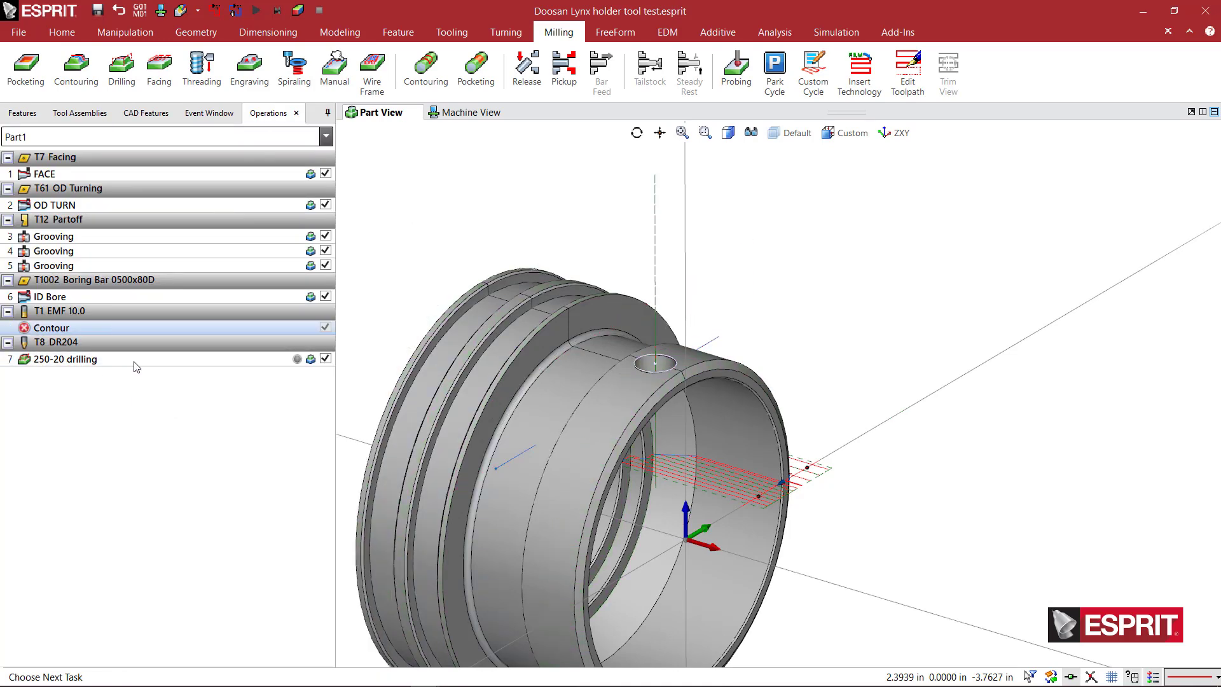
click(66, 359)
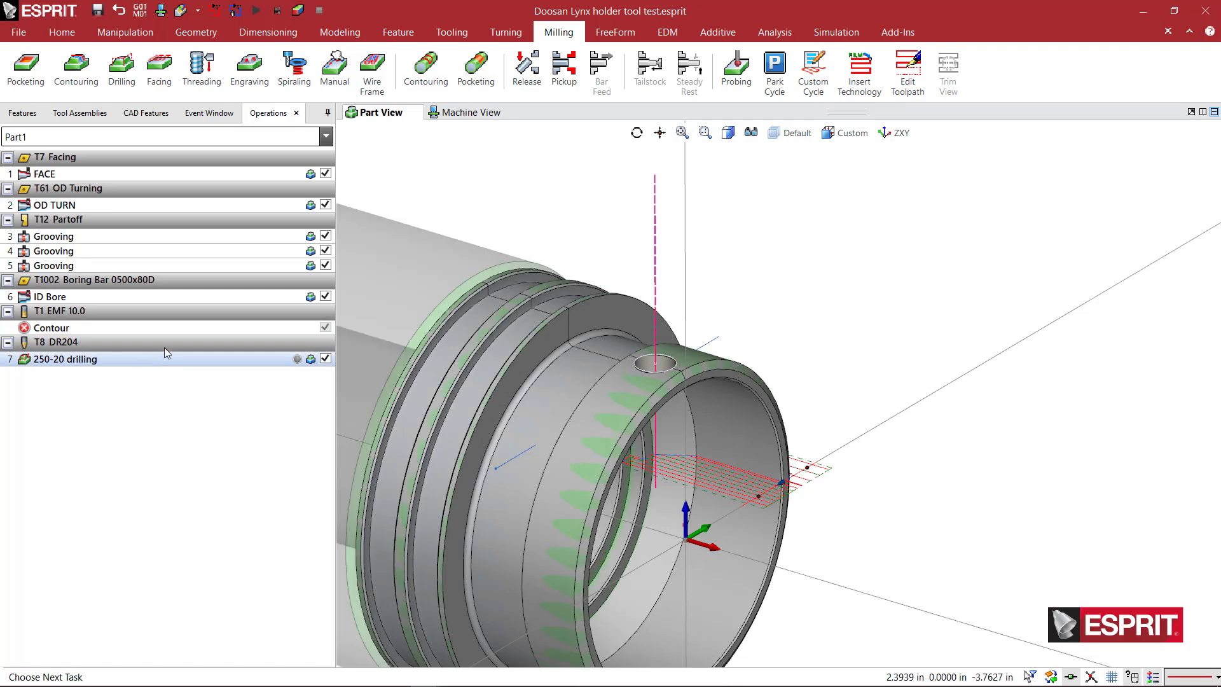
click(469, 111)
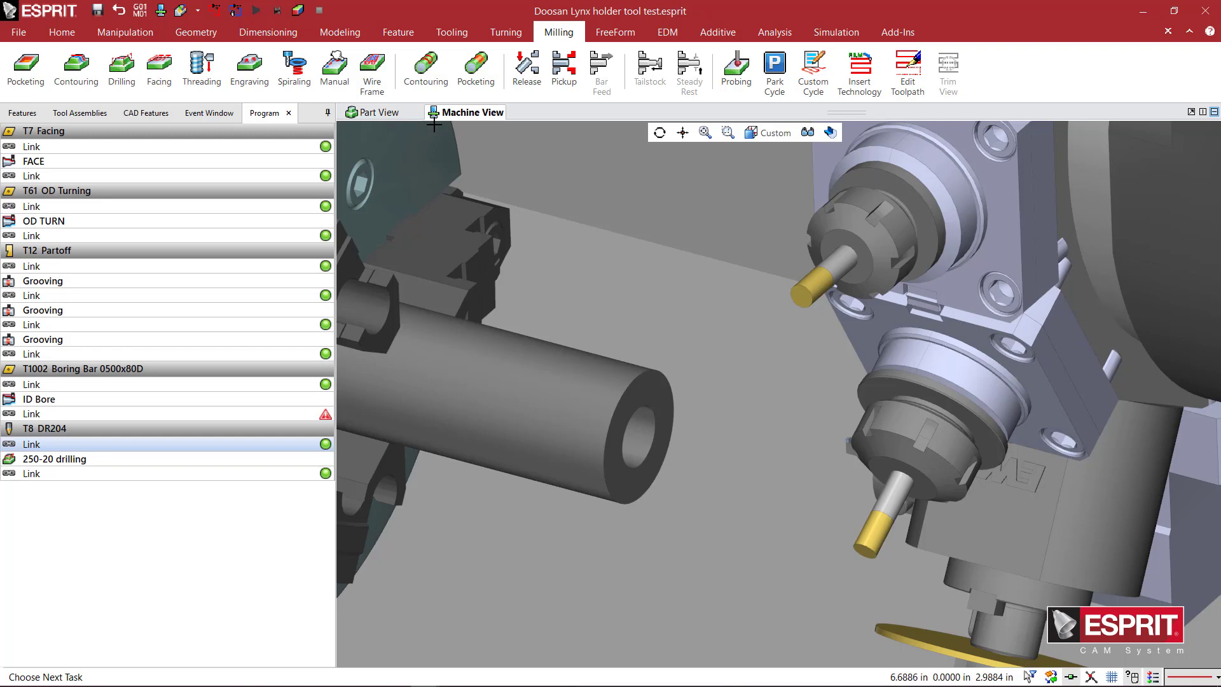
- Play and step the simulation until the station 8 drill finishes drilling the hole
click(836, 32)
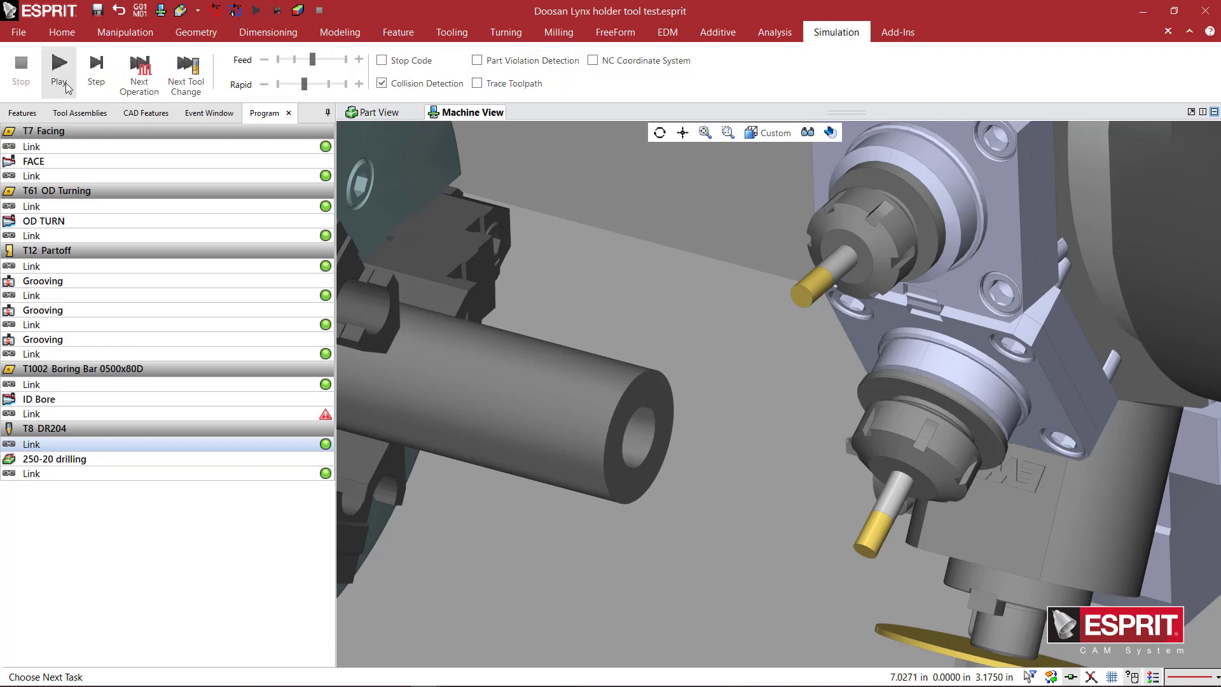
click(96, 70)
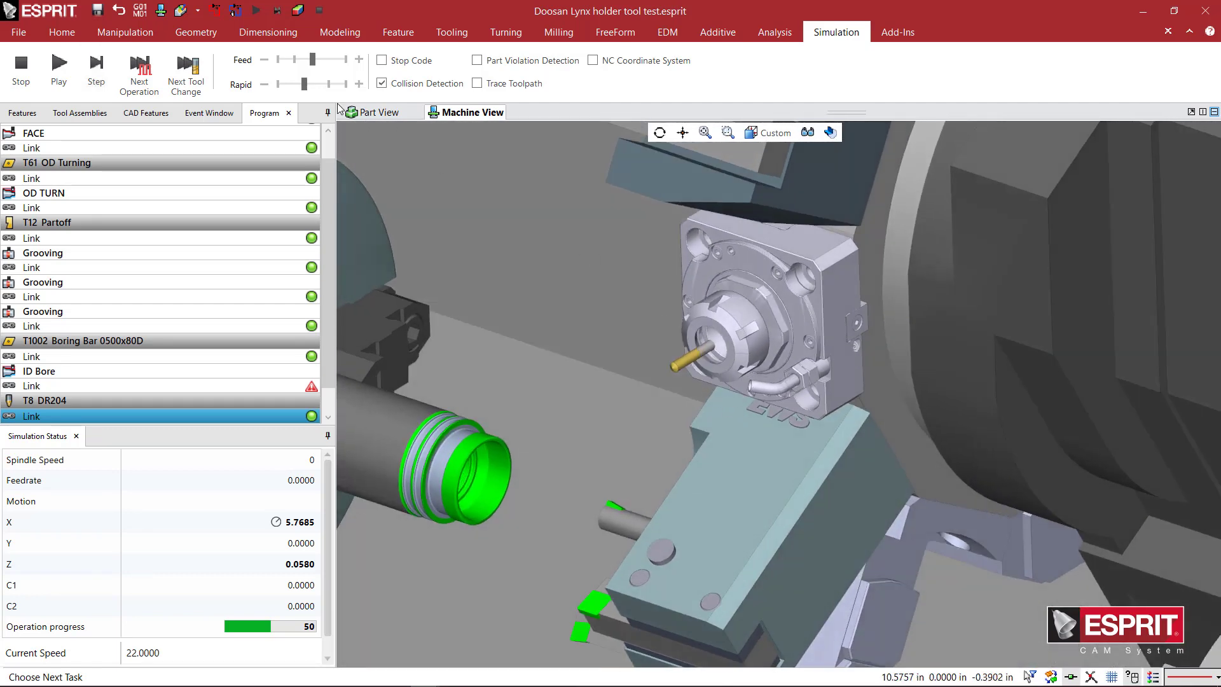
click(95, 70)
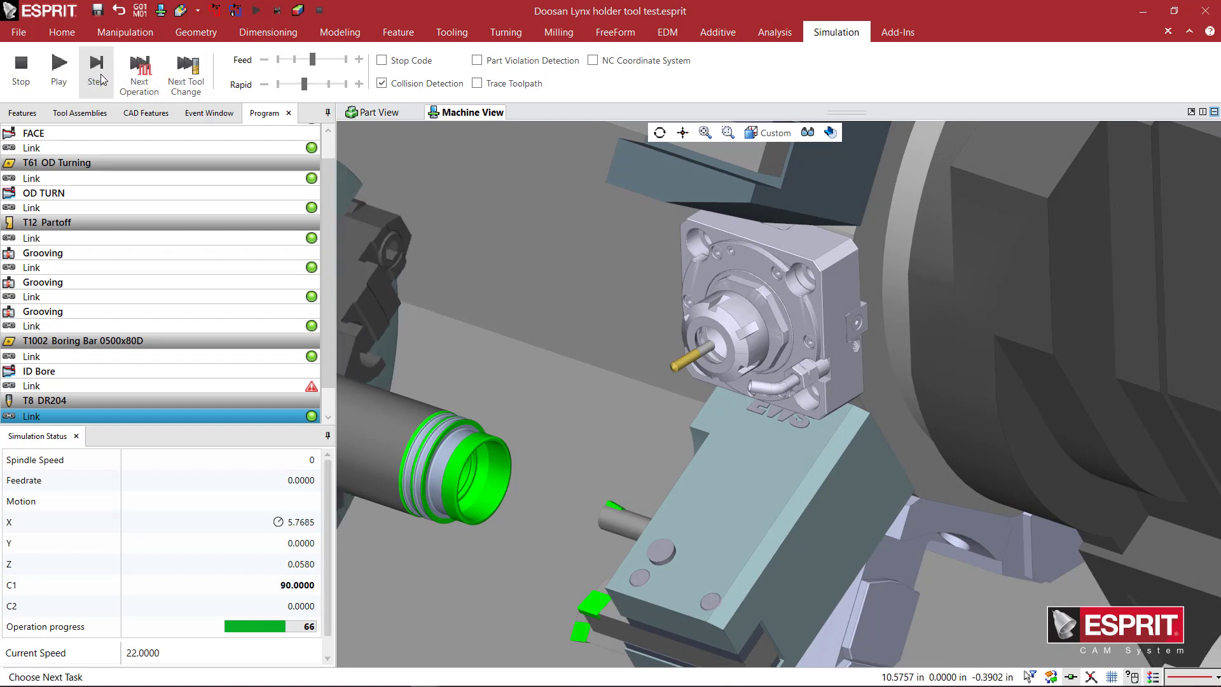
click(95, 72)
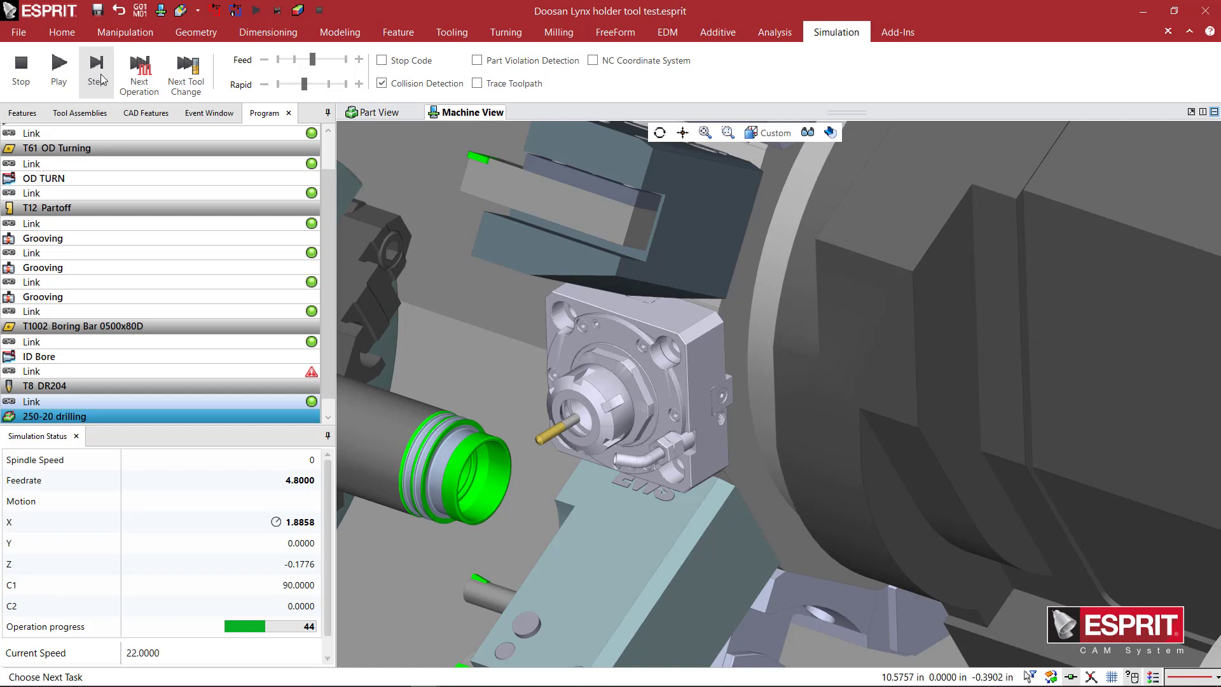
click(58, 70)
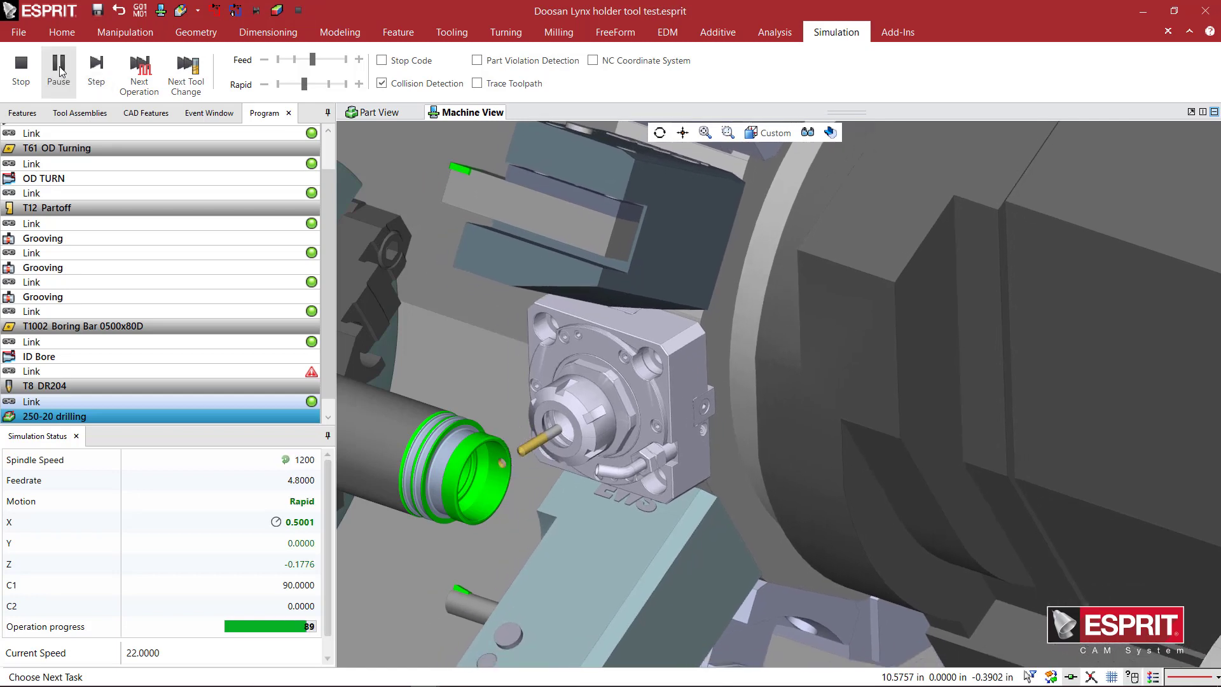
click(59, 70)
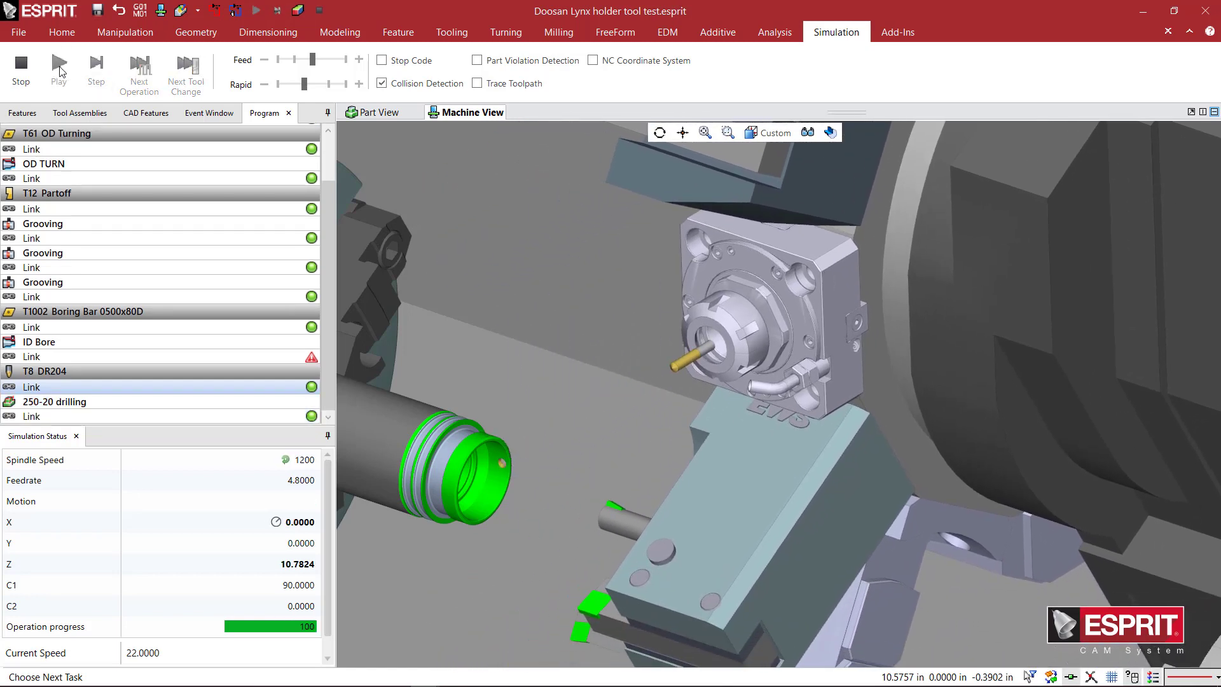